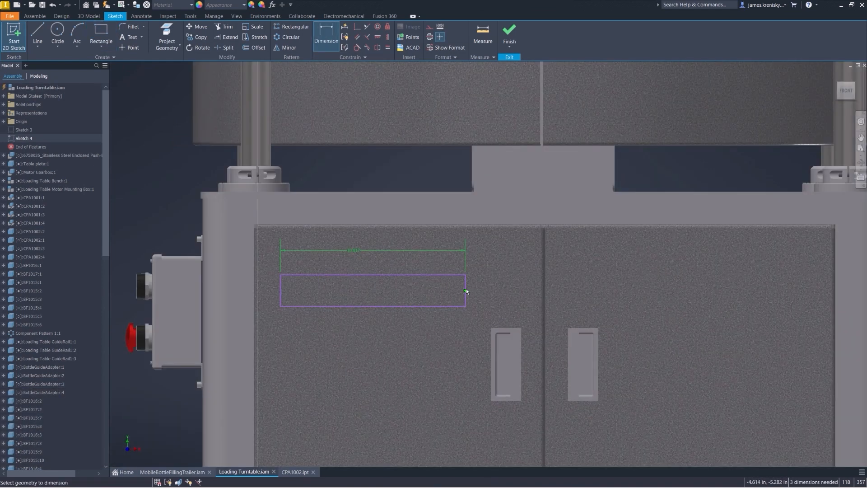
# - Add the rectangle's height dimension, place TEST ETCH text inside it and finish the door-panel sketch
pyautogui.click(466, 291)
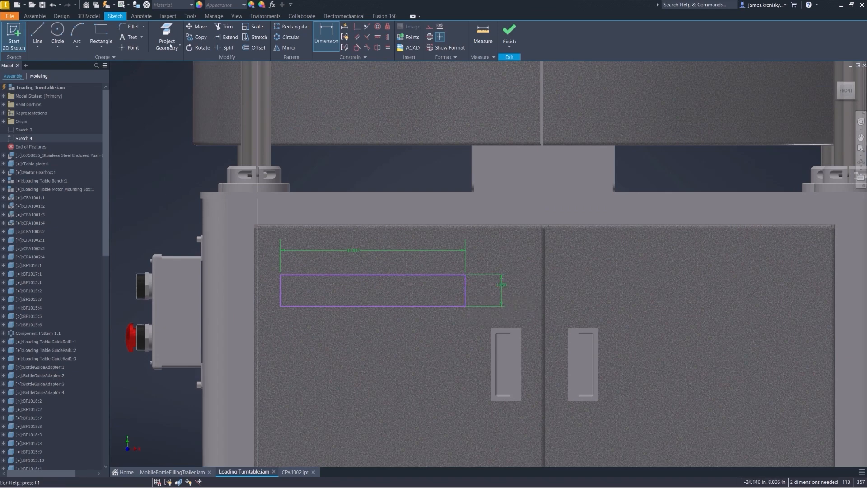
pyautogui.click(130, 37)
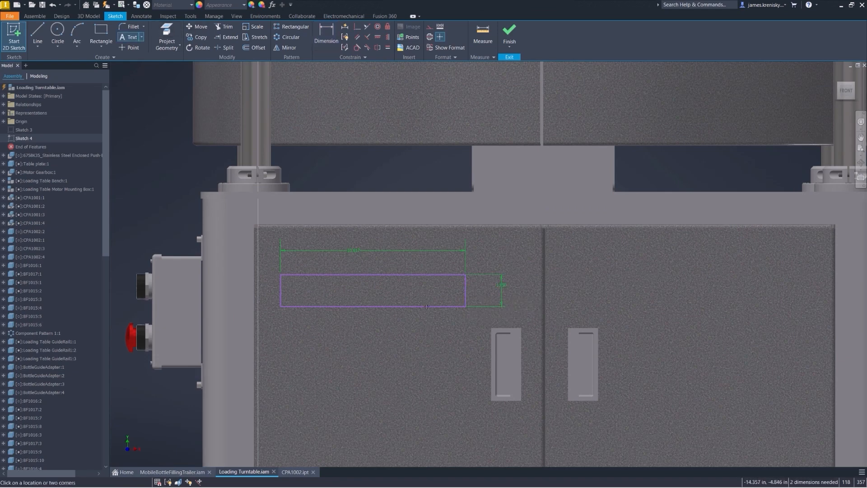
pyautogui.click(373, 303)
pyautogui.write('TEST ETCH')
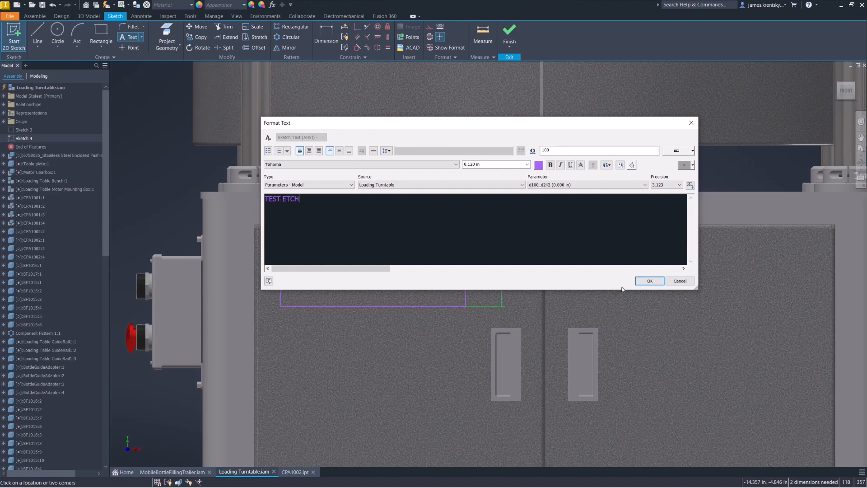
pyautogui.click(649, 280)
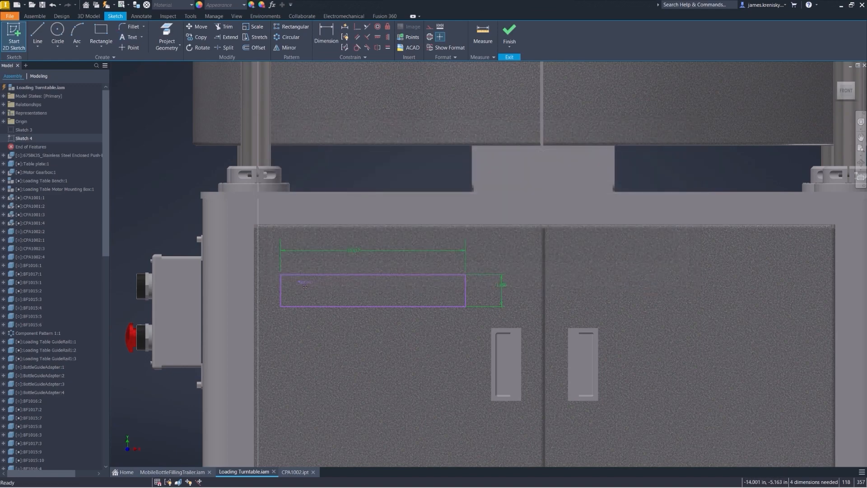
pyautogui.click(509, 46)
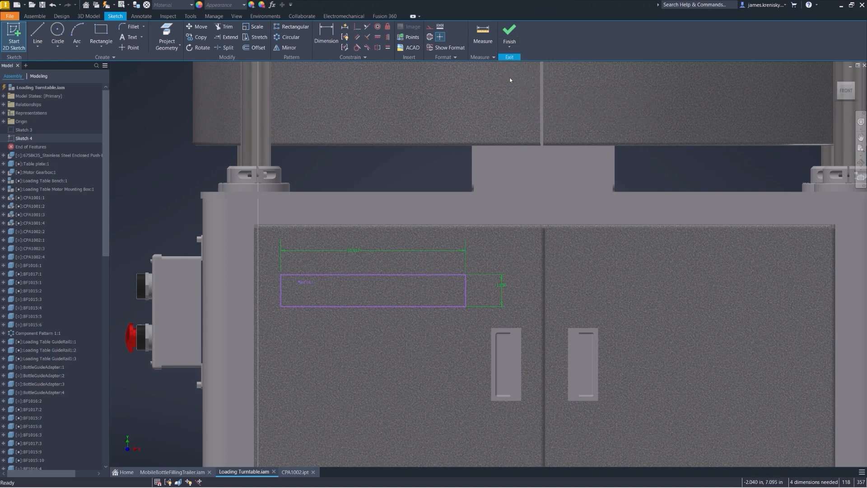
pyautogui.click(509, 33)
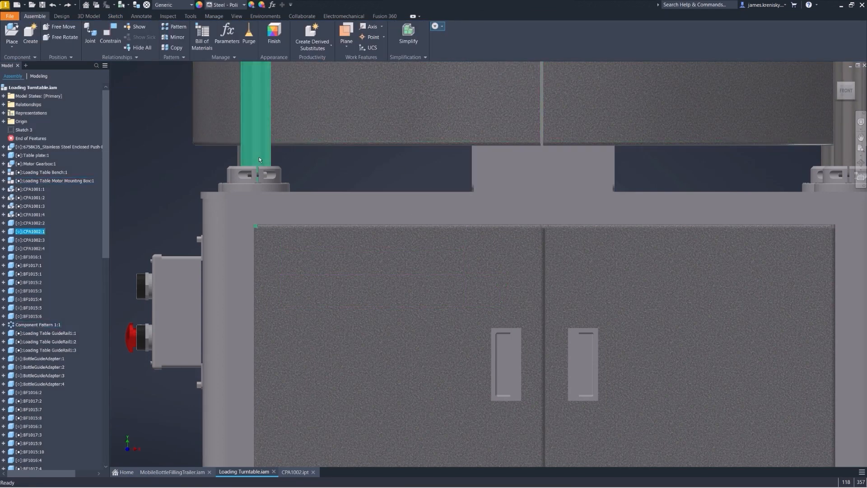
# - Edit the CPA1002 tube's Extrusion1 sketch diameter, finish the sketch and return to Loading Turntable.iam
pyautogui.click(297, 471)
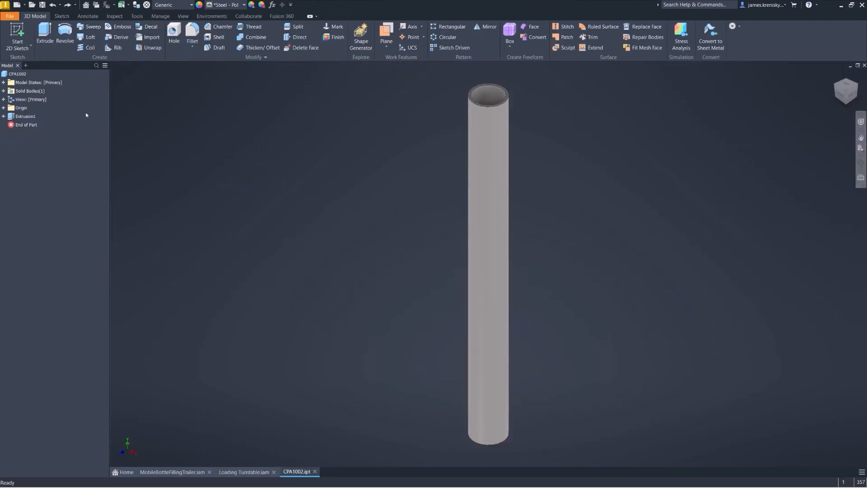
pyautogui.doubleClick(27, 115)
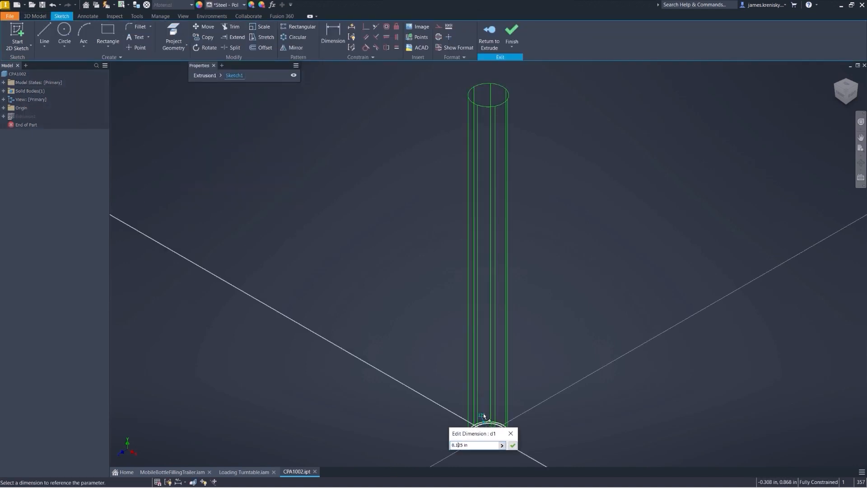
pyautogui.click(526, 445)
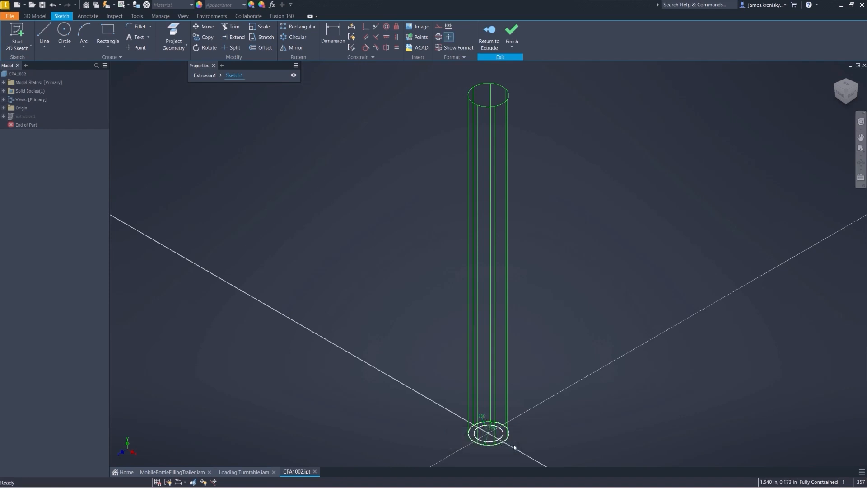
pyautogui.moveTo(520, 271)
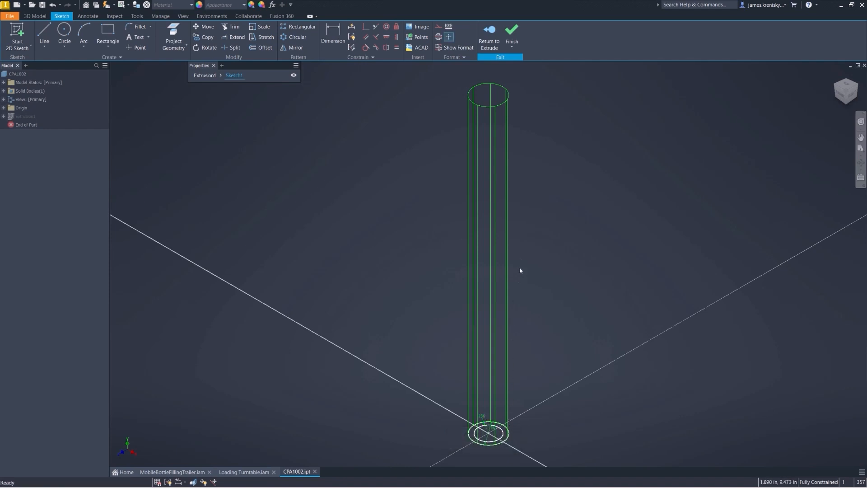
pyautogui.click(511, 45)
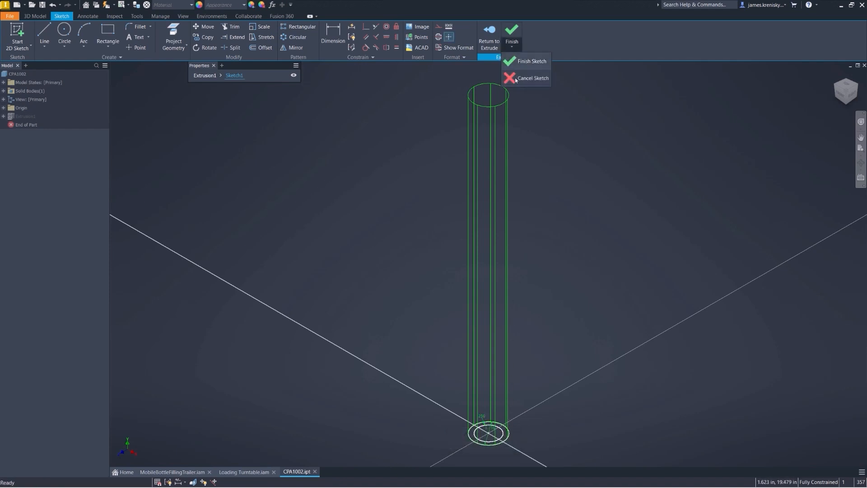
pyautogui.click(531, 61)
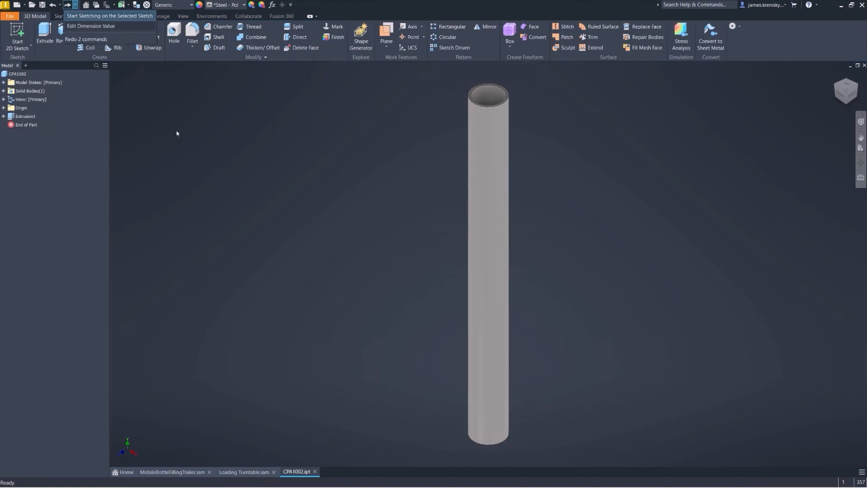
pyautogui.click(245, 472)
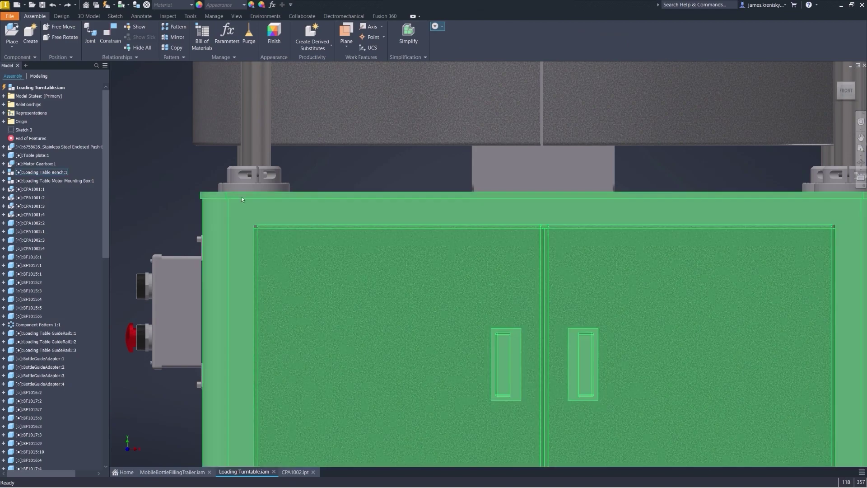
# - Create a drawing view of the Loading Turntable assembly and finish the title-block edit
pyautogui.rightClick(34, 87)
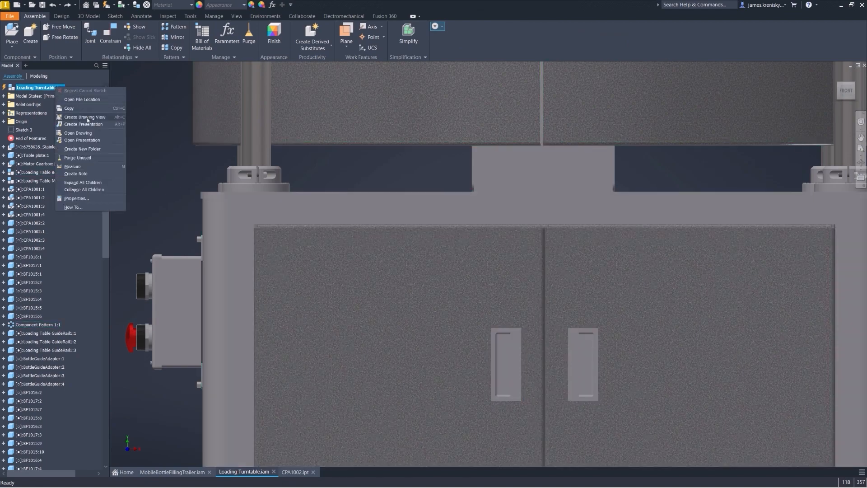
pyautogui.click(84, 117)
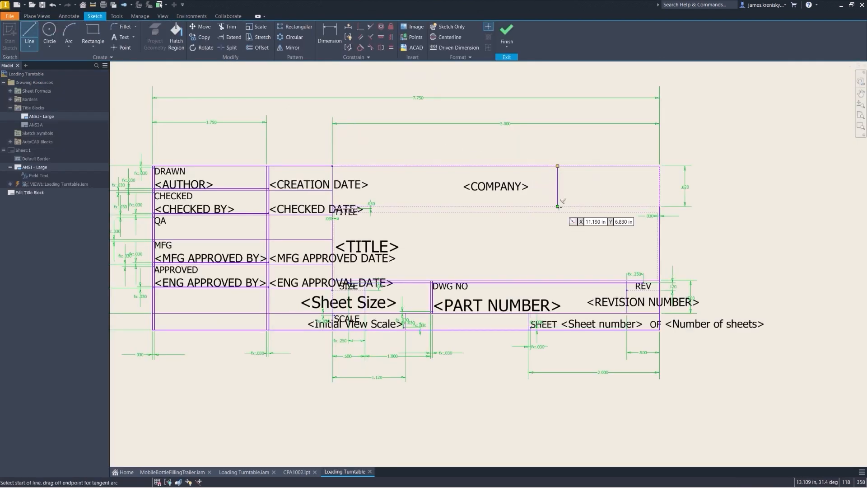
pyautogui.click(506, 46)
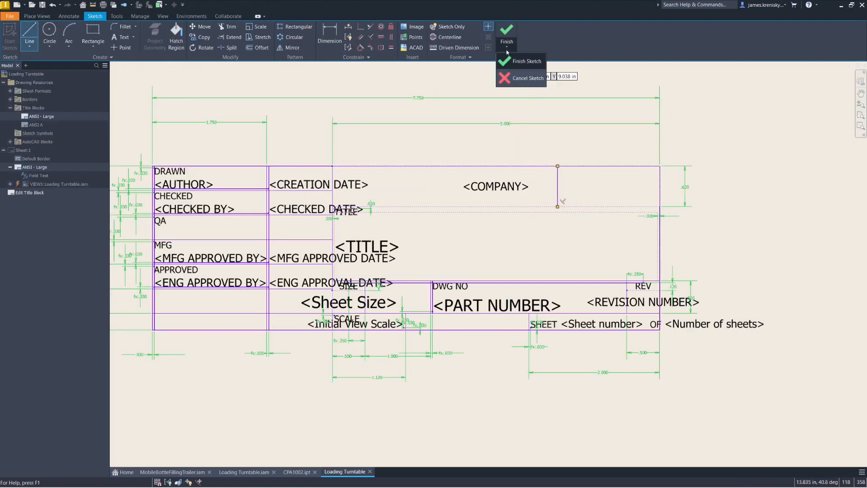
pyautogui.click(520, 61)
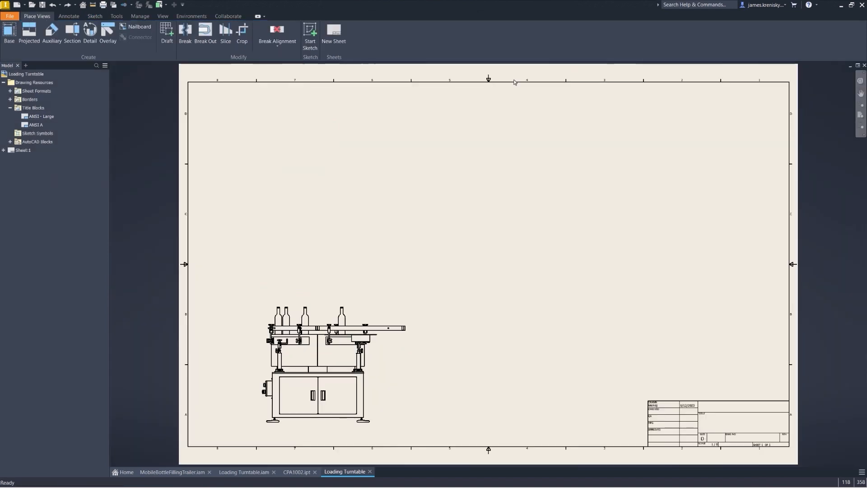
pyautogui.moveTo(509, 82)
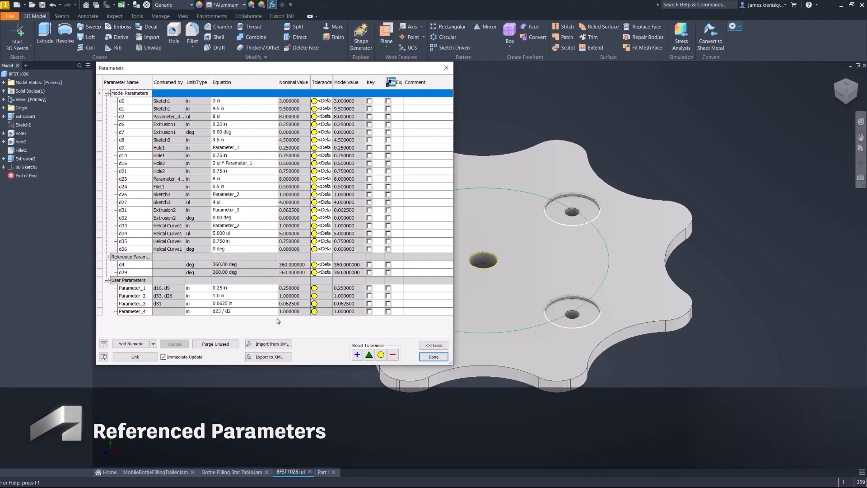
# - Close Parameters and start a new sketch on the BFST1028 star plate's top face referencing Parameter_2
pyautogui.click(434, 357)
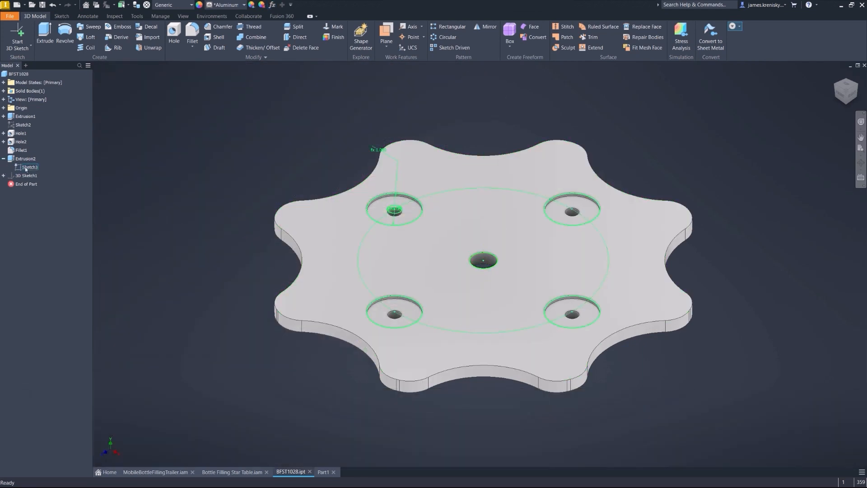
pyautogui.rightClick(29, 167)
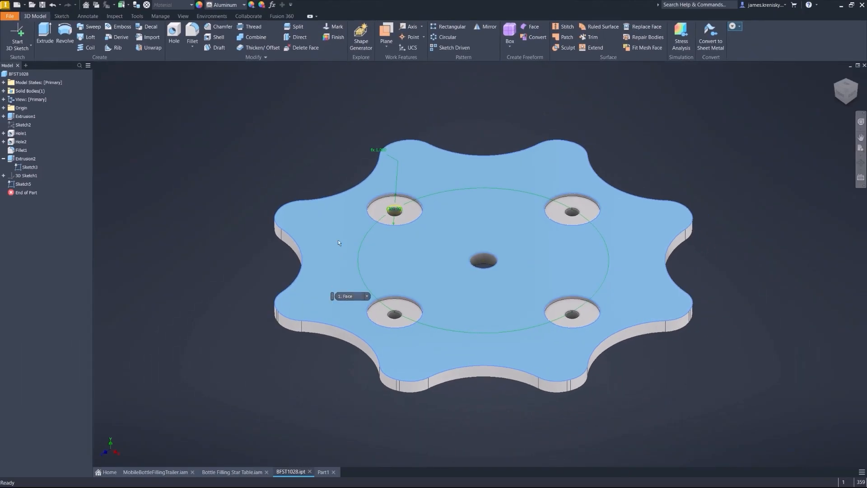
pyautogui.click(272, 5)
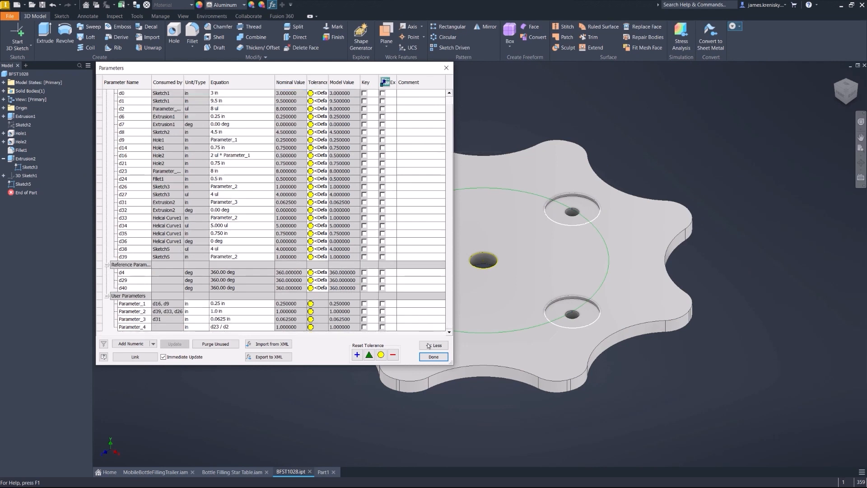
# - Create 3D Sketch2 from the helix at the plate's centre hole, then review and close the Parameters list
pyautogui.click(434, 357)
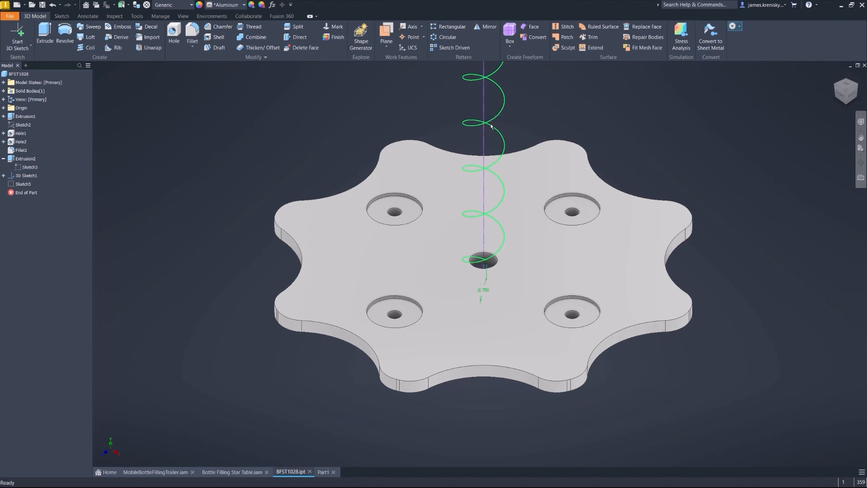
pyautogui.rightClick(493, 126)
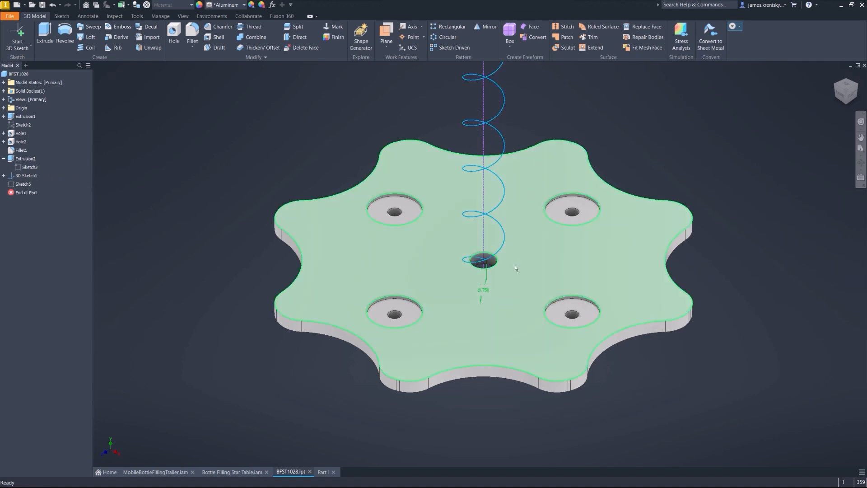
pyautogui.rightClick(482, 260)
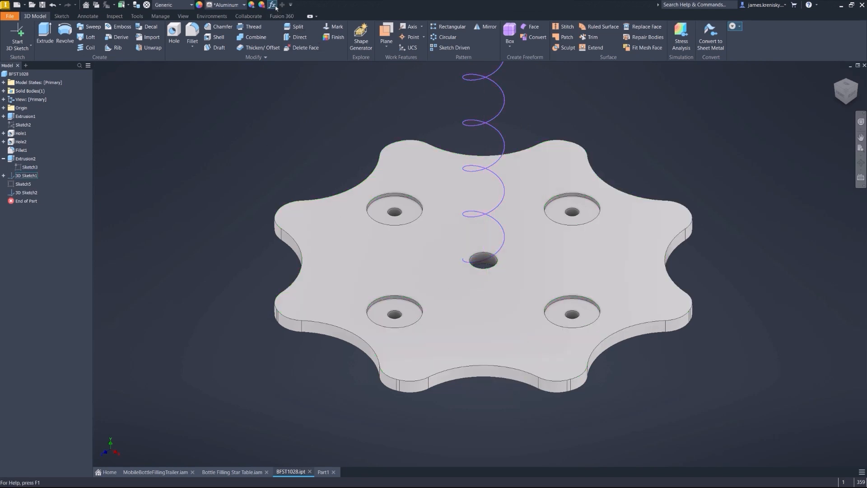
pyautogui.click(274, 5)
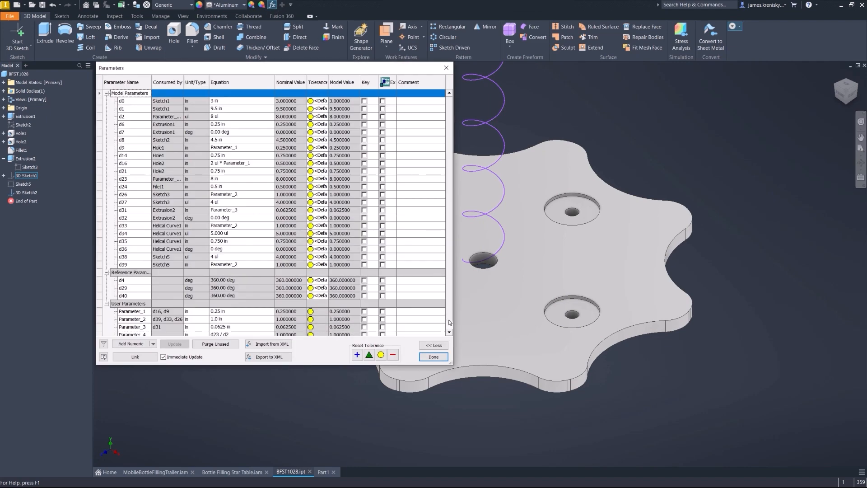
pyautogui.scroll(-3)
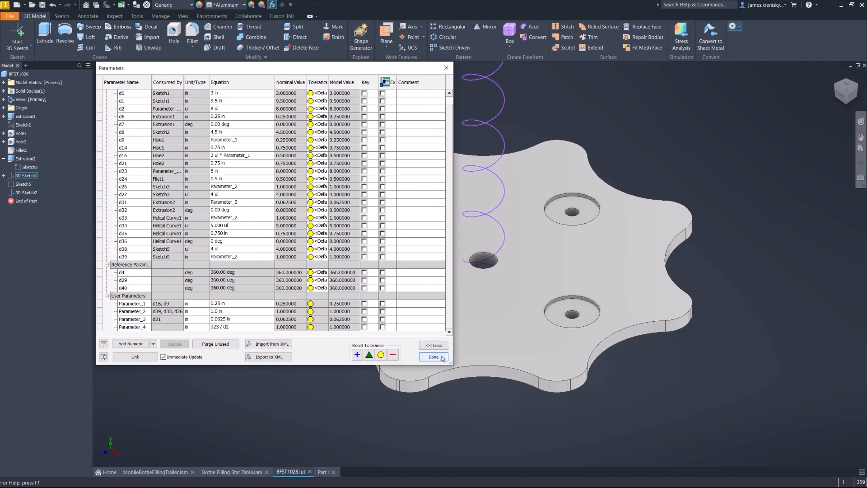
pyautogui.click(433, 357)
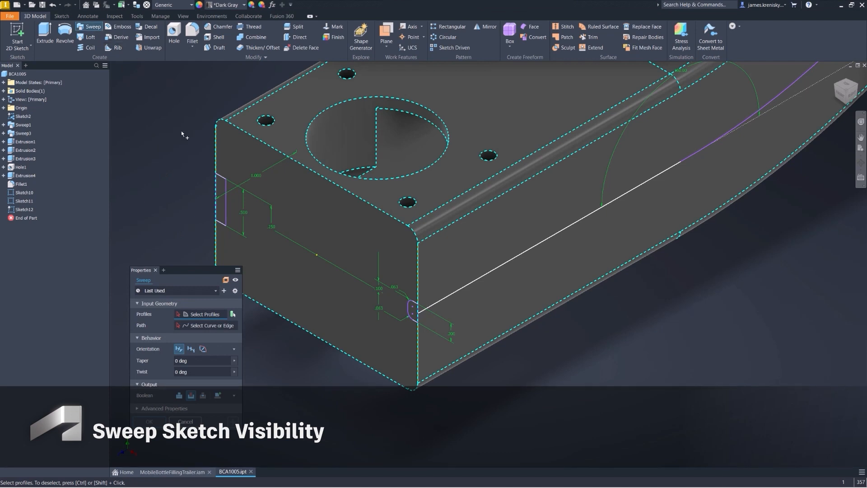
# - Sweep the rectangular profile along the picked path as a cut into BCA1005, then return to MobileBottleFillingTrailer.iam
pyautogui.click(411, 310)
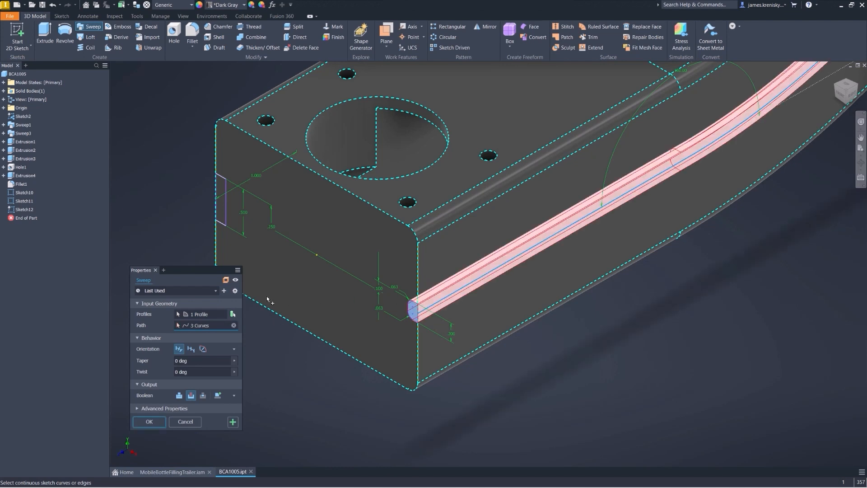
pyautogui.click(237, 270)
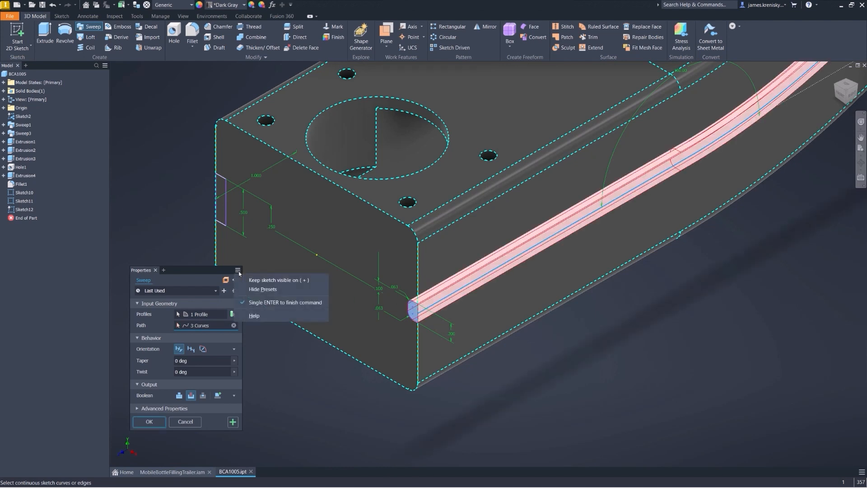
pyautogui.moveTo(277, 280)
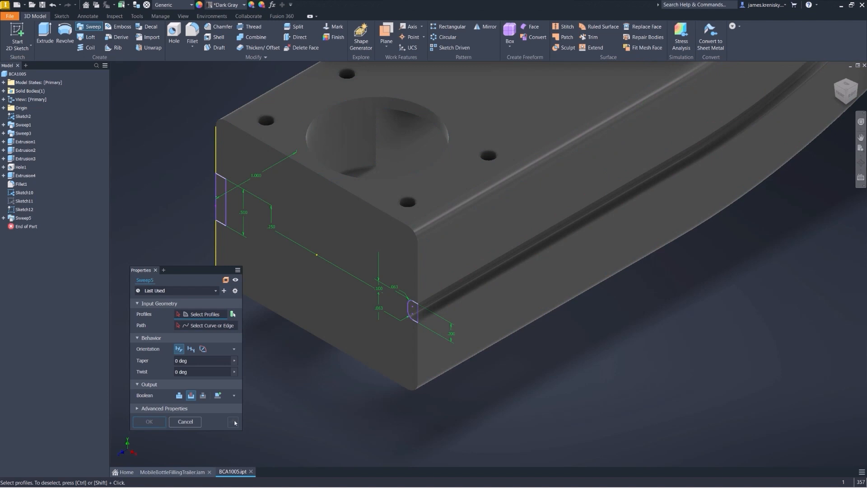
pyautogui.moveTo(221, 215)
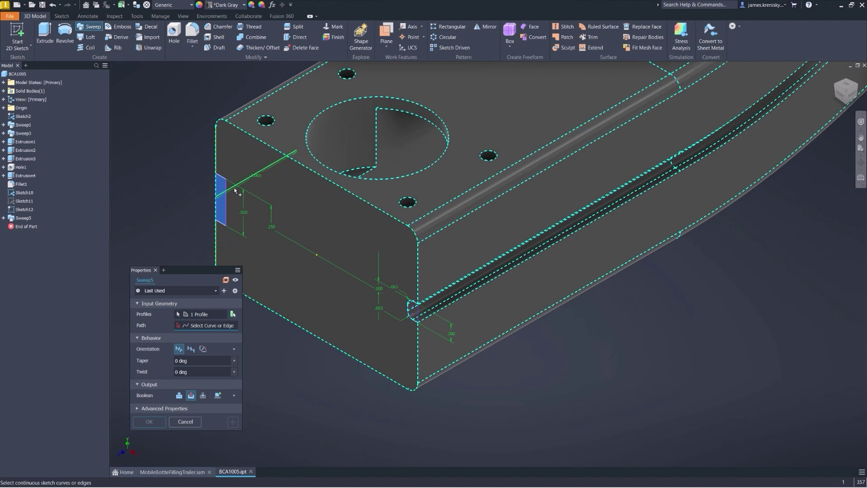
pyautogui.click(237, 190)
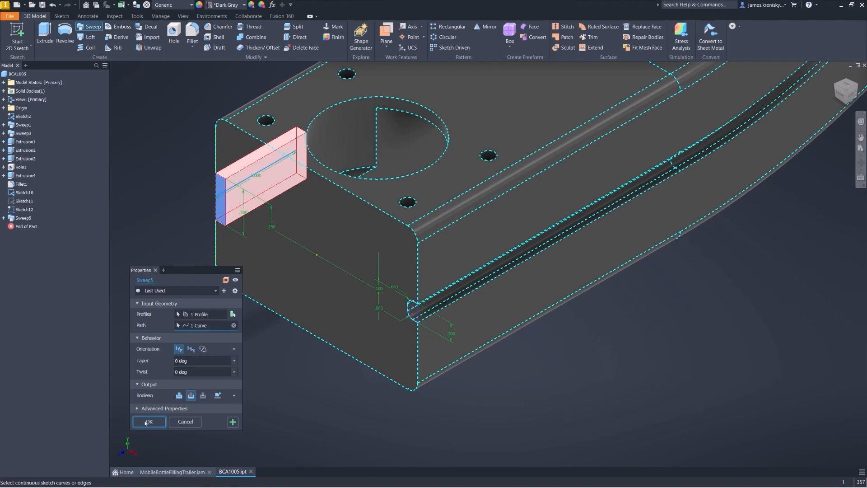
pyautogui.click(149, 421)
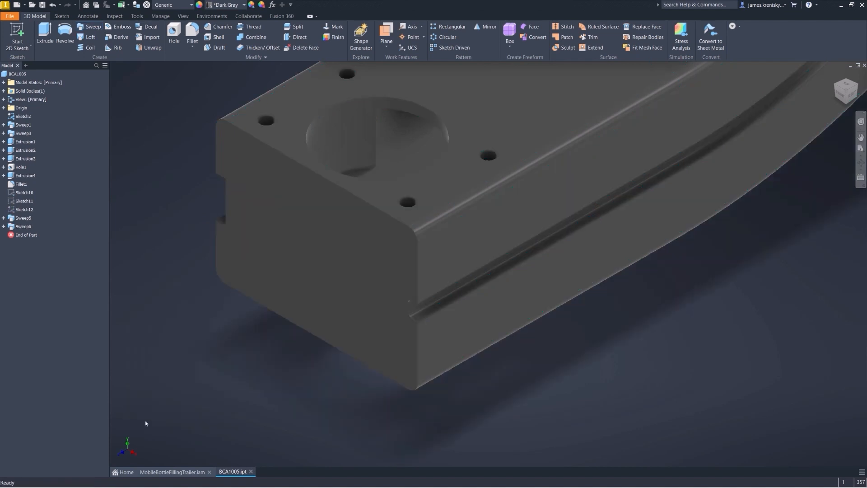
pyautogui.moveTo(157, 415)
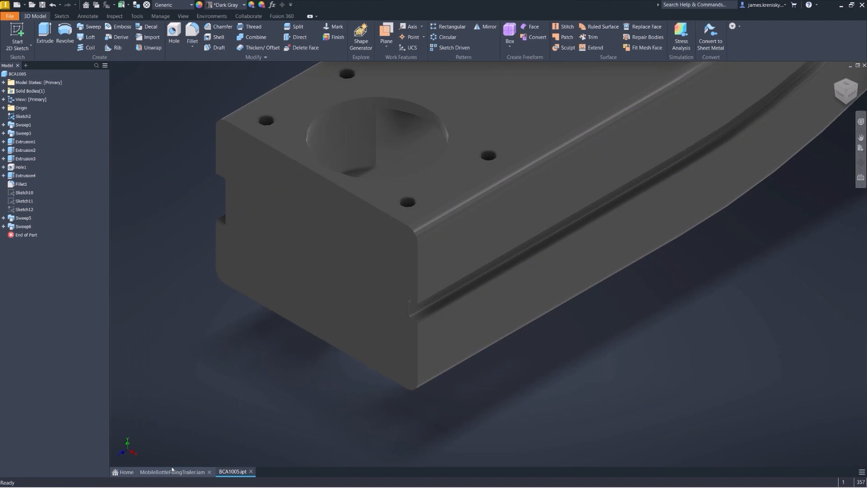
pyautogui.click(173, 472)
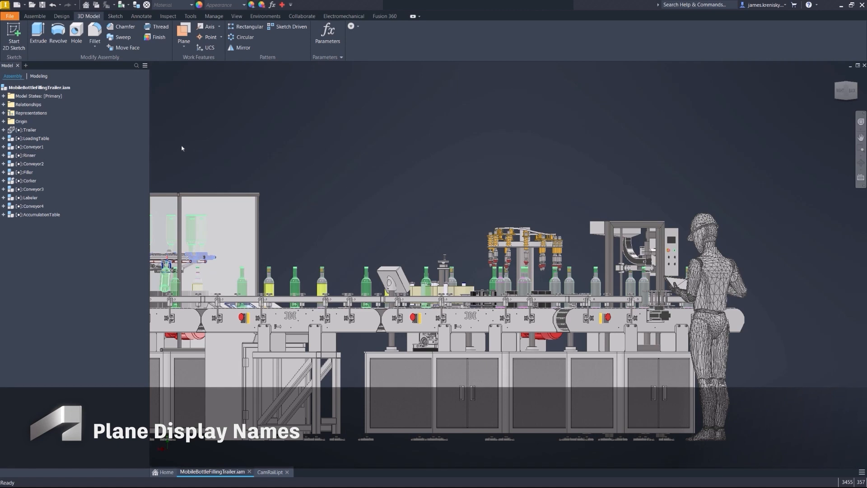
# - Rename the origin YZ and XZ planes to Center and Ground, then start mirroring the Rinser
pyautogui.click(4, 121)
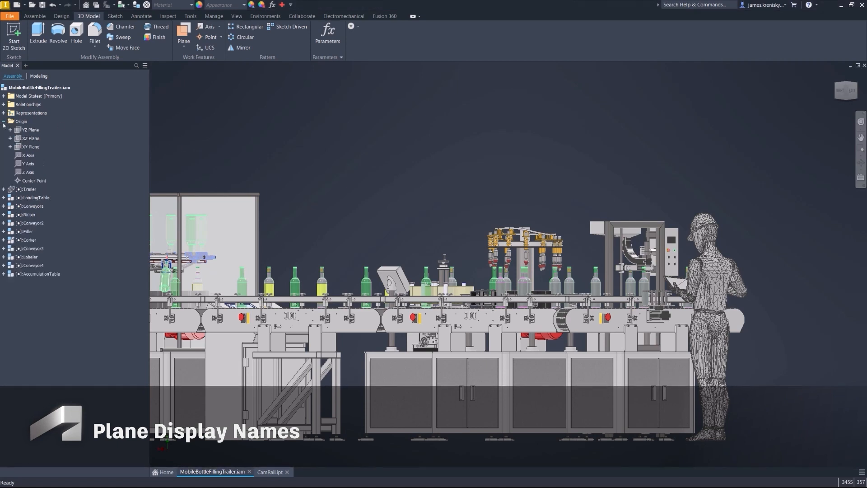
pyautogui.click(25, 130)
pyautogui.write('Center')
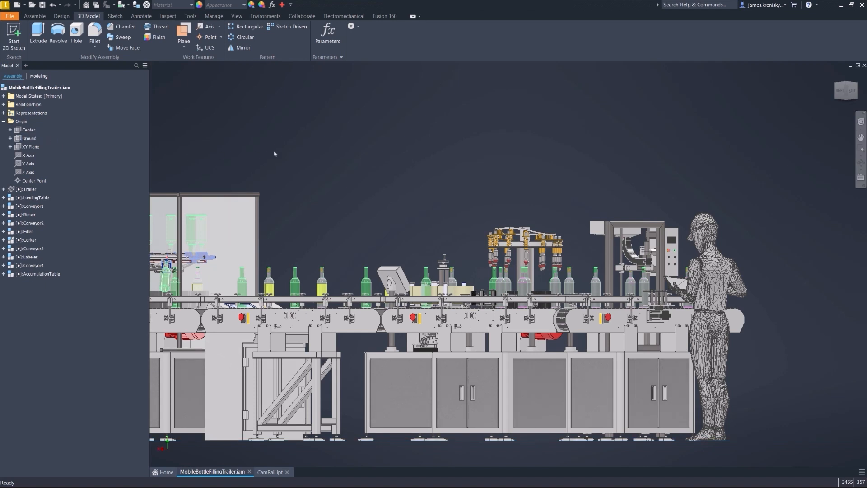
pyautogui.click(26, 214)
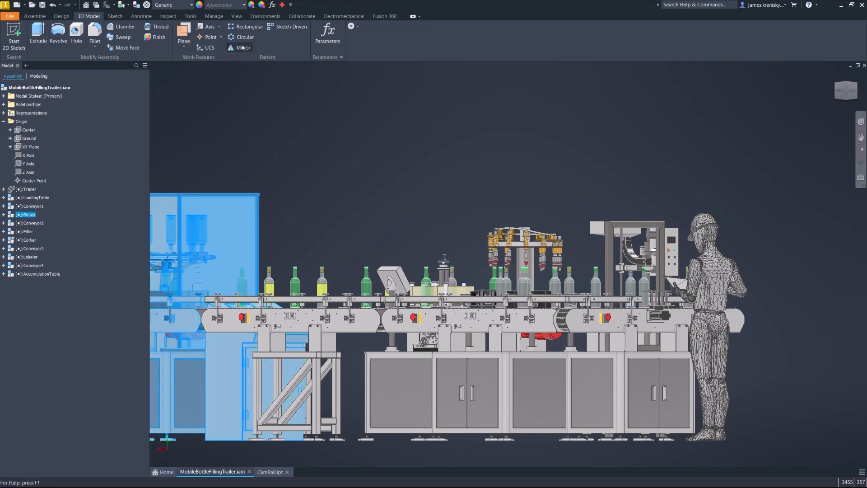
pyautogui.click(243, 47)
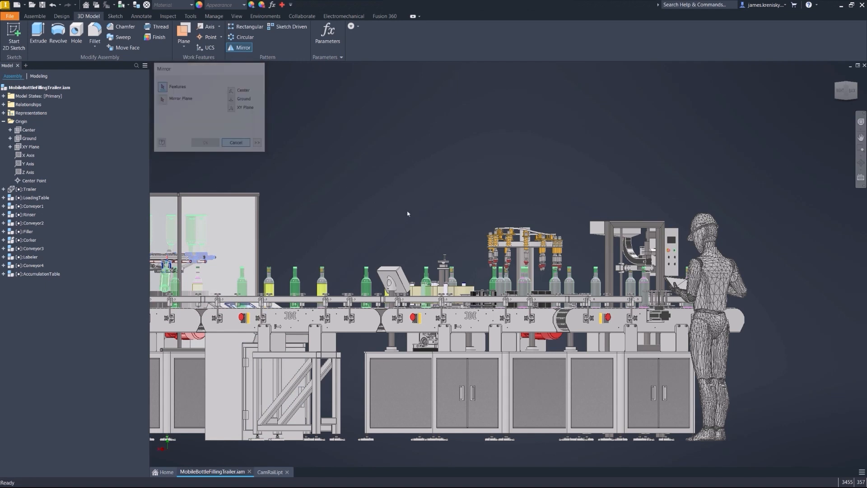
# - Preview a derived copy of CamRail-NEW mirrored about the XY plane, then cancel it
pyautogui.click(272, 472)
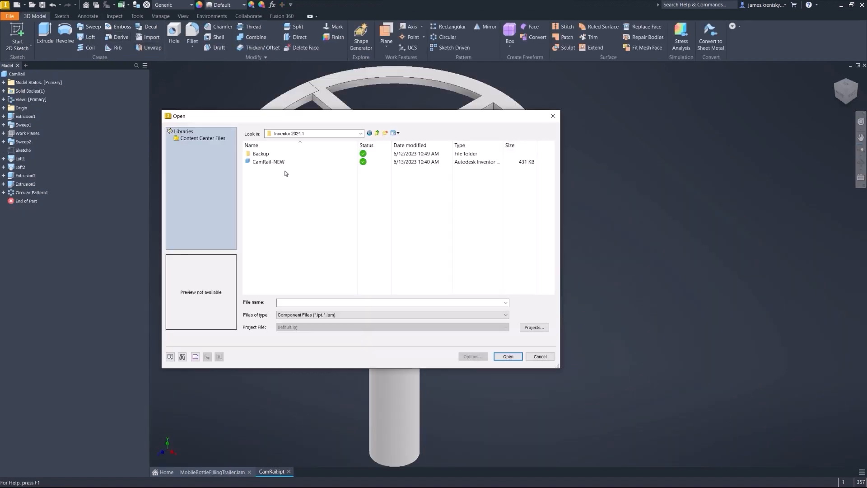
pyautogui.click(268, 162)
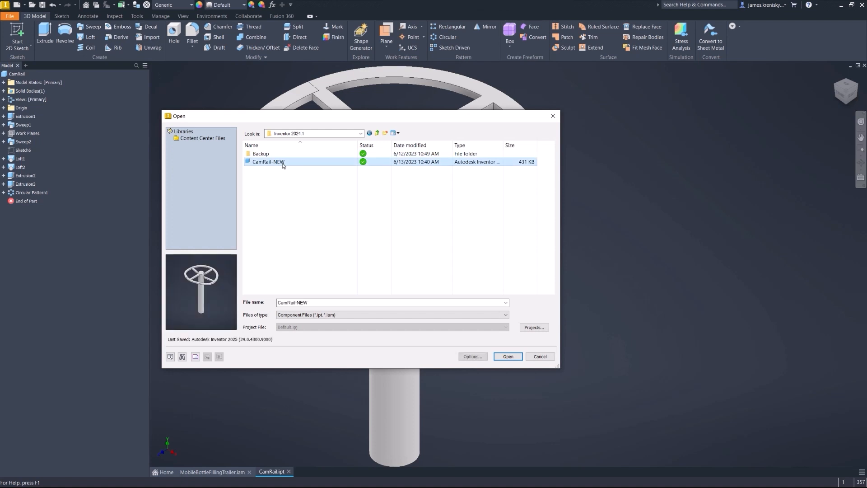
pyautogui.click(507, 356)
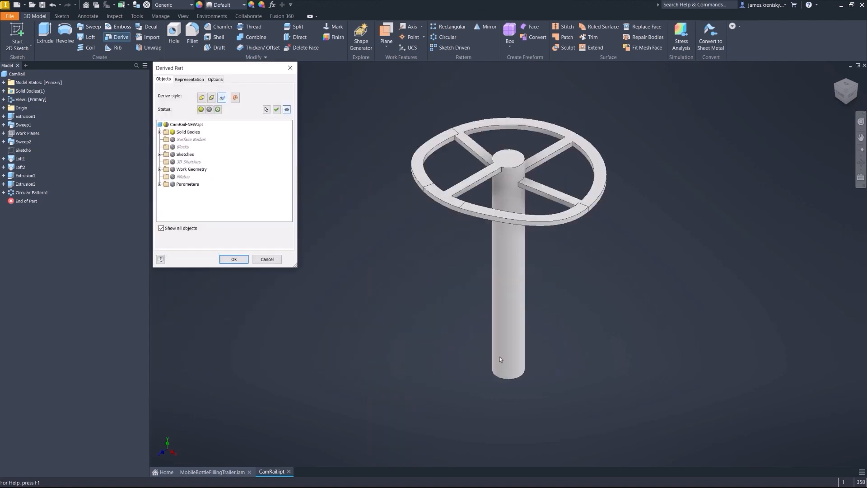
pyautogui.moveTo(343, 109)
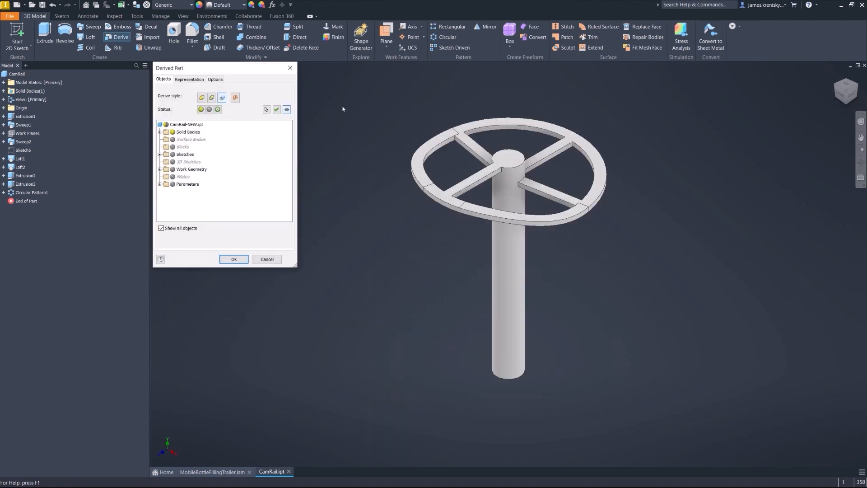
pyautogui.click(215, 79)
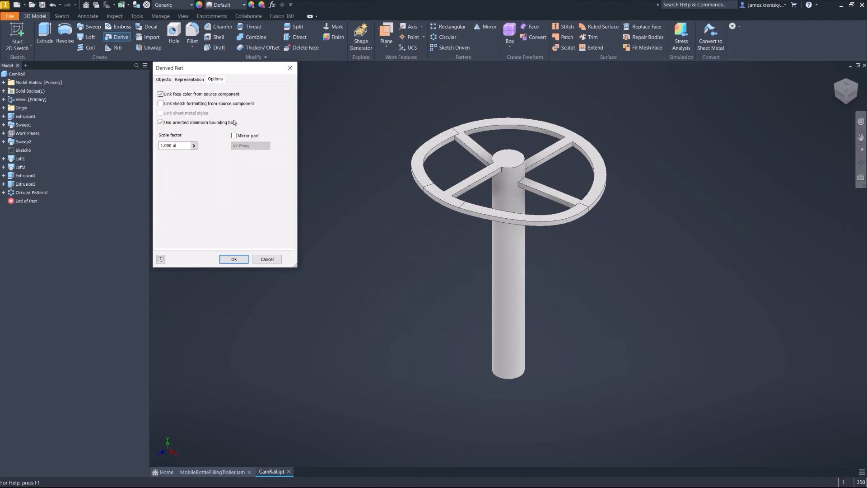
pyautogui.click(235, 136)
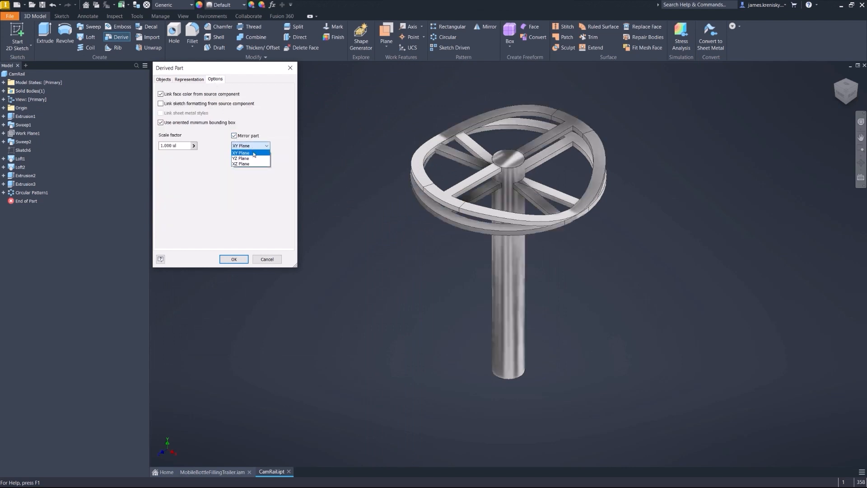
pyautogui.click(246, 153)
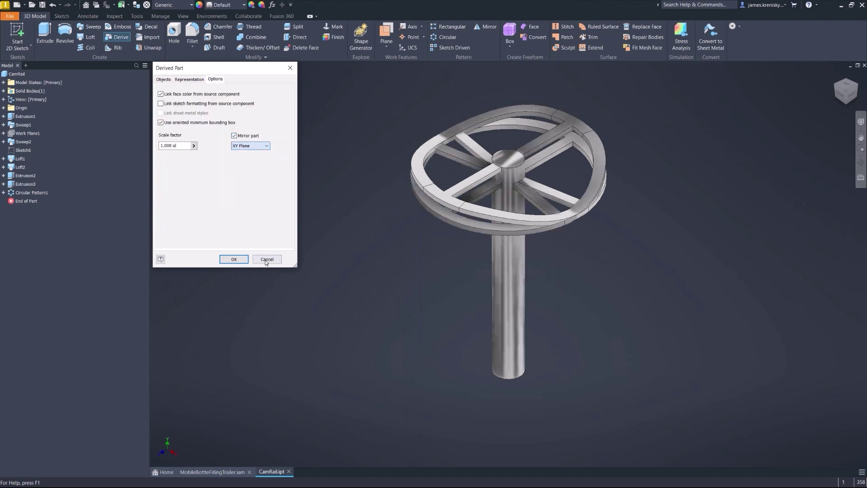
pyautogui.click(267, 258)
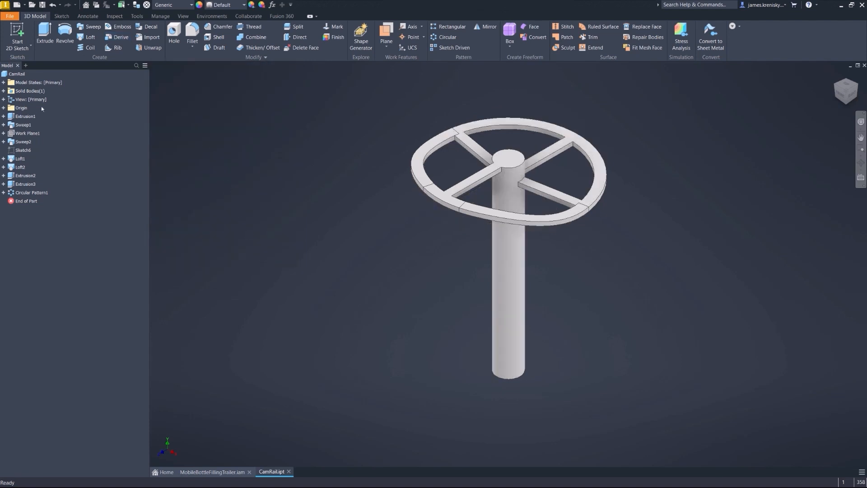
# - Rename the cam rail's origin planes One, Two and Three and start deriving a part again
pyautogui.click(28, 116)
pyautogui.write('One')
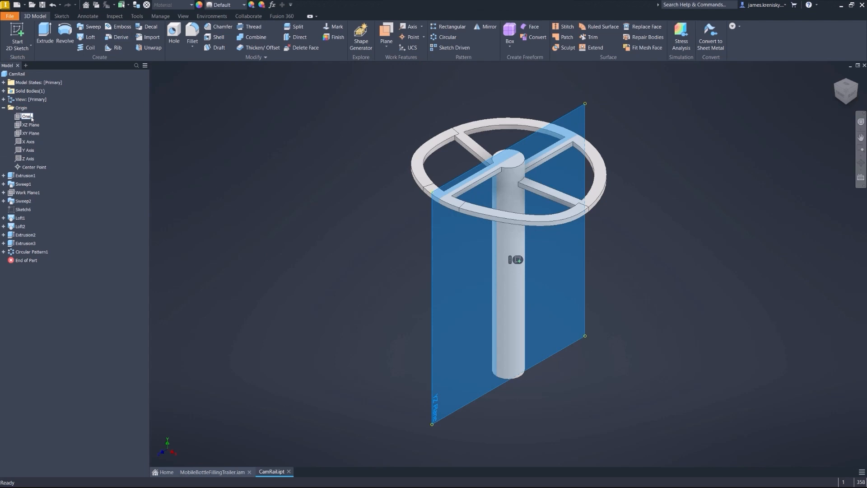
pyautogui.click(28, 125)
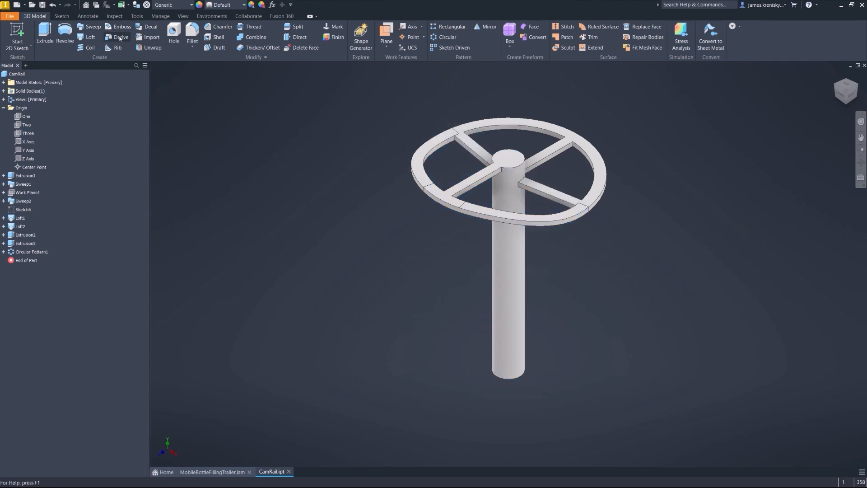
pyautogui.click(116, 37)
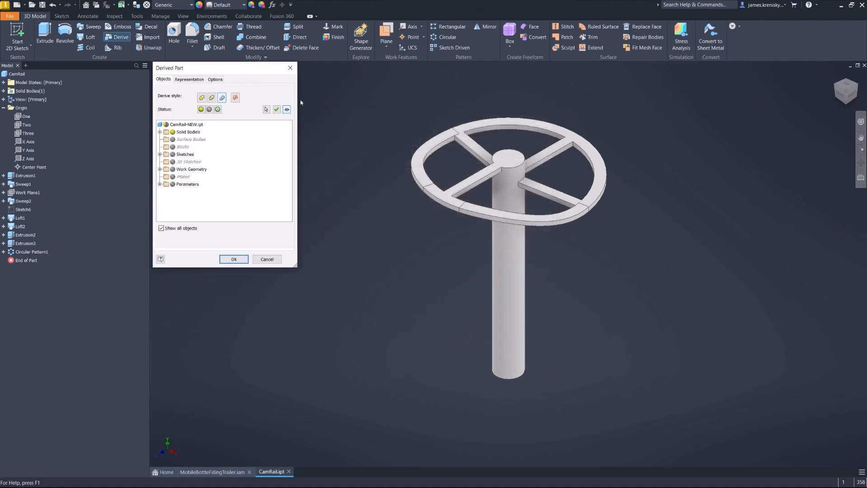
pyautogui.click(215, 80)
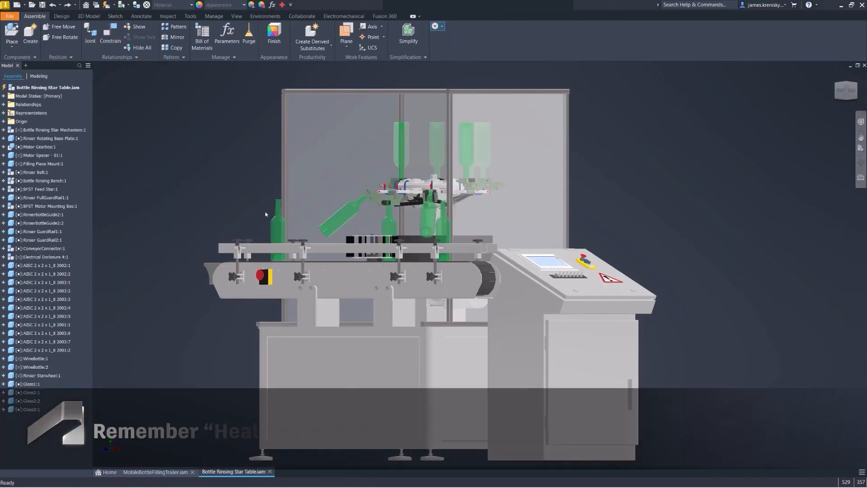
# - Delete the ring face at the WineBottle's mouth with Heal Remaining Faces enabled
pyautogui.click(35, 367)
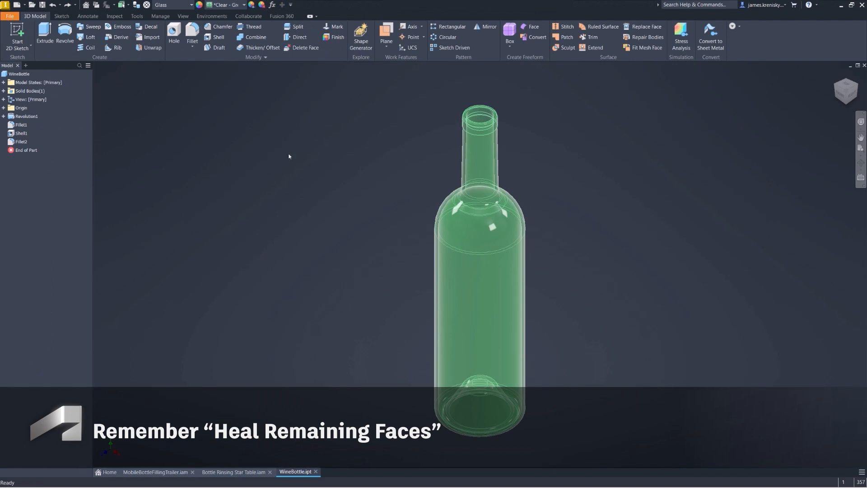
pyautogui.click(305, 47)
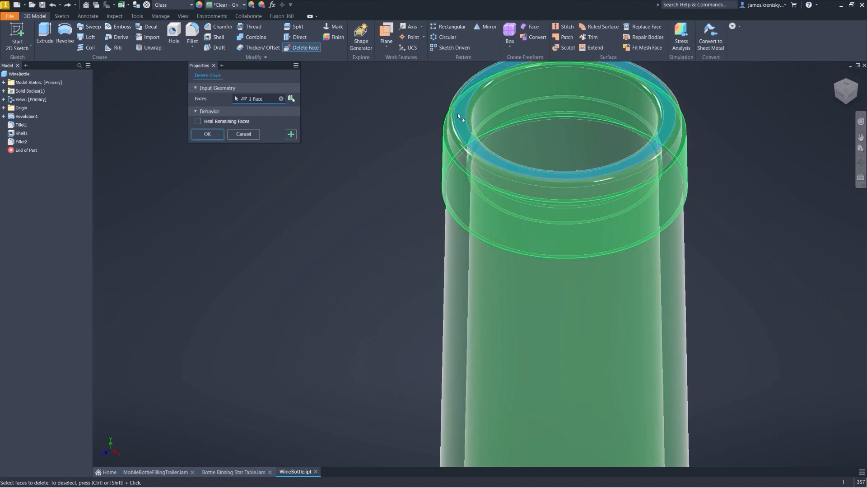
pyautogui.click(198, 121)
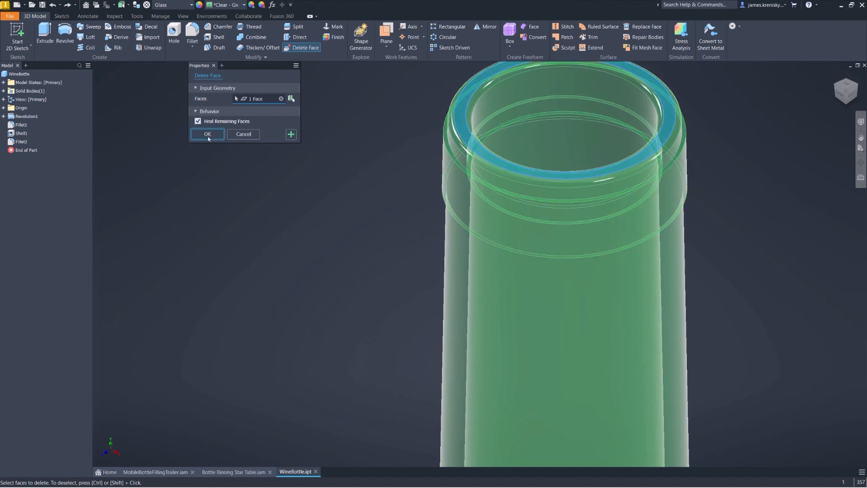
pyautogui.click(207, 134)
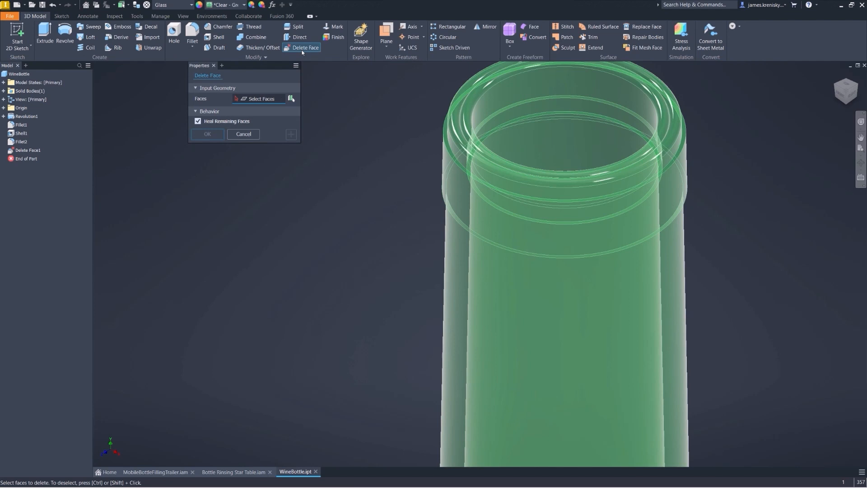
pyautogui.click(470, 118)
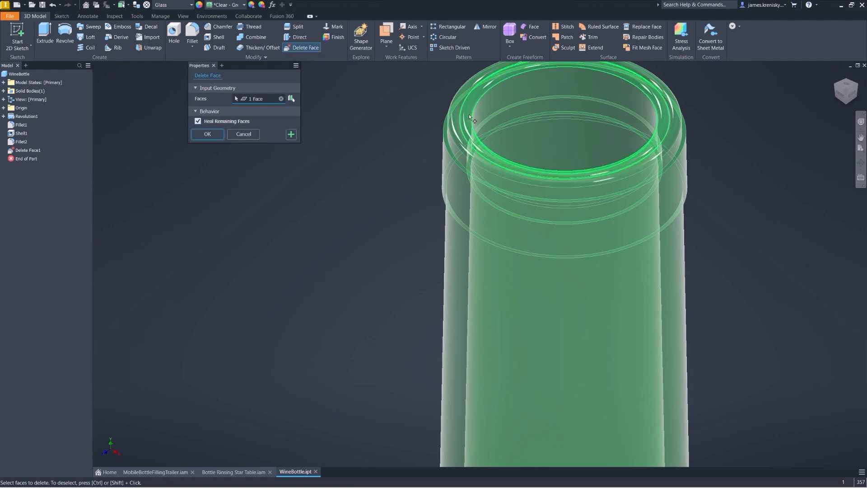
pyautogui.click(207, 133)
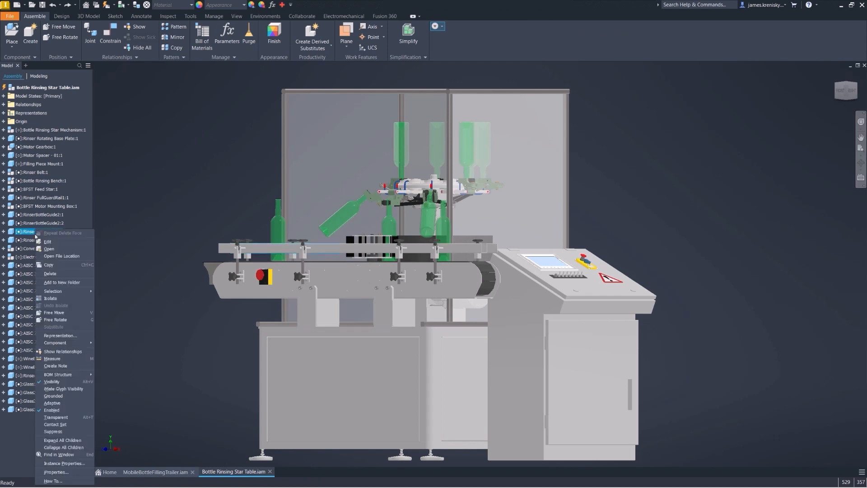
# - Open Rinser GuardRail1 and start Delete Face on it
pyautogui.click(47, 241)
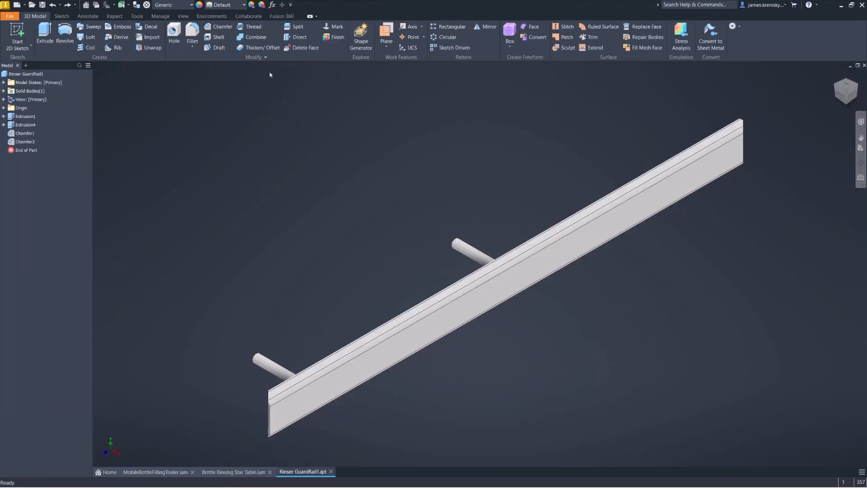
pyautogui.click(306, 47)
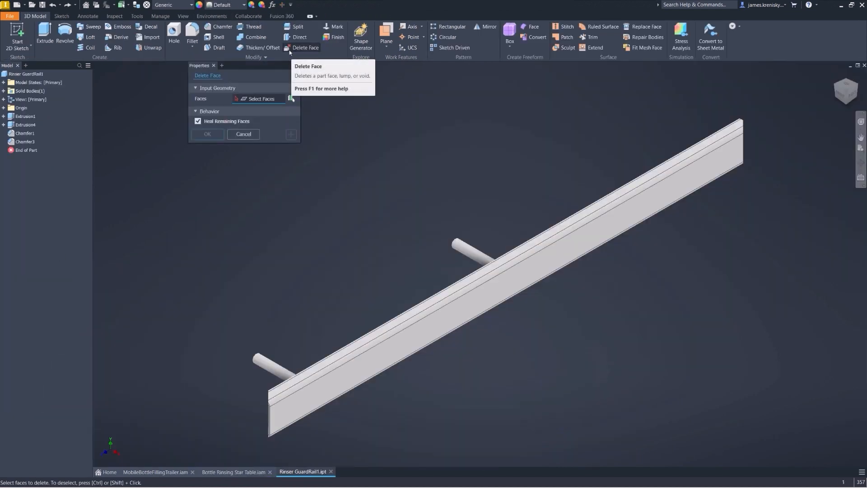
pyautogui.click(244, 134)
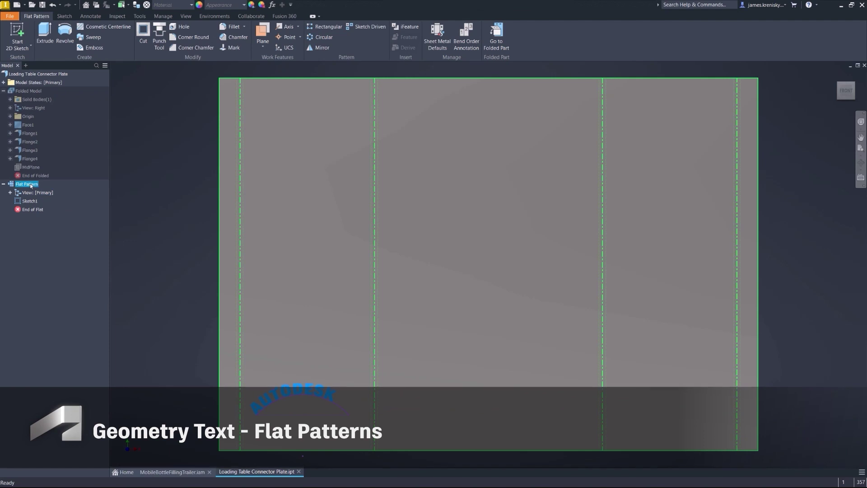
# - Save the Loading Table Connector Plate flat pattern as a DXF file, accepting the export options
pyautogui.rightClick(26, 184)
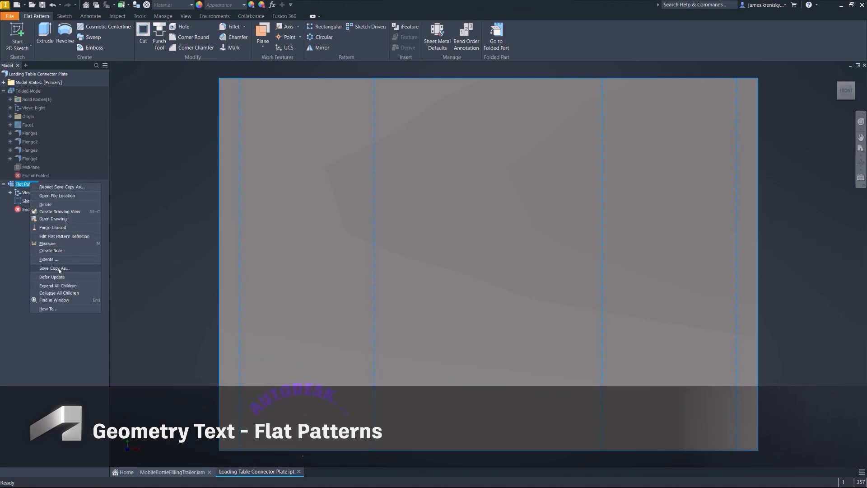
pyautogui.click(54, 267)
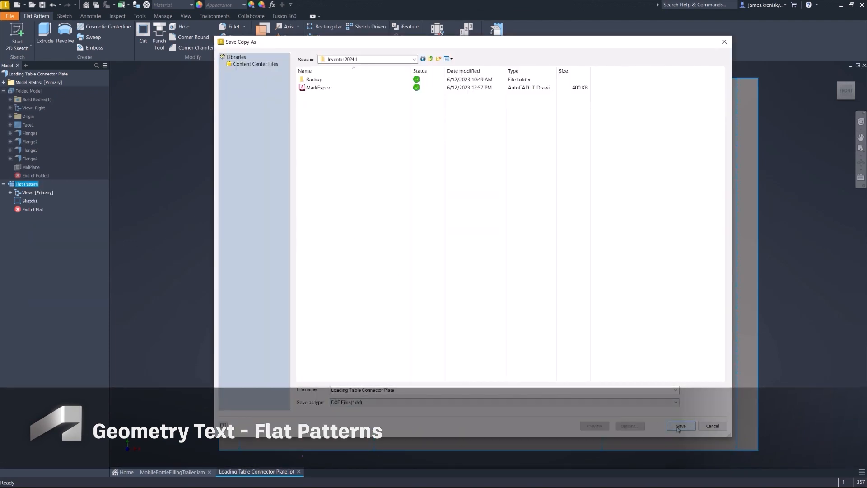
pyautogui.click(682, 426)
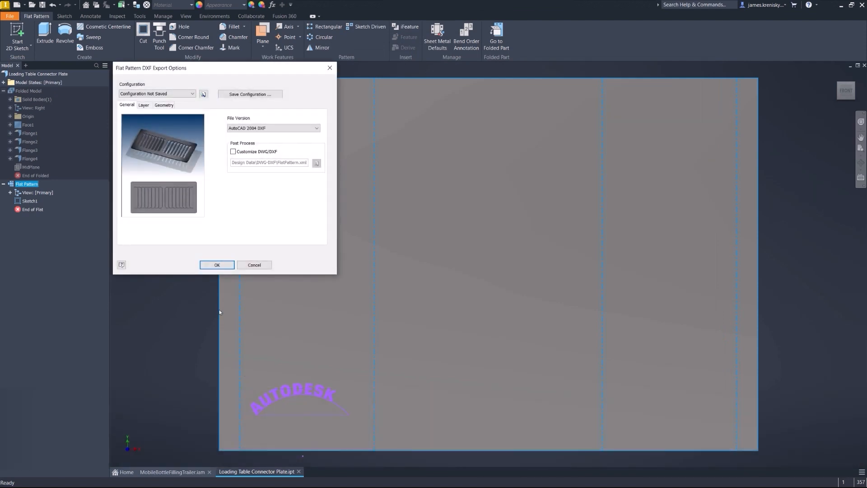
pyautogui.click(217, 265)
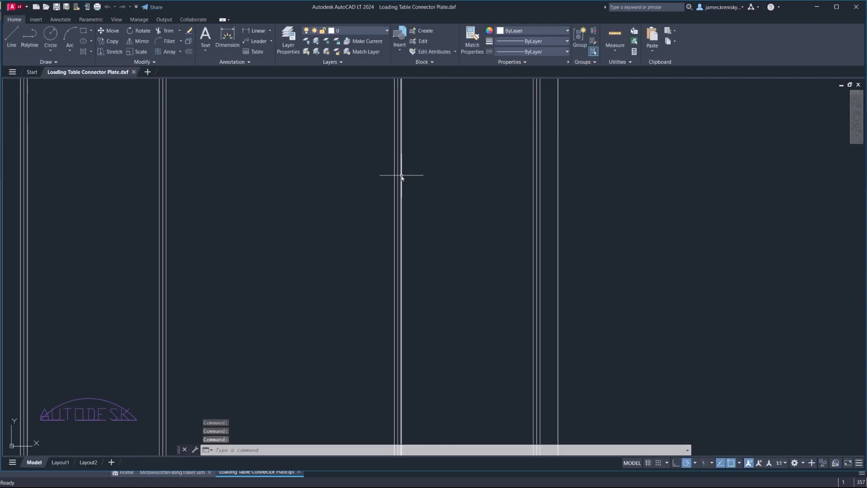
pyautogui.moveTo(91, 406)
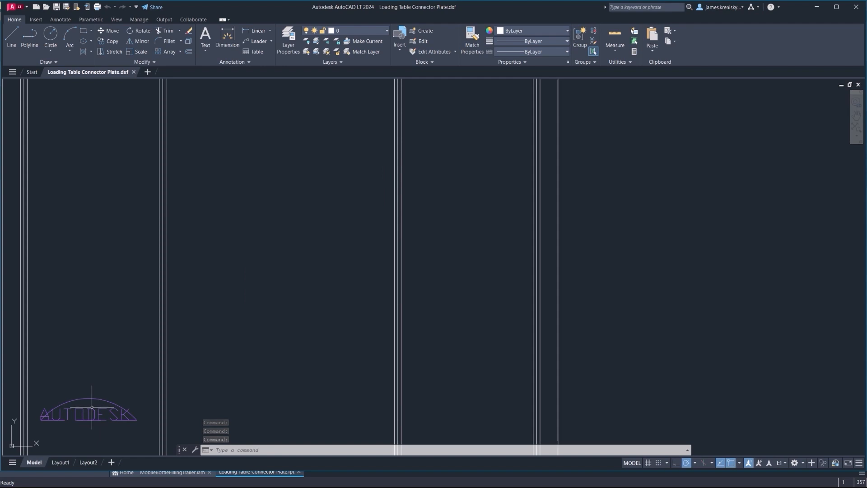
# - Select the AUTODESK lettering in the exported Loading Table Connector Plate DXF
pyautogui.click(91, 413)
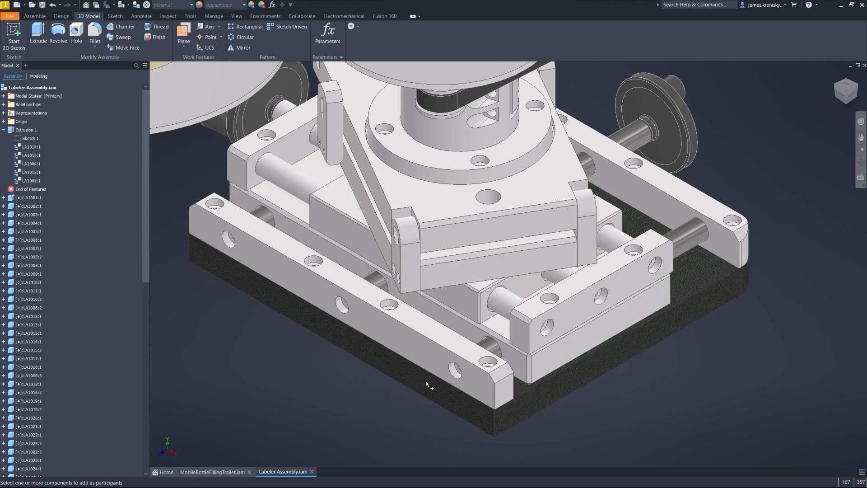
# - Remove chosen components from Extrusion 1, then start adding new participants to it
pyautogui.rightClick(328, 384)
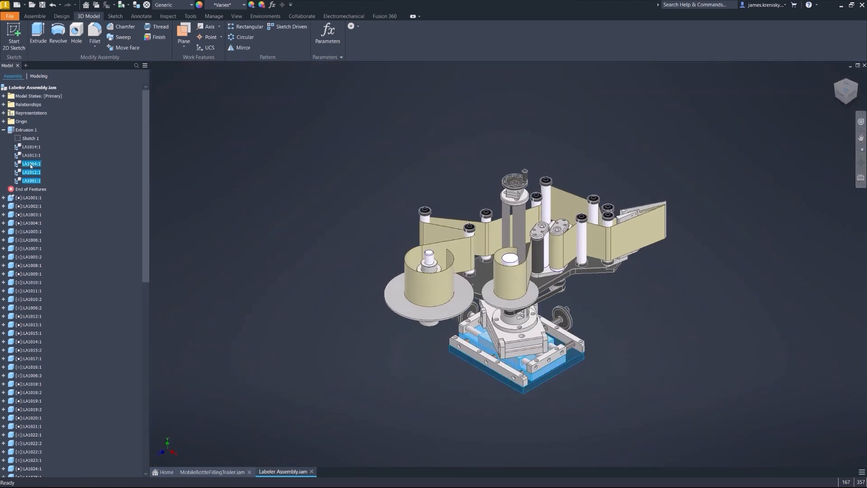
pyautogui.rightClick(31, 164)
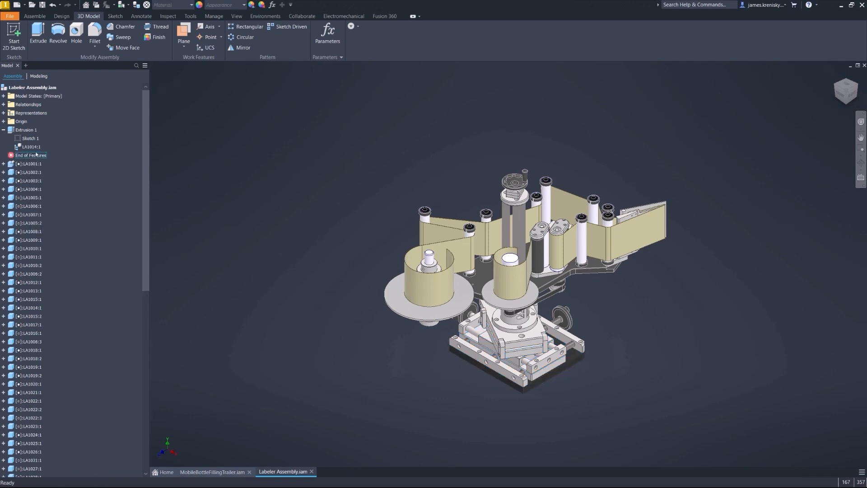
pyautogui.rightClick(22, 130)
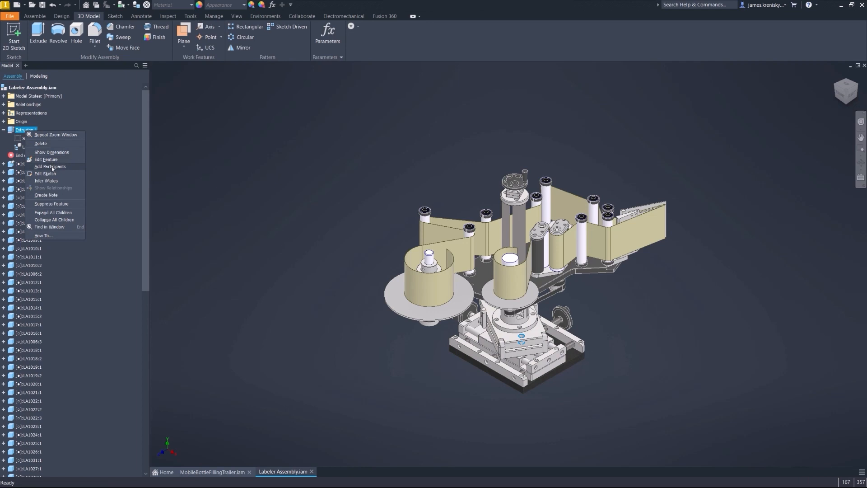
pyautogui.click(50, 166)
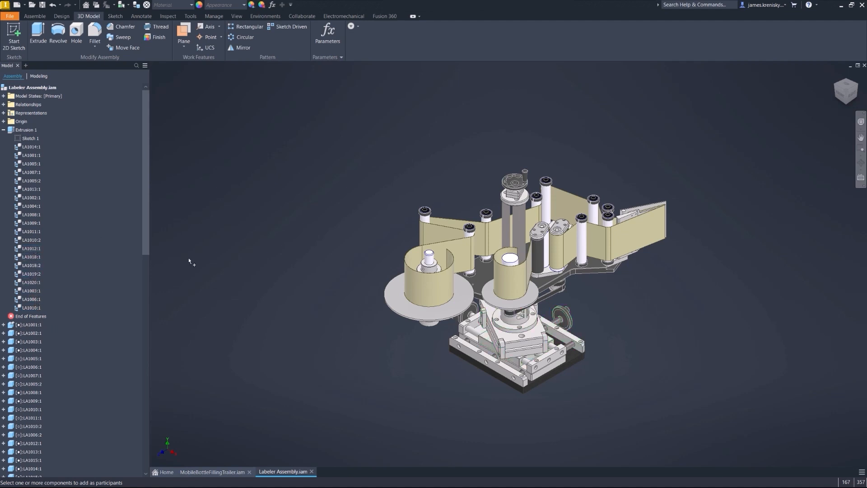
pyautogui.moveTo(606, 331)
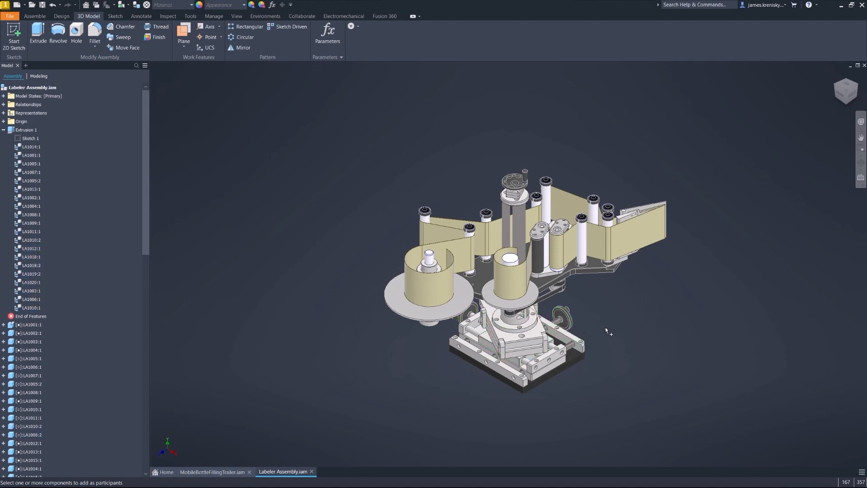
pyautogui.moveTo(638, 329)
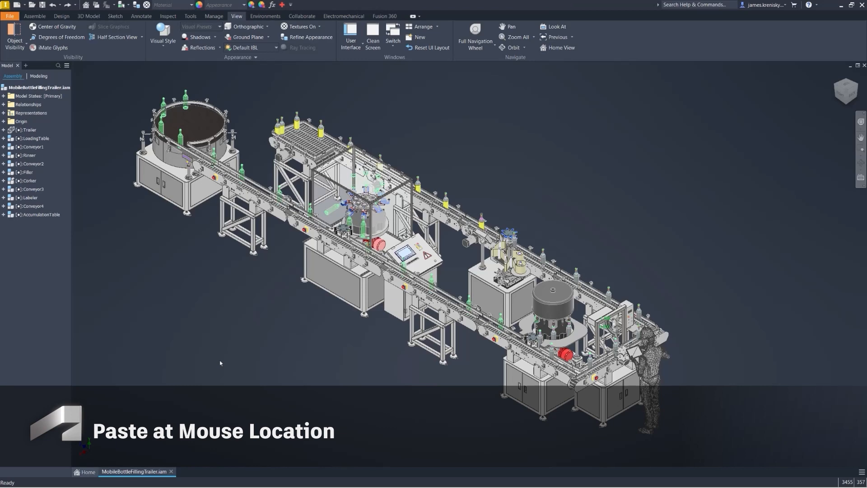
pyautogui.moveTo(134, 229)
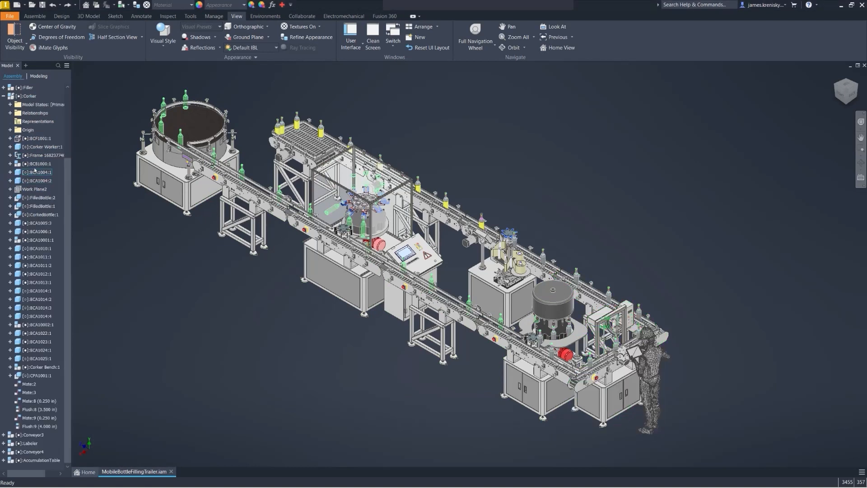
# - Copy the Corker Worker figure and paste a second copy into the trailer assembly
pyautogui.rightClick(36, 147)
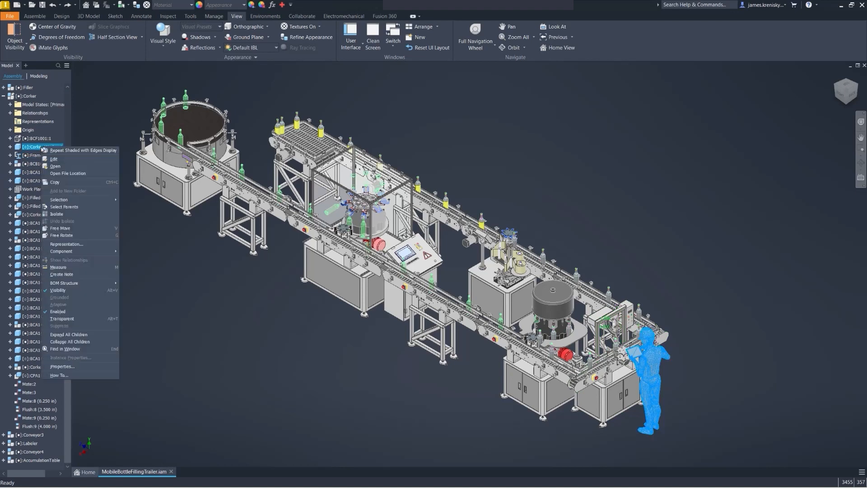
pyautogui.moveTo(73, 185)
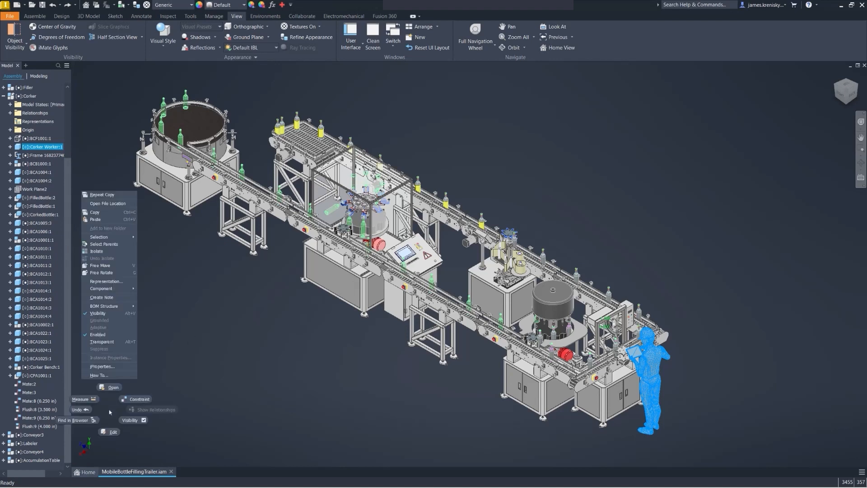
pyautogui.moveTo(112, 229)
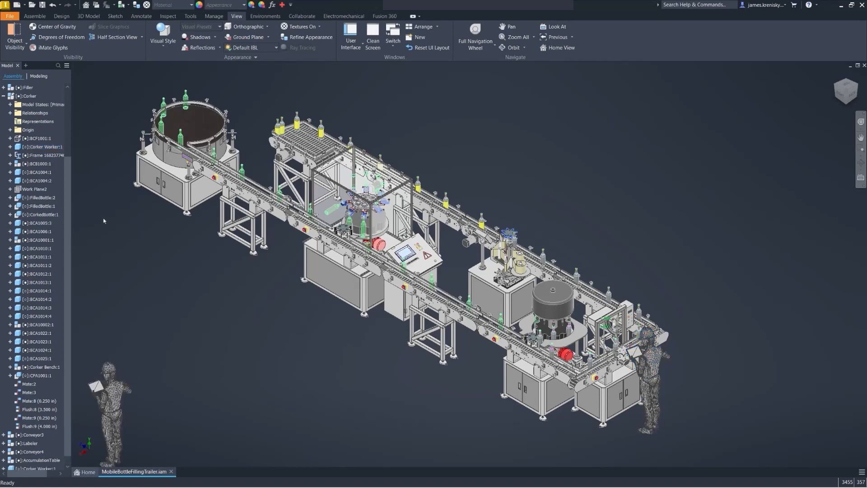
pyautogui.moveTo(476, 162)
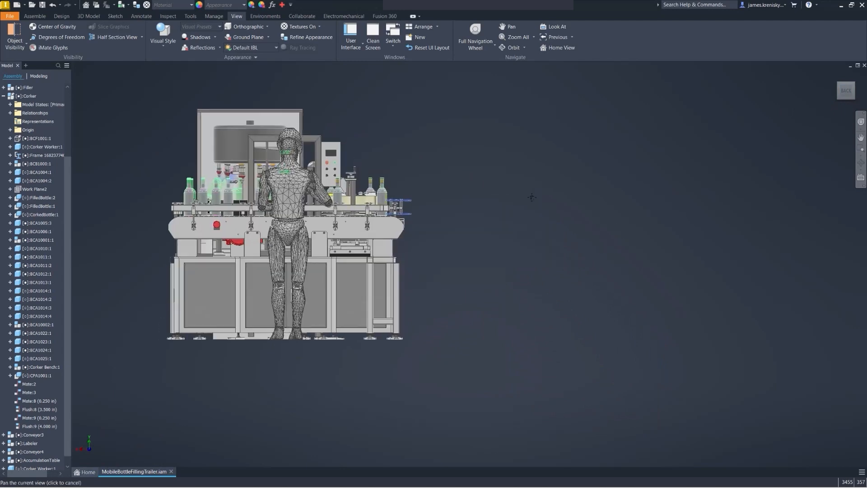
pyautogui.moveTo(531, 198); pyautogui.dragTo(396, 388)
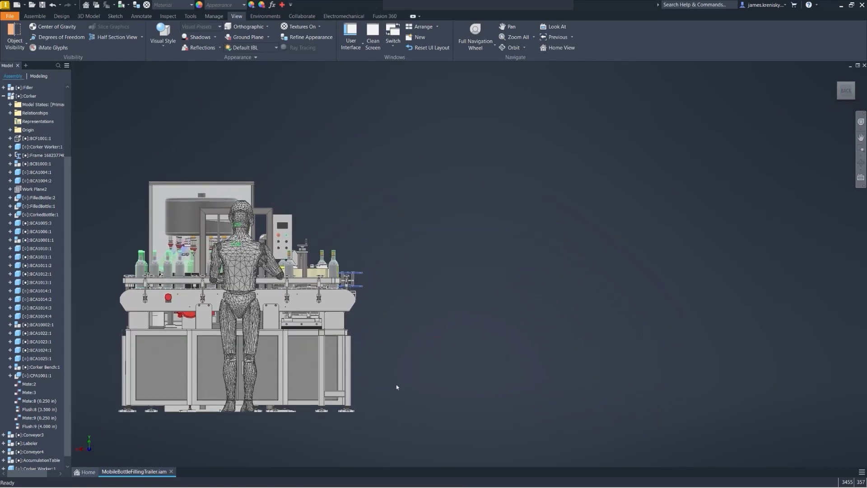
pyautogui.rightClick(398, 386)
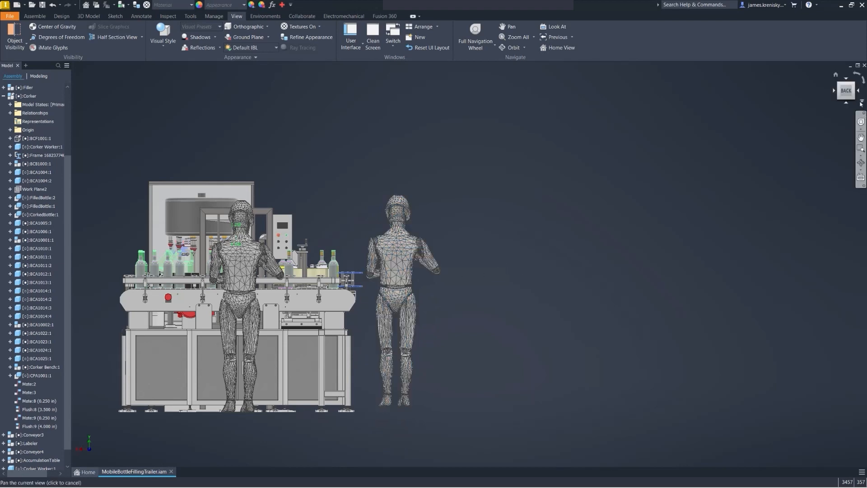
pyautogui.click(292, 472)
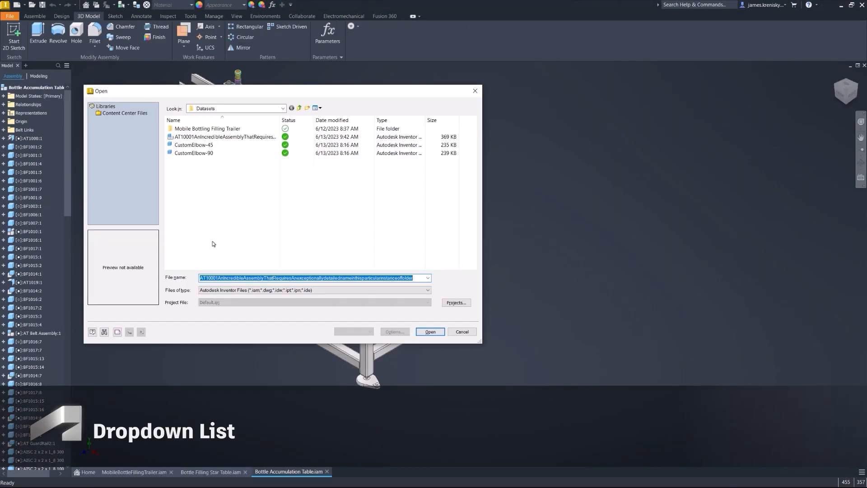
pyautogui.moveTo(414, 336)
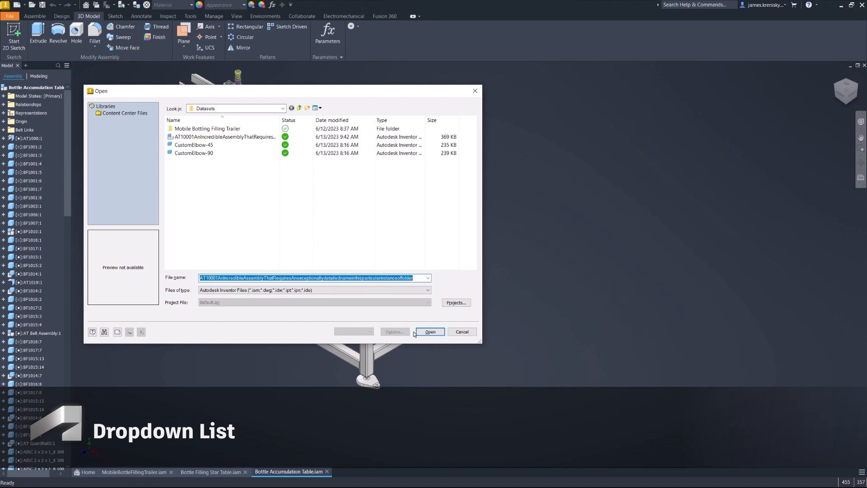
# - Select the long-named assembly in File Open and show its Model State opening options
pyautogui.click(224, 137)
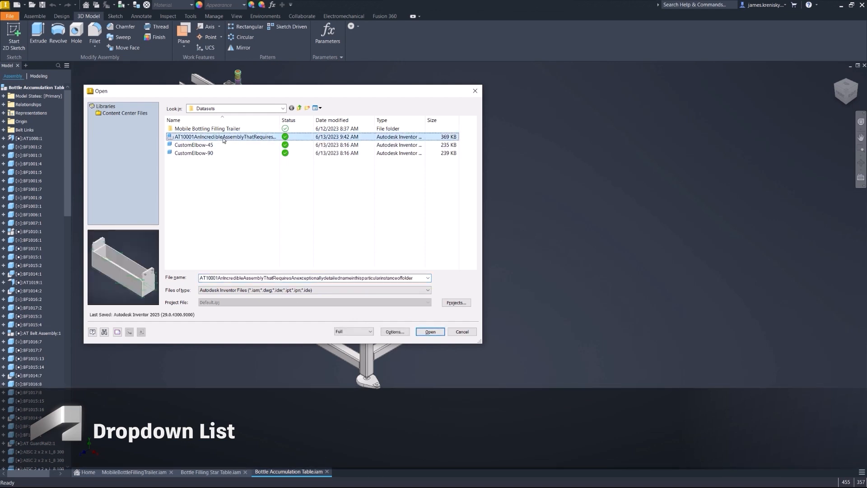
pyautogui.click(394, 331)
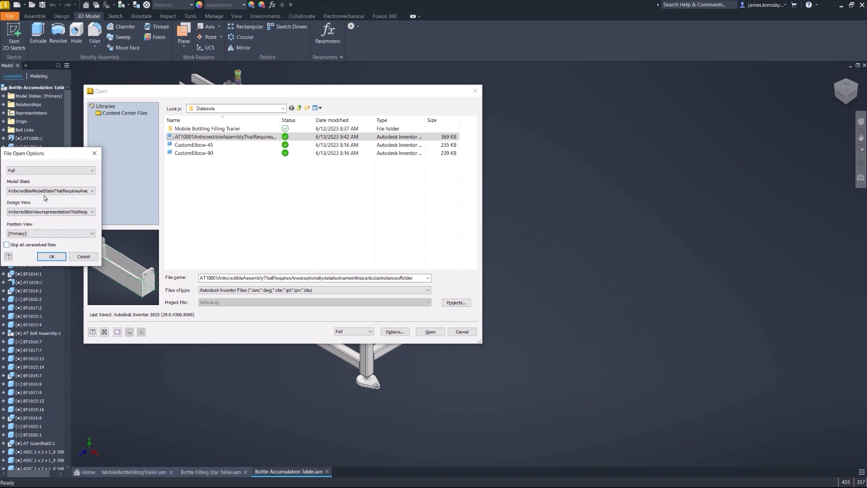
pyautogui.click(52, 257)
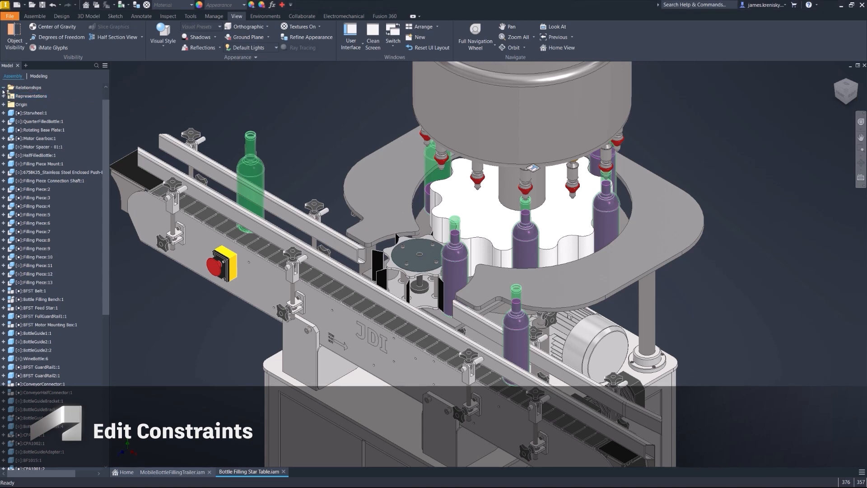
# - Edit the Insert:18 constraint offset from -12 in to -11.5 in
pyautogui.click(4, 88)
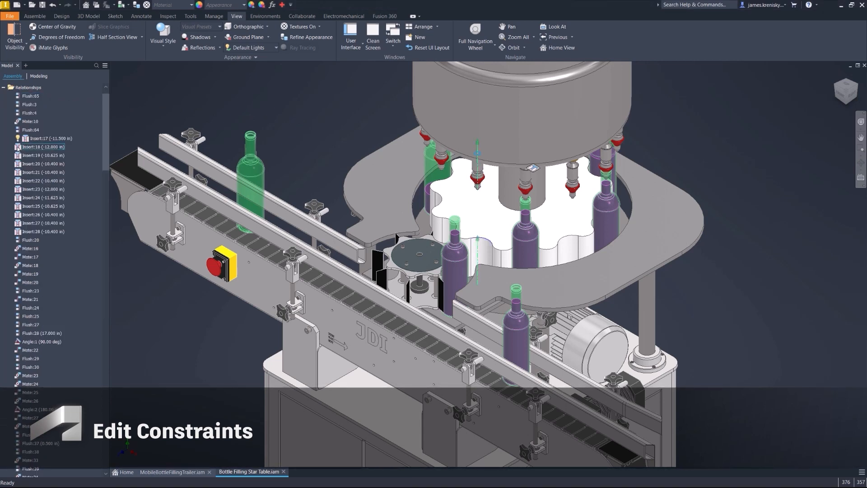
pyautogui.doubleClick(40, 147)
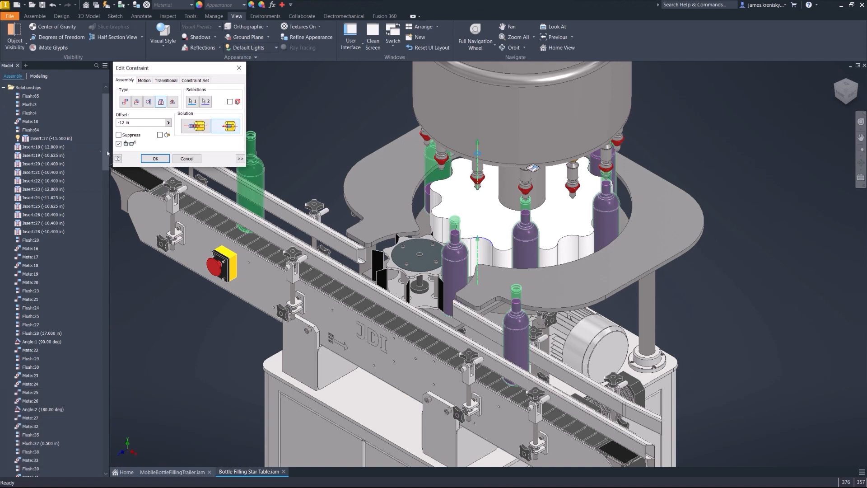
pyautogui.click(168, 123)
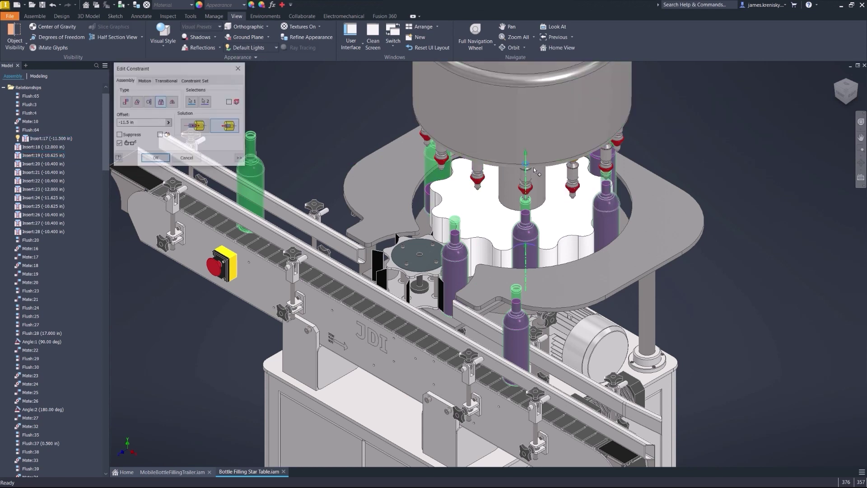
pyautogui.click(169, 123)
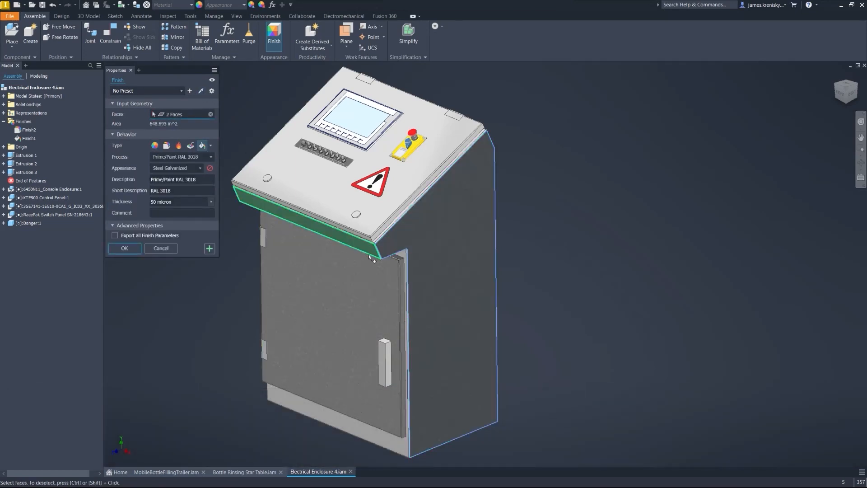
# - Create the paint finish on two enclosure faces and start an Aluminum - Dark finish on the top face
pyautogui.click(330, 336)
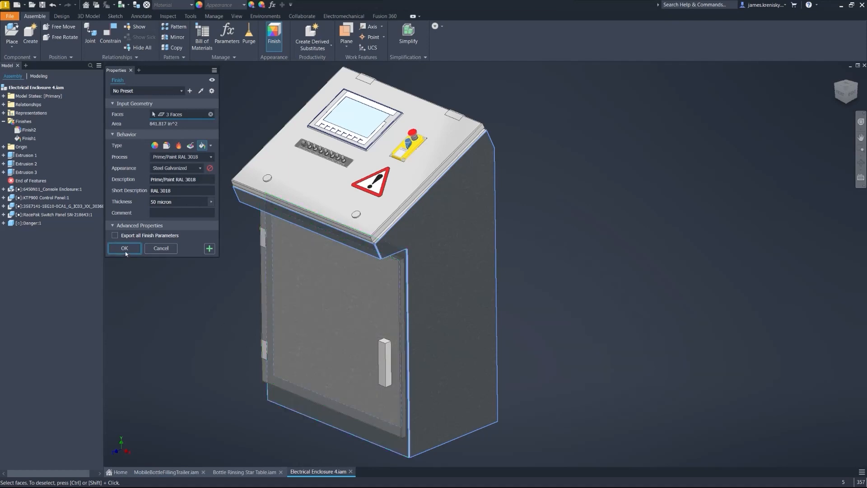
pyautogui.click(125, 248)
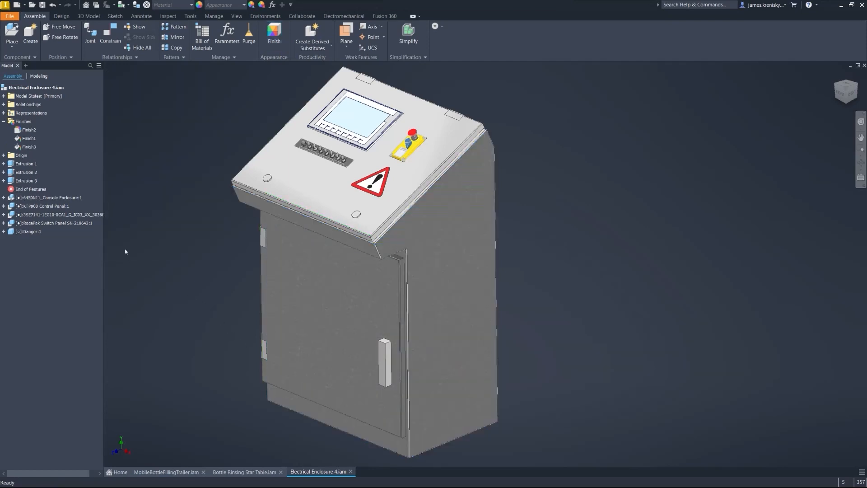
pyautogui.click(274, 35)
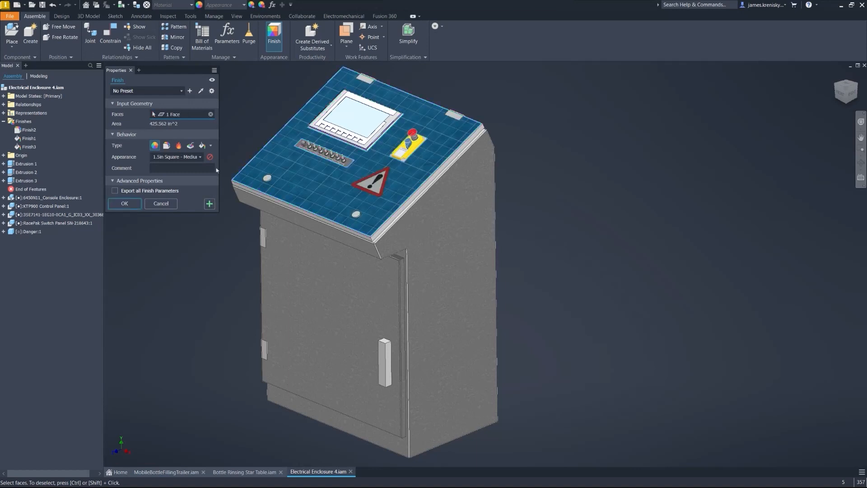
pyautogui.click(195, 157)
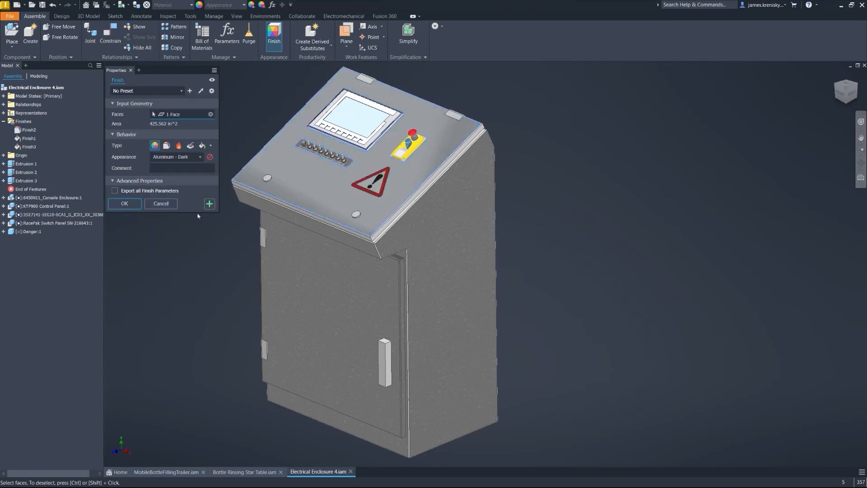
# - Apply the Aluminum - Dark finish and a further finish to two more faces, adding Finish4 and Finish5
pyautogui.click(125, 204)
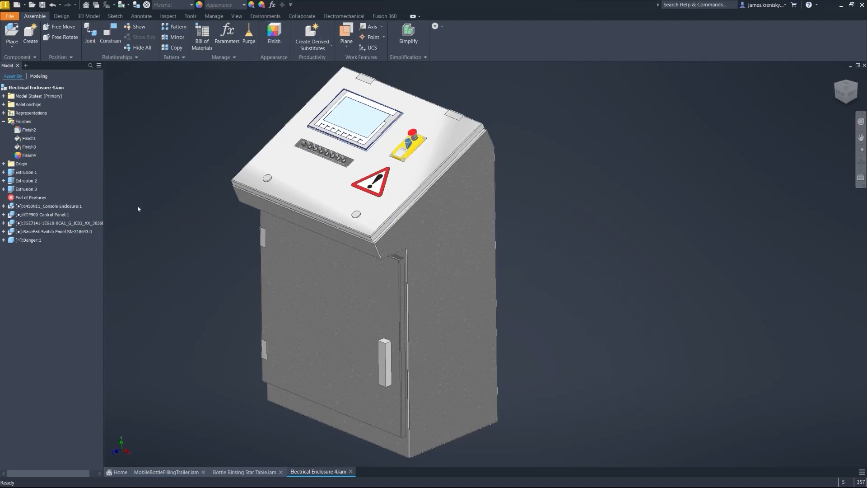
pyautogui.click(273, 34)
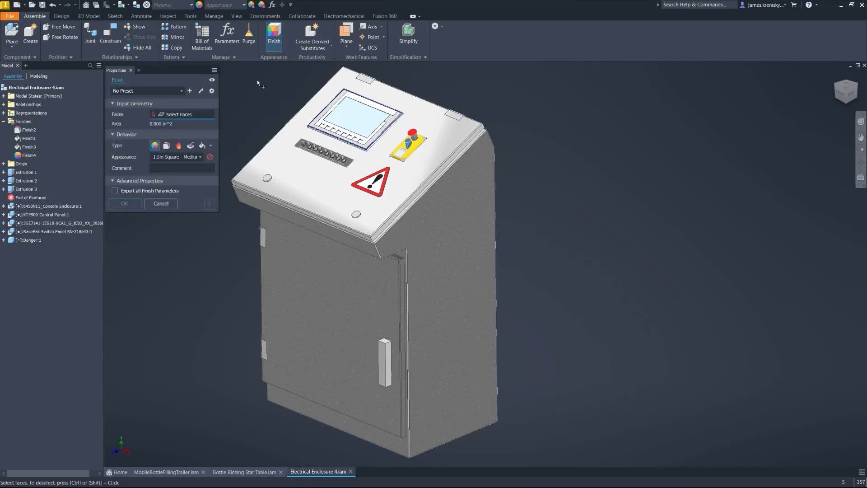
pyautogui.moveTo(200, 91)
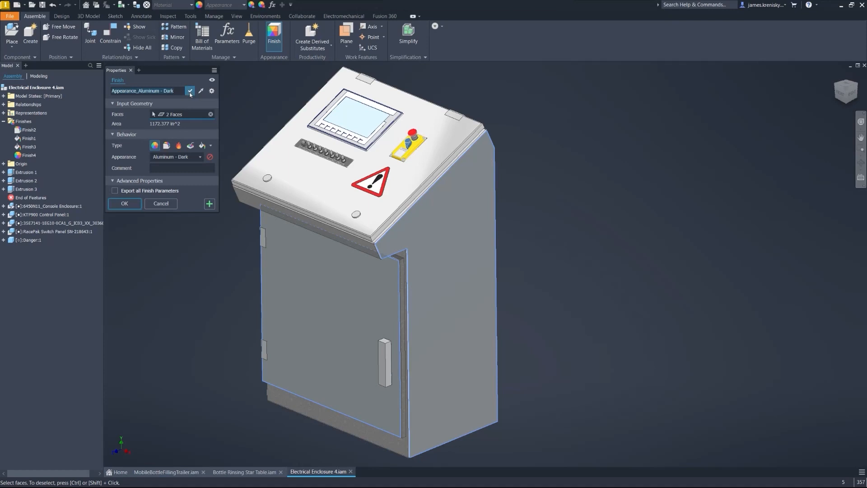
pyautogui.click(124, 203)
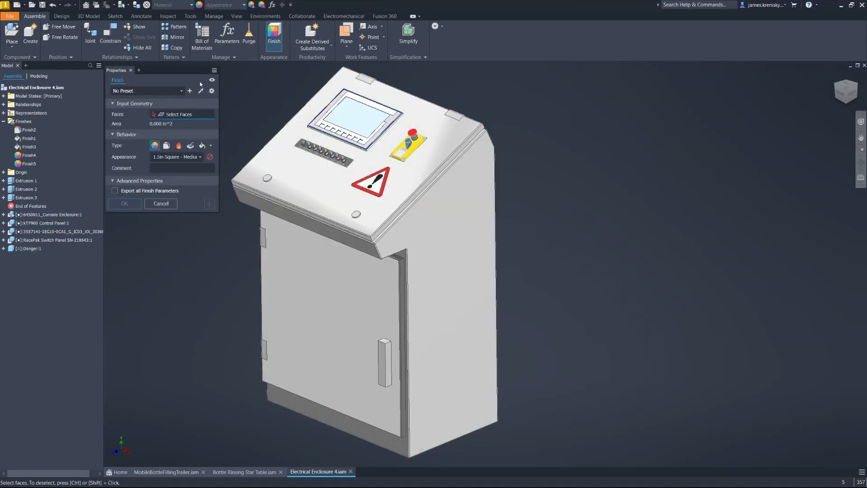
pyautogui.click(28, 130)
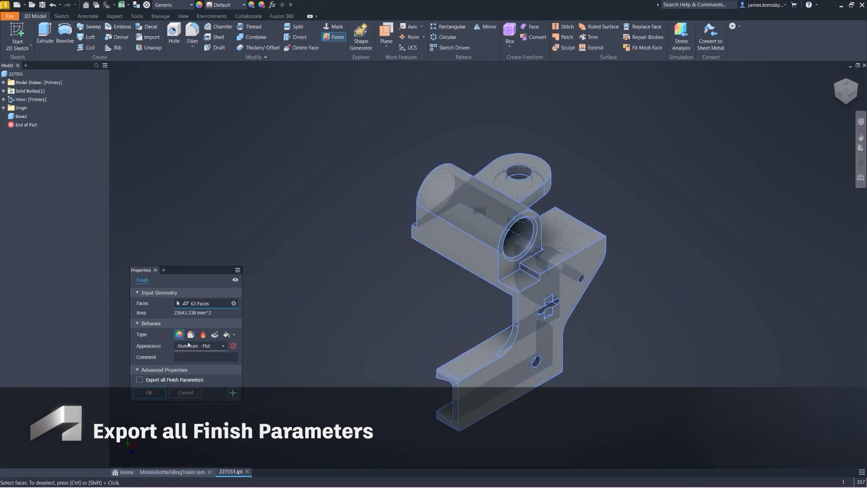
# - Give the inner bore face a Brass - Satin barrel finish with all finish parameters exported
pyautogui.click(202, 334)
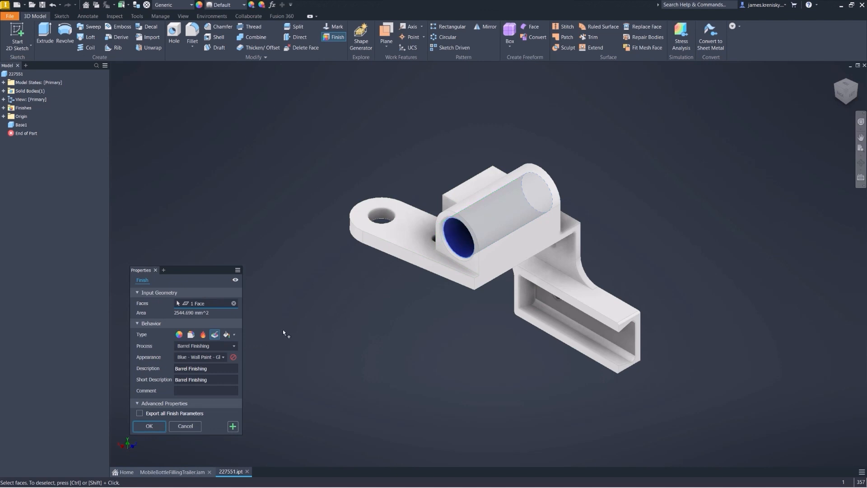
pyautogui.click(222, 356)
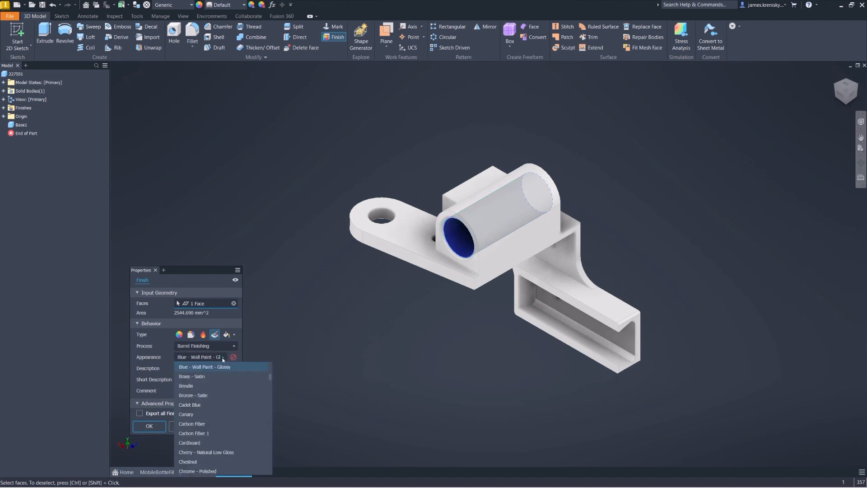
pyautogui.click(192, 376)
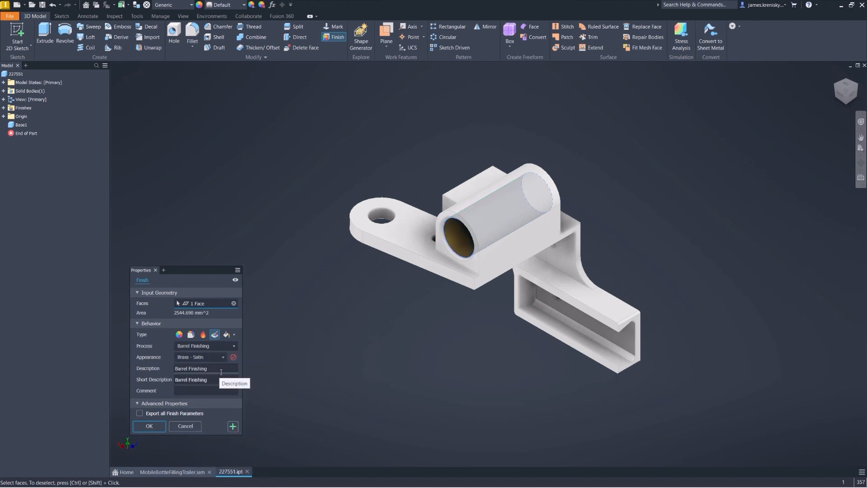
pyautogui.click(140, 414)
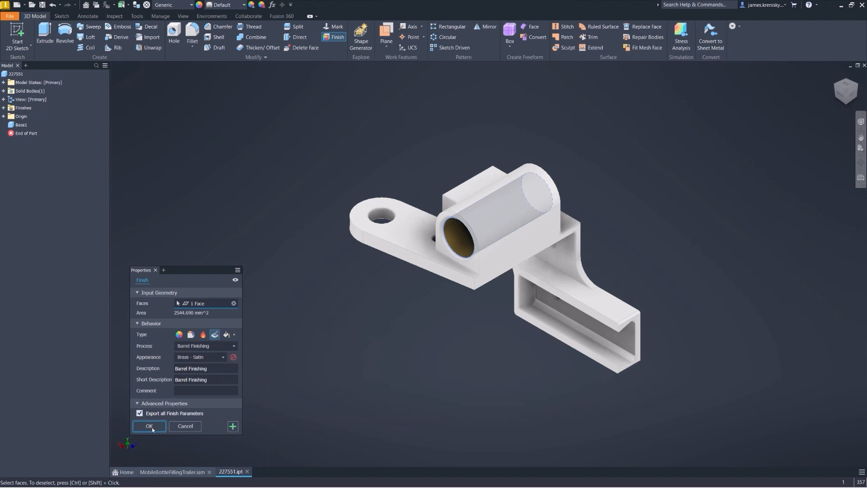
pyautogui.click(149, 426)
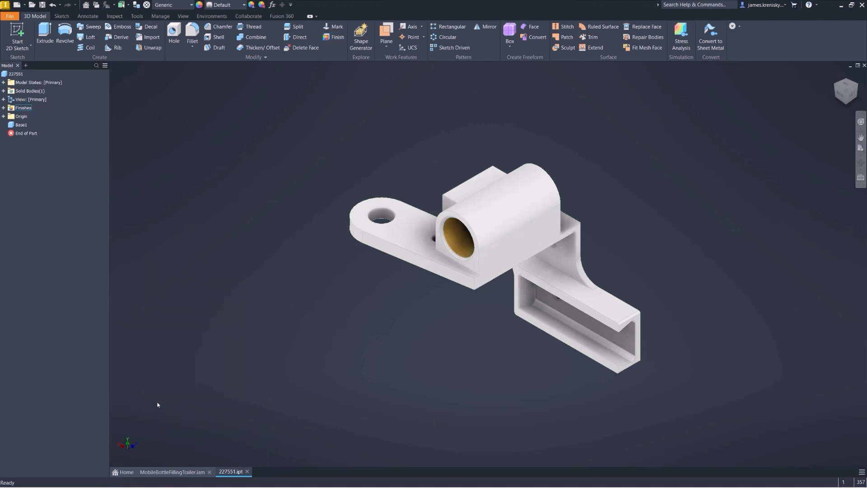
pyautogui.click(271, 4)
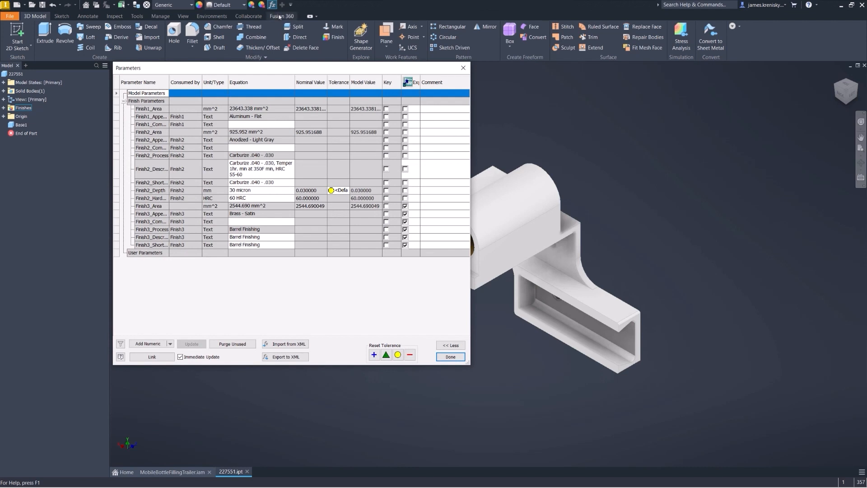
pyautogui.moveTo(309, 82)
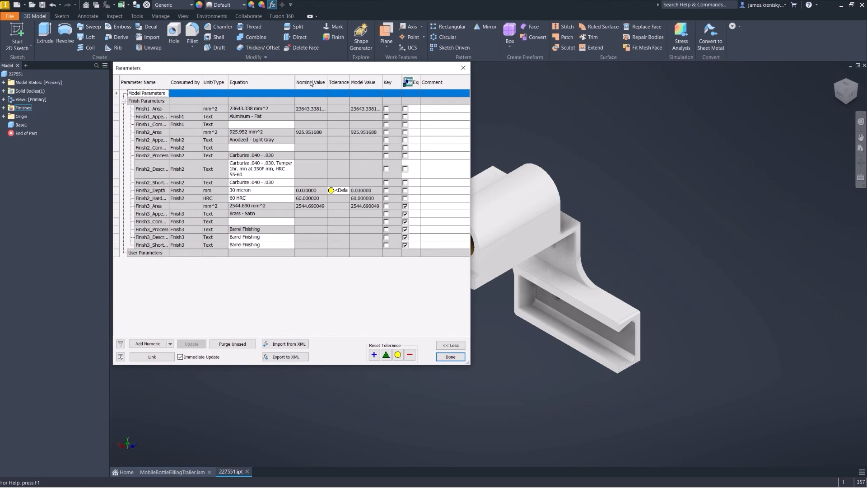
pyautogui.moveTo(409, 82)
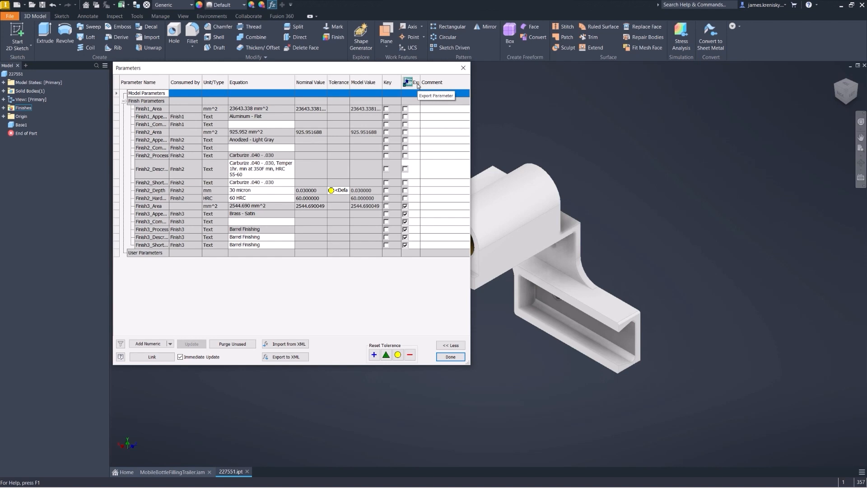
pyautogui.moveTo(411, 212)
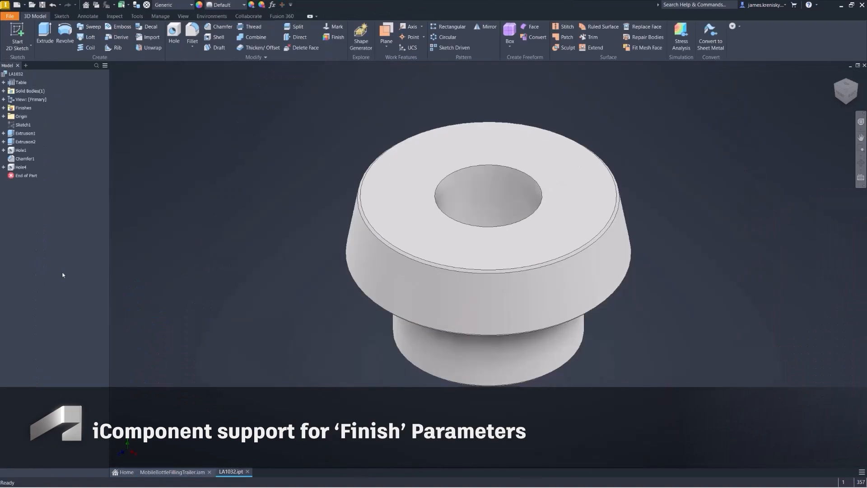
# - Start iPart Author for LA1032 and expand Finish1 among its parameters
pyautogui.click(161, 17)
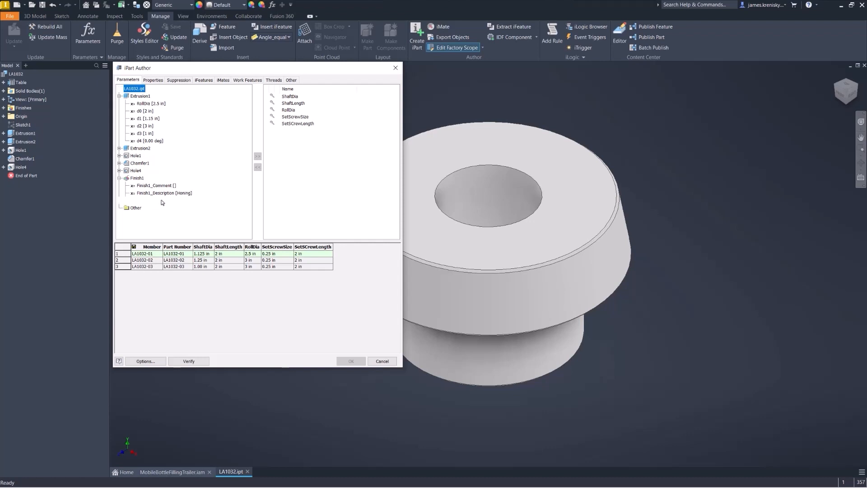
pyautogui.click(256, 155)
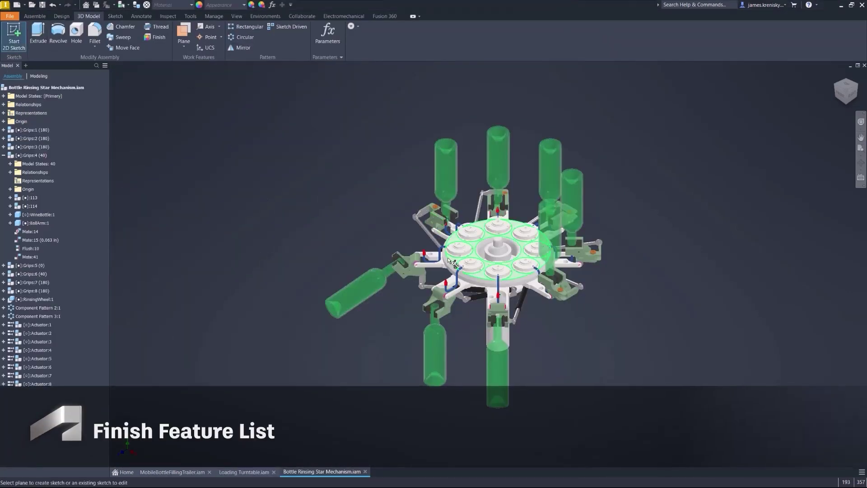
# - In a new sketch, set sketch Text type to Parameters - Finish, then leave the sketch
pyautogui.click(13, 36)
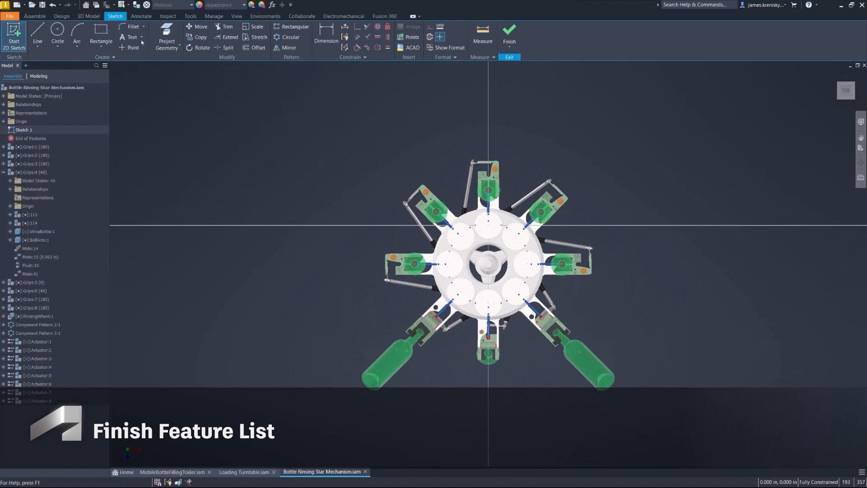
pyautogui.click(130, 37)
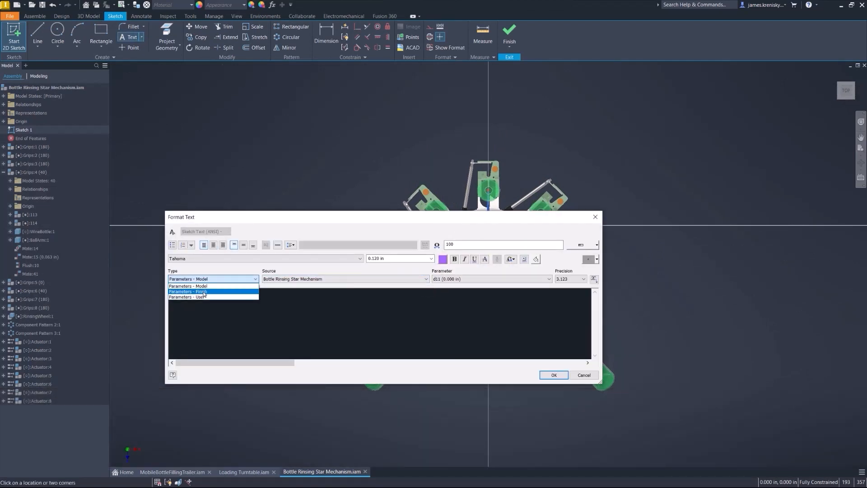
pyautogui.click(188, 291)
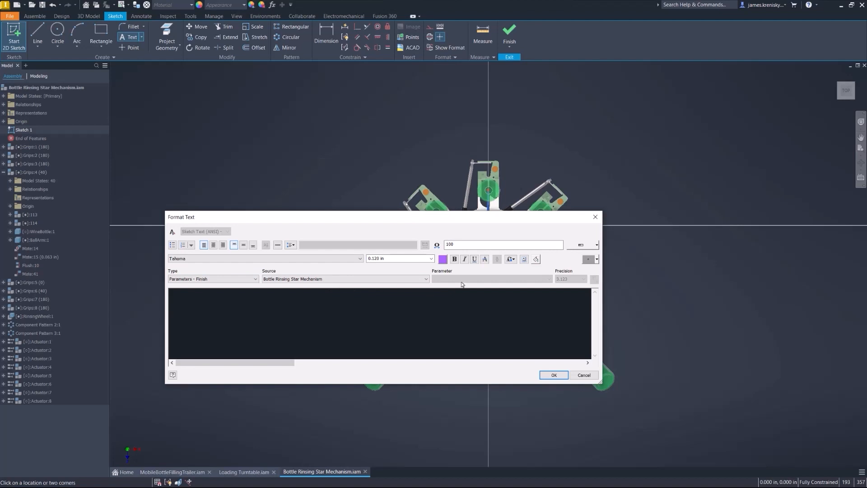
pyautogui.click(510, 36)
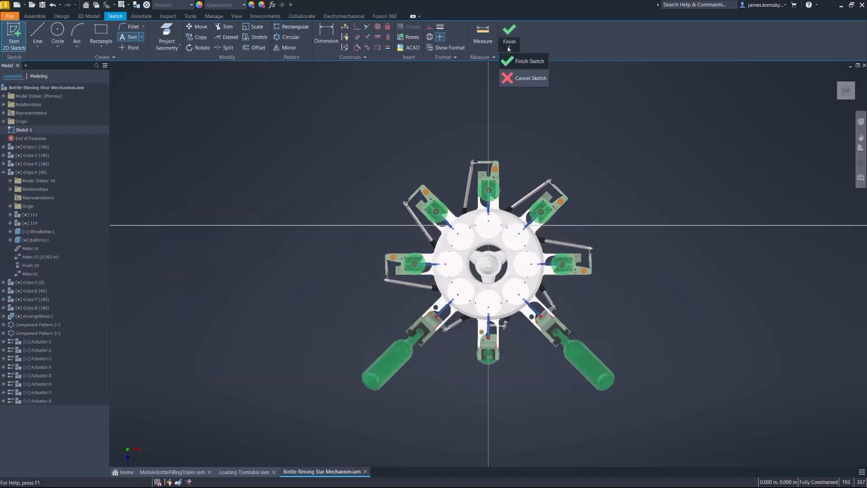
pyautogui.click(522, 62)
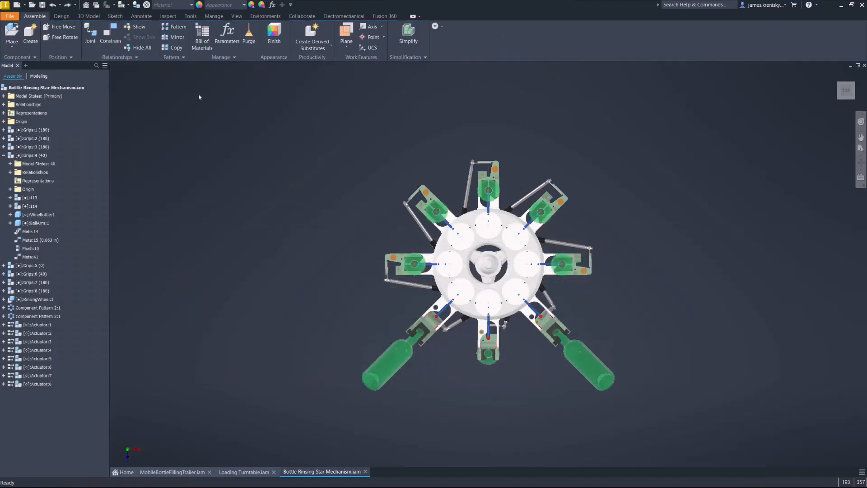
# - Run Finish to add a Finishes folder, then reopen sketch Text to see Finish parameters offered
pyautogui.click(274, 32)
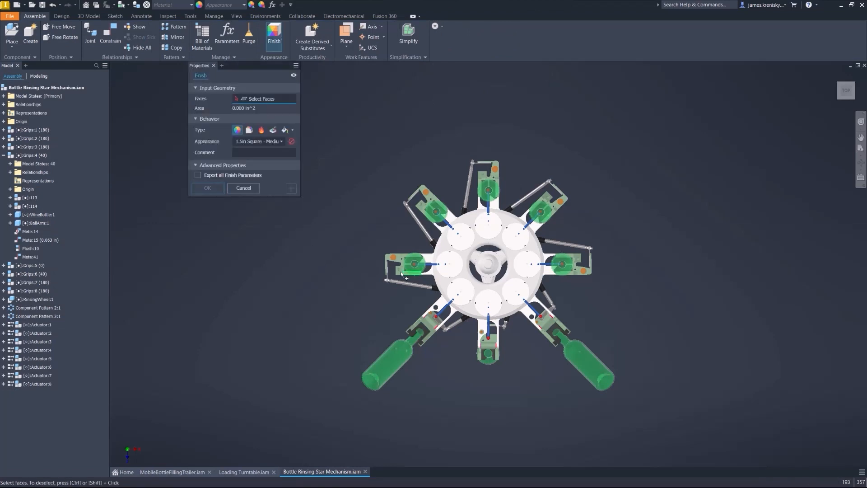
pyautogui.click(243, 188)
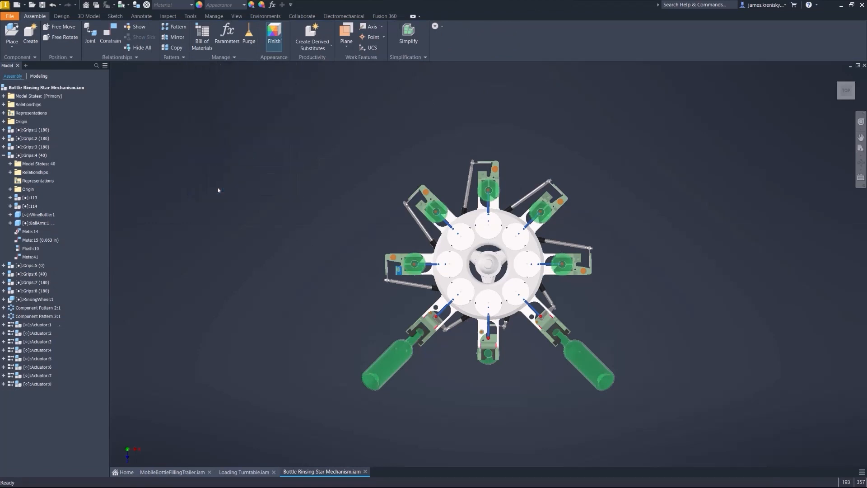
pyautogui.click(115, 16)
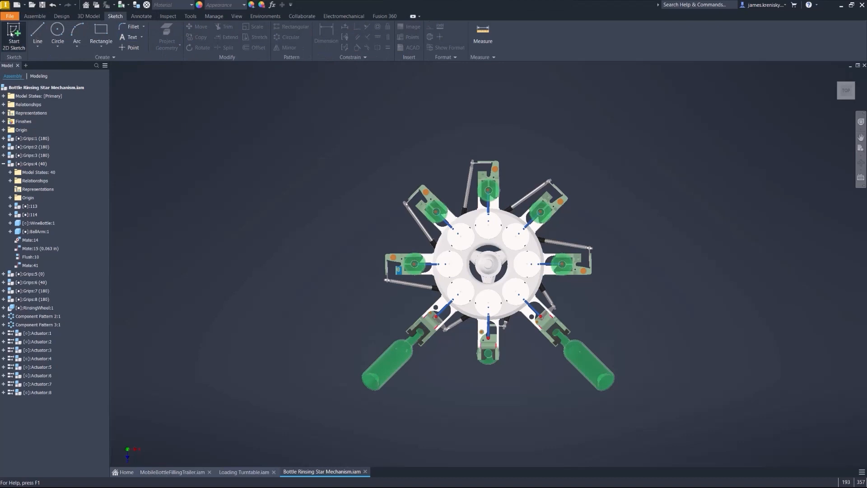
pyautogui.click(13, 35)
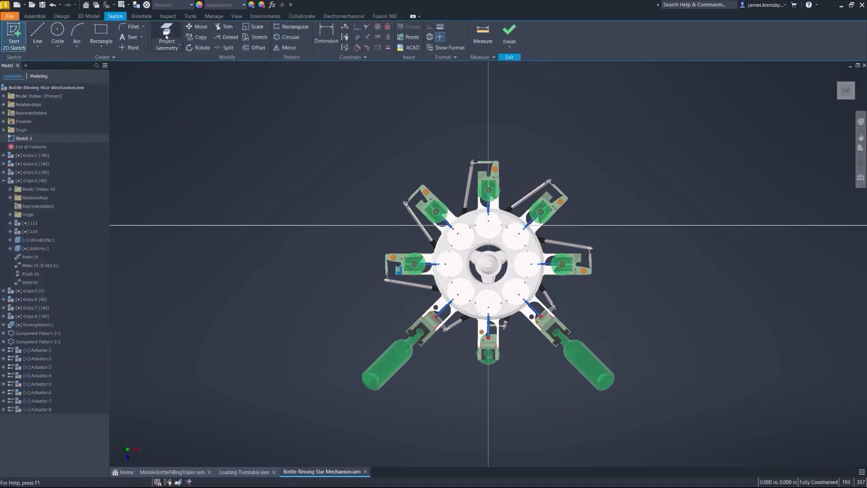
pyautogui.moveTo(134, 38)
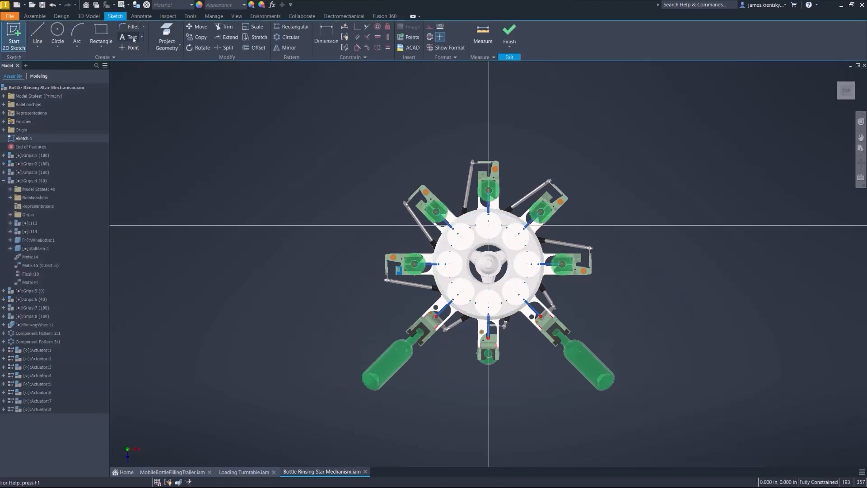
pyautogui.click(130, 37)
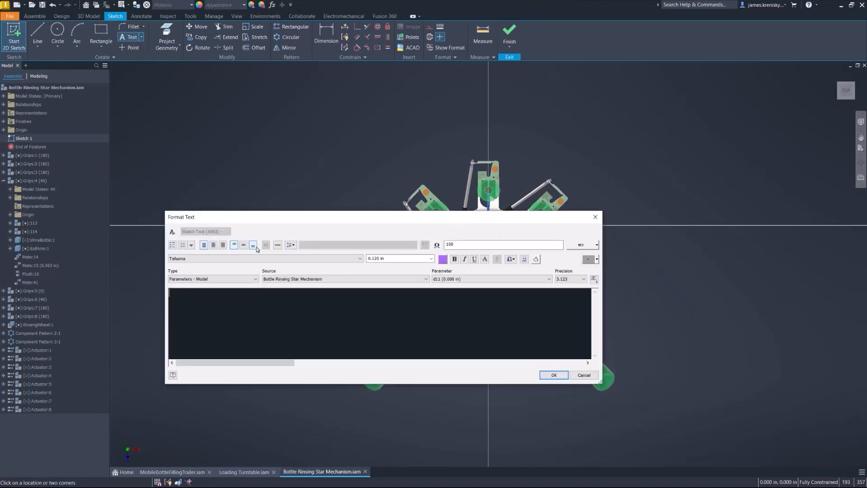
pyautogui.click(213, 278)
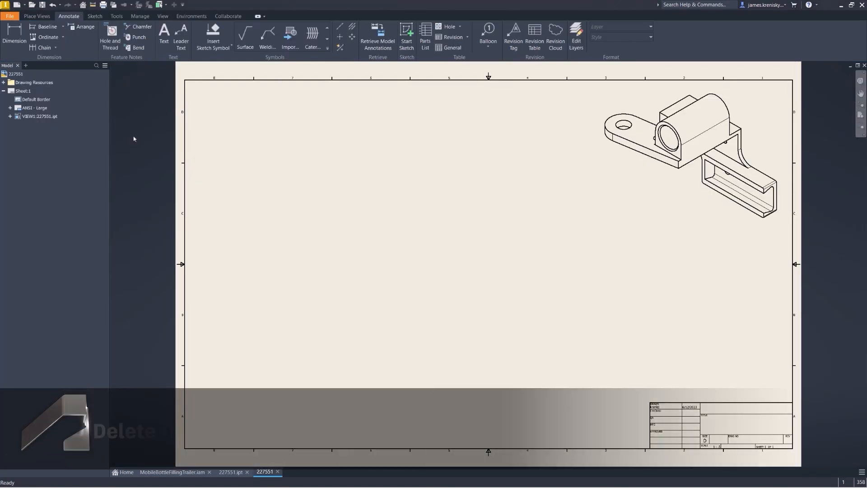
# - Create projected views of part 227551 from the base view
pyautogui.click(40, 16)
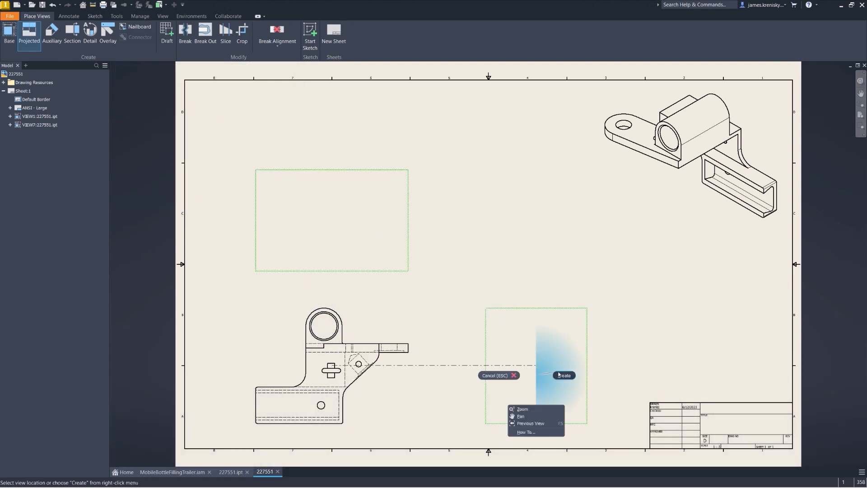
pyautogui.click(564, 375)
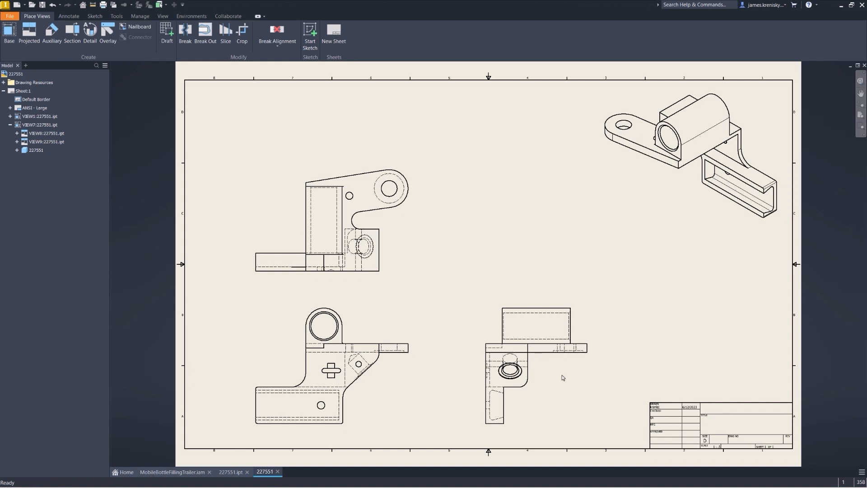
pyautogui.click(68, 16)
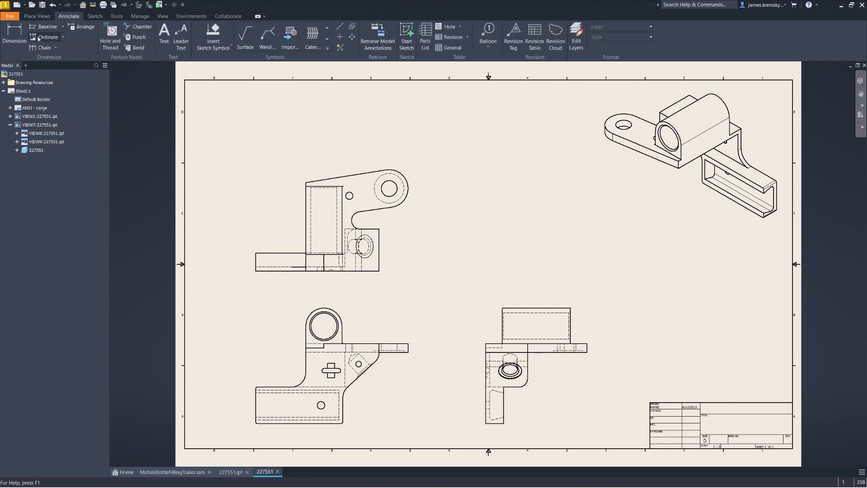
pyautogui.click(48, 37)
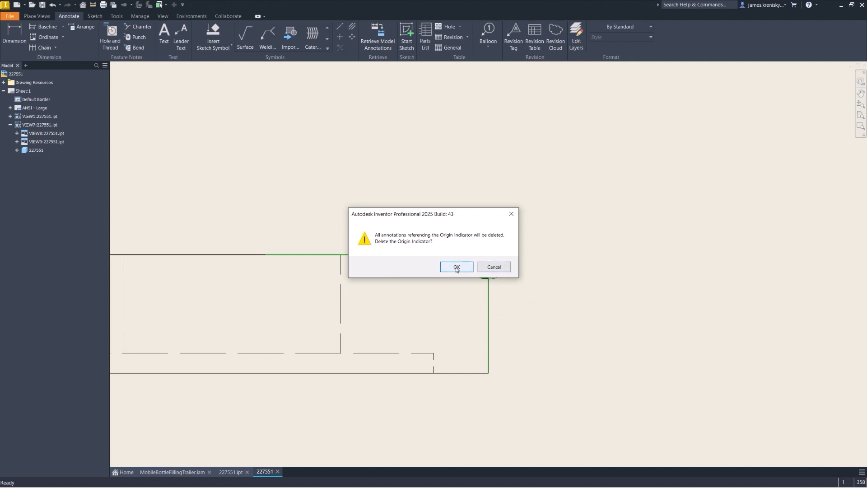
# - Delete the origin indicator with its referencing annotations and zoom all
pyautogui.click(456, 266)
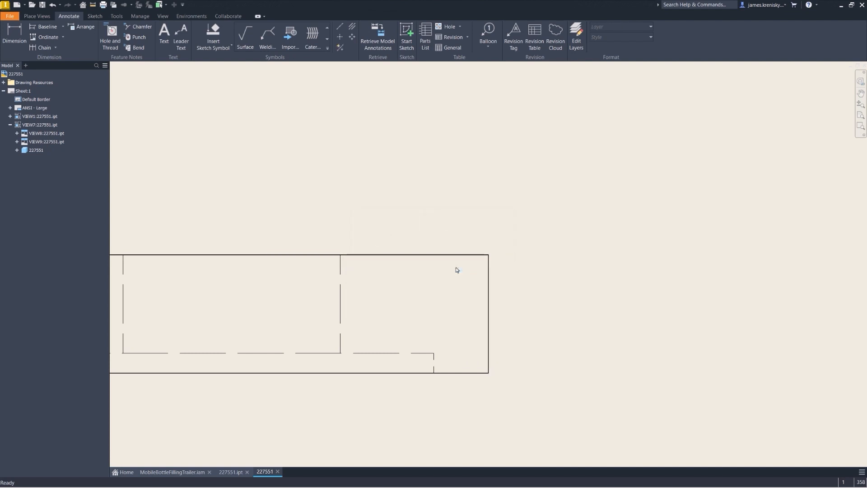
pyautogui.click(860, 113)
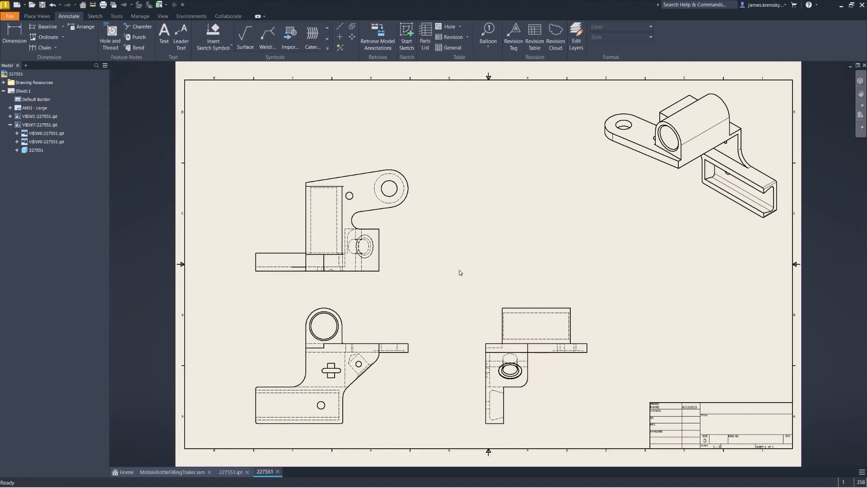
pyautogui.click(305, 472)
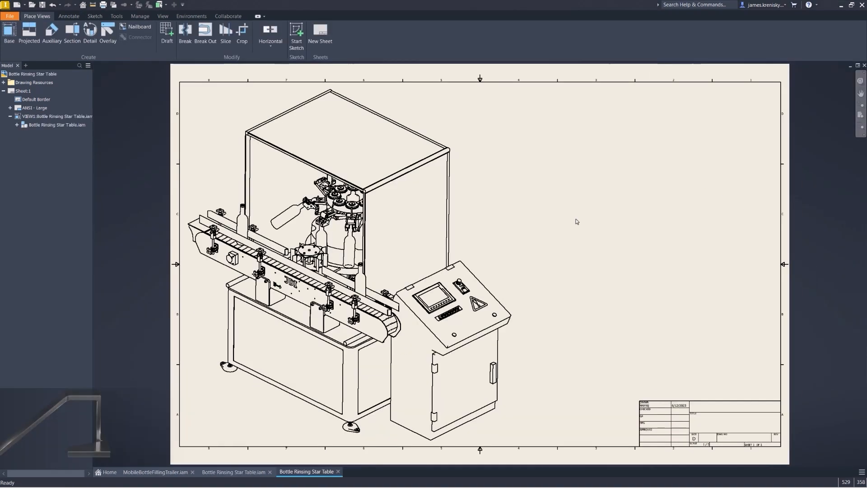
# - Place detail view D of the star-wheel mechanism and drag a side view onto the sheet
pyautogui.click(90, 33)
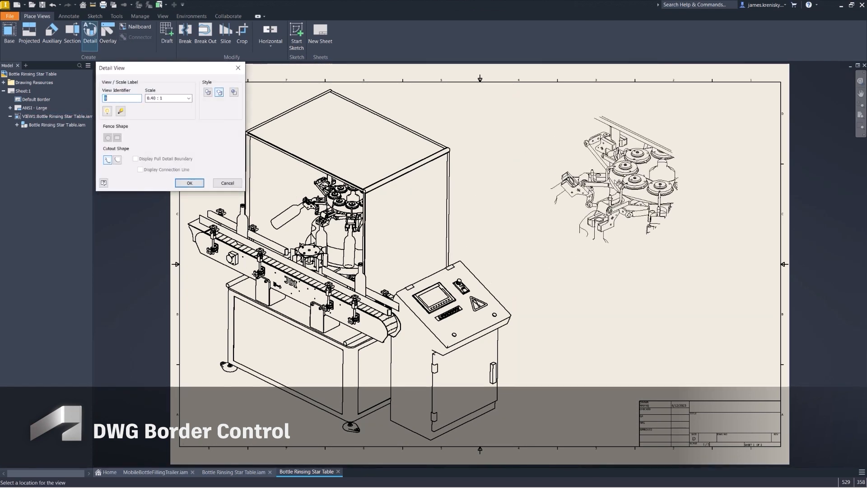
pyautogui.click(190, 183)
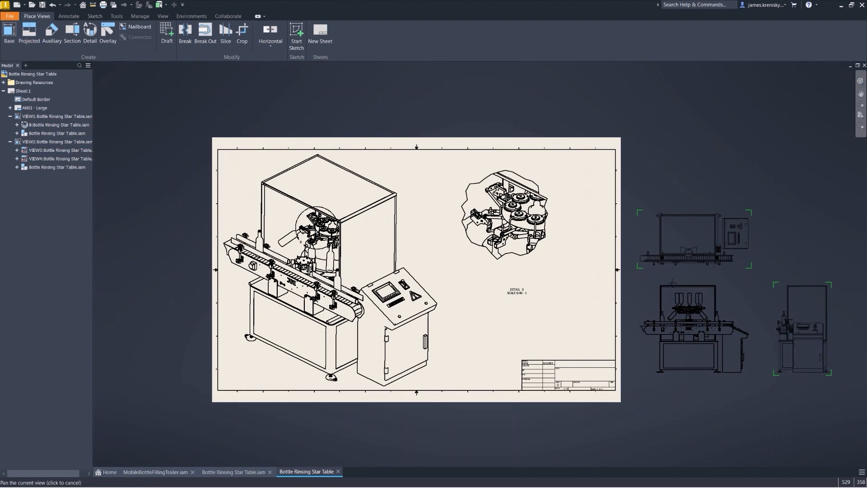
pyautogui.click(58, 125)
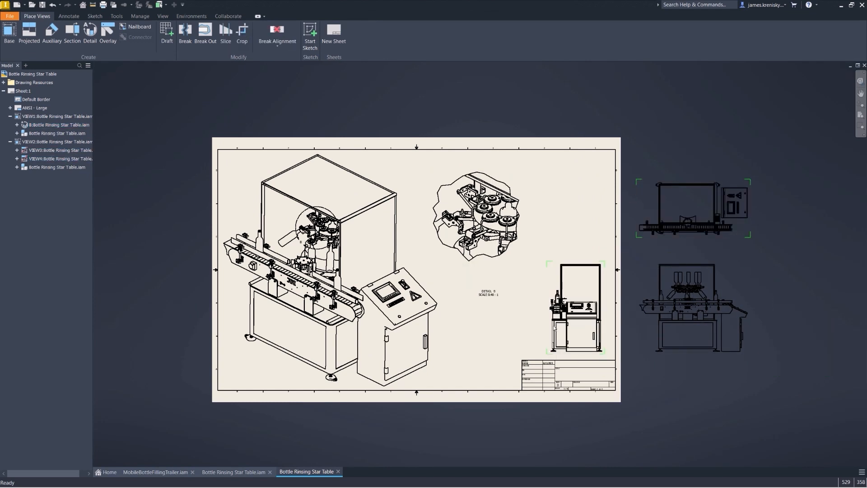
pyautogui.moveTo(193, 112)
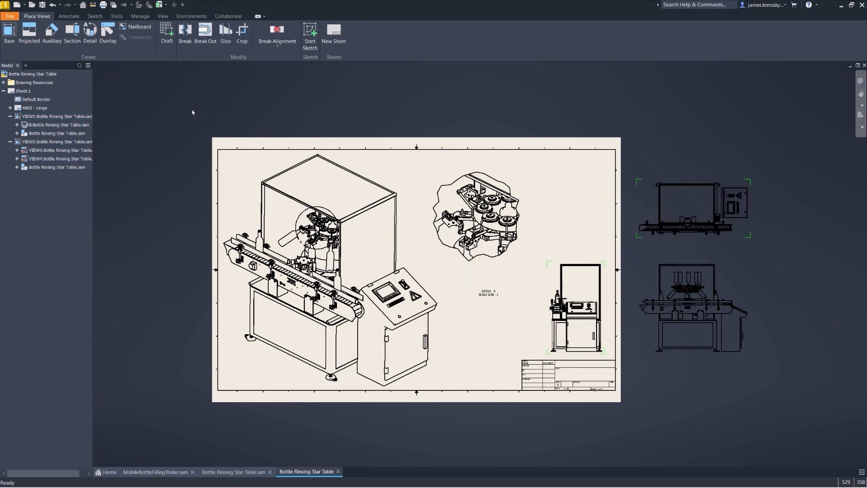
pyautogui.click(18, 14)
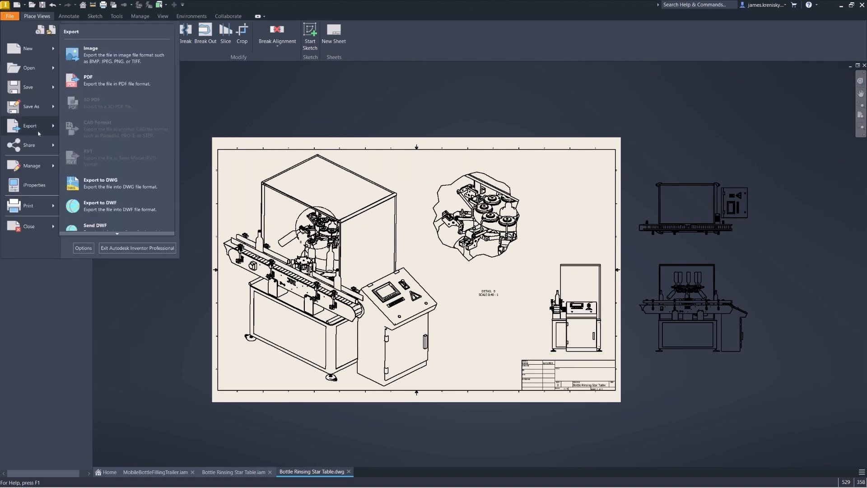
# - Export the drawing to DWG with Sheet Content Only checked
pyautogui.click(100, 180)
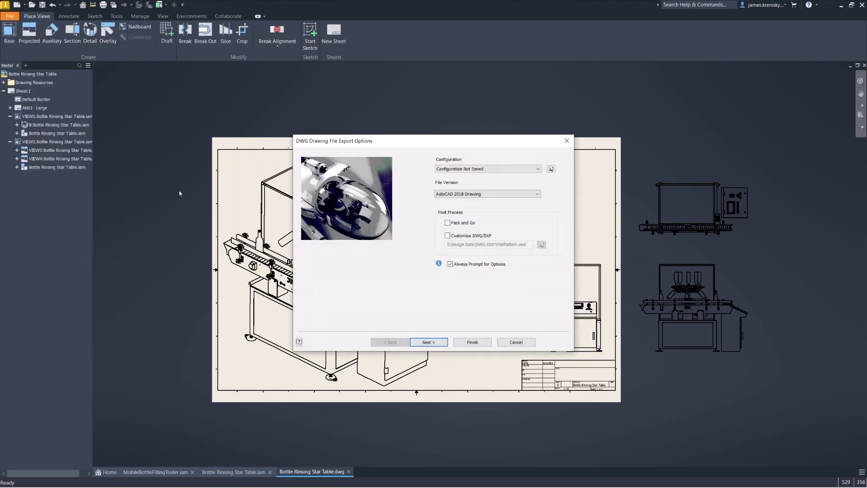
pyautogui.click(429, 341)
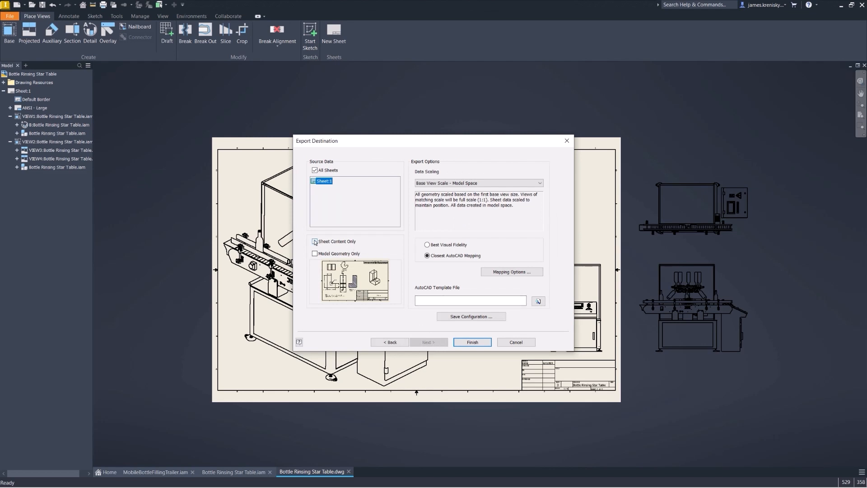
pyautogui.click(314, 241)
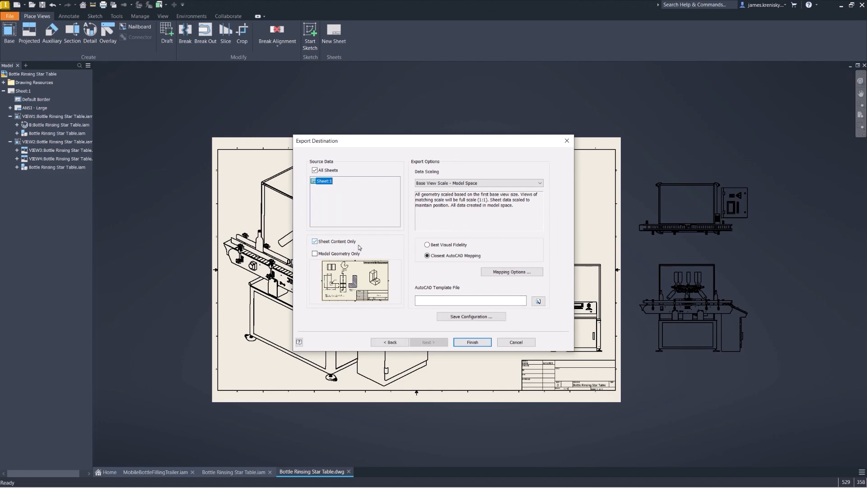
pyautogui.click(471, 342)
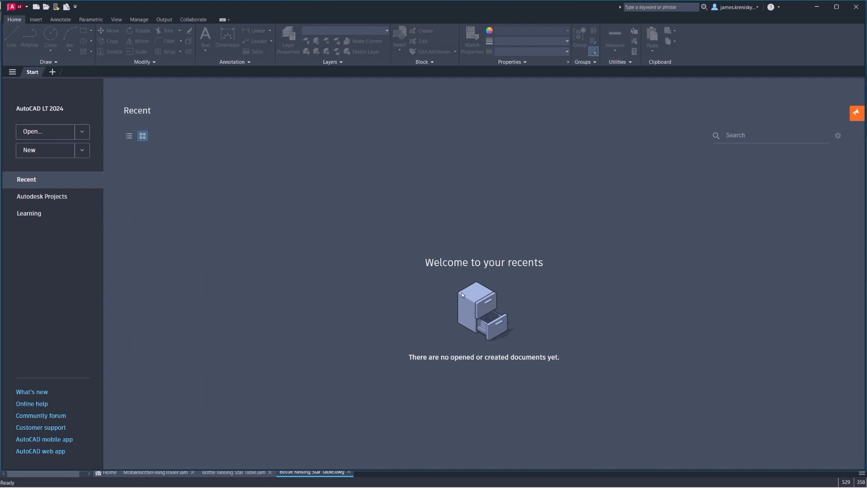
# - Open the Bottle Rinsing Star Table - Shared drawing from the Start page
pyautogui.click(44, 132)
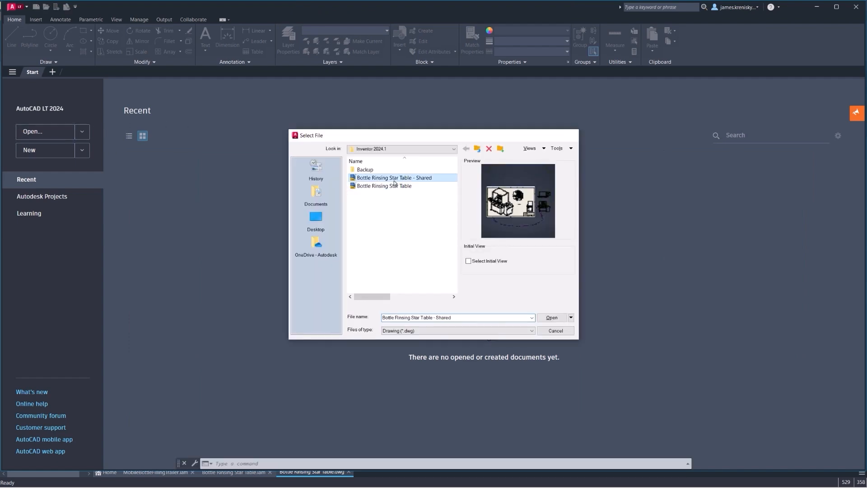
pyautogui.click(550, 317)
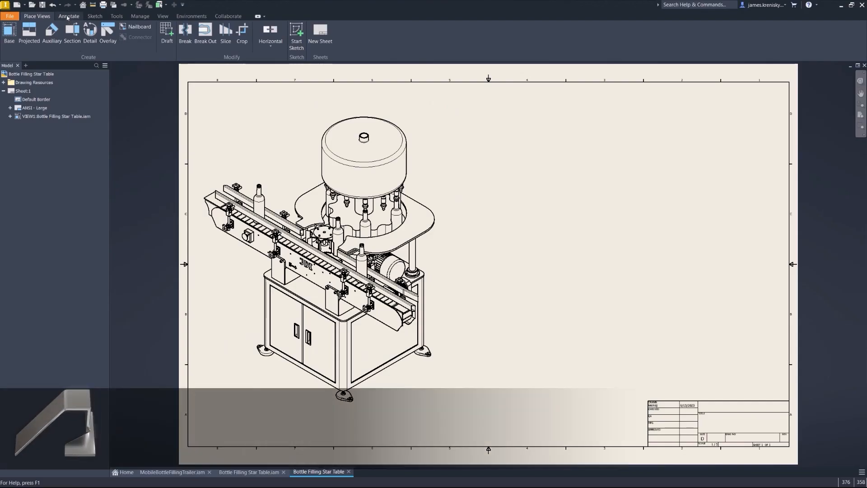
# - Insert a parts list from the assembly view and start its Export from the right-click menu
pyautogui.click(68, 16)
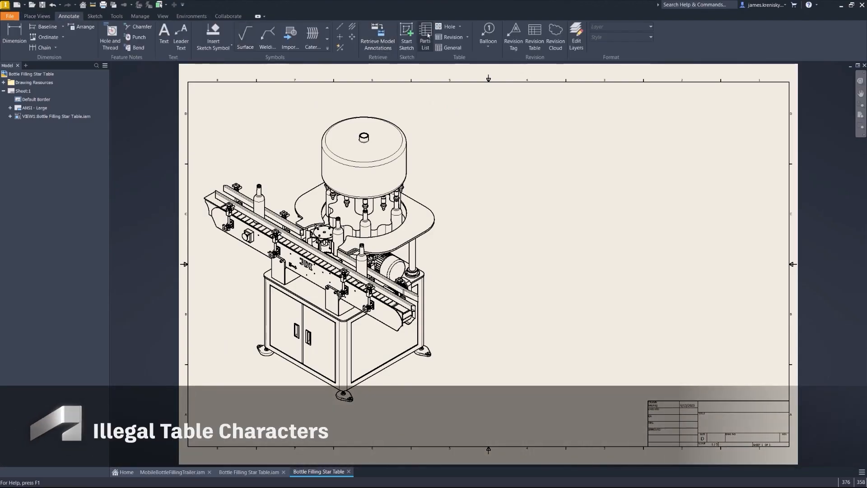
pyautogui.click(425, 35)
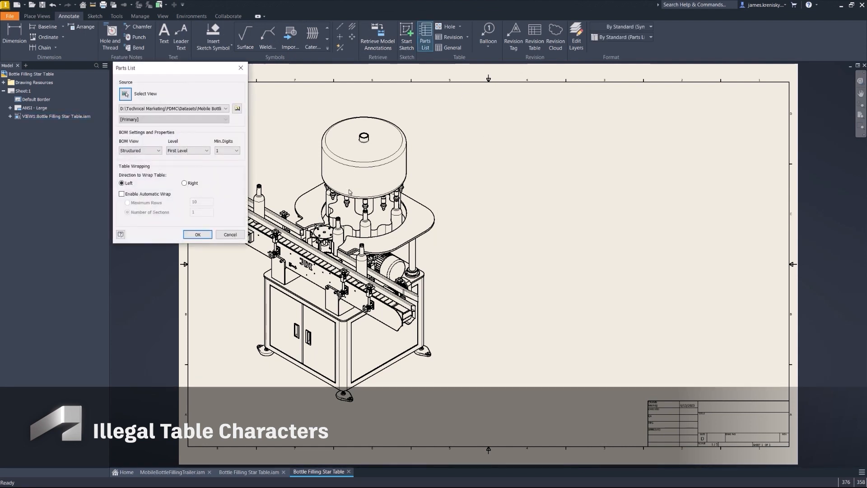
pyautogui.click(197, 233)
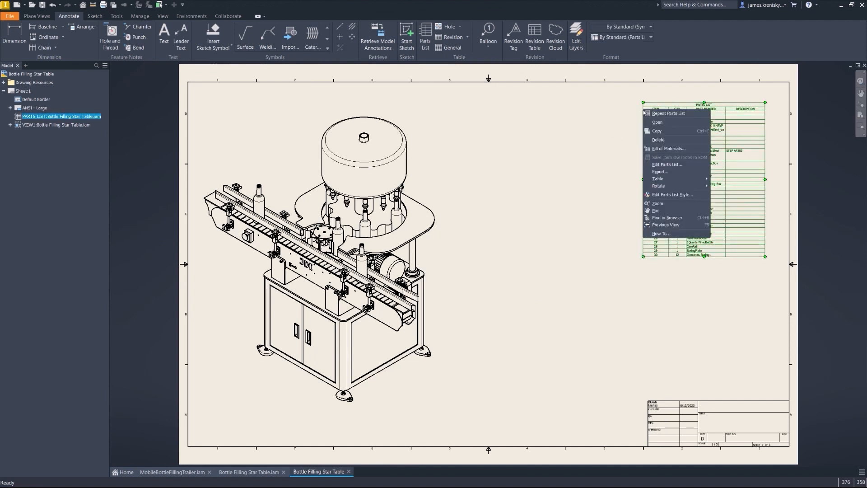
pyautogui.click(659, 172)
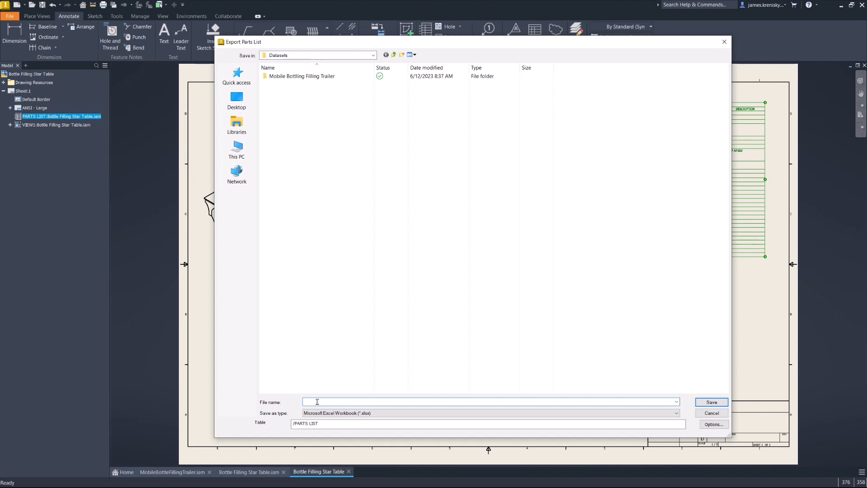
# - Save the workbook as 'Parts List', OK the invalid-character warning and save with the slash removed
pyautogui.write('Parts List')
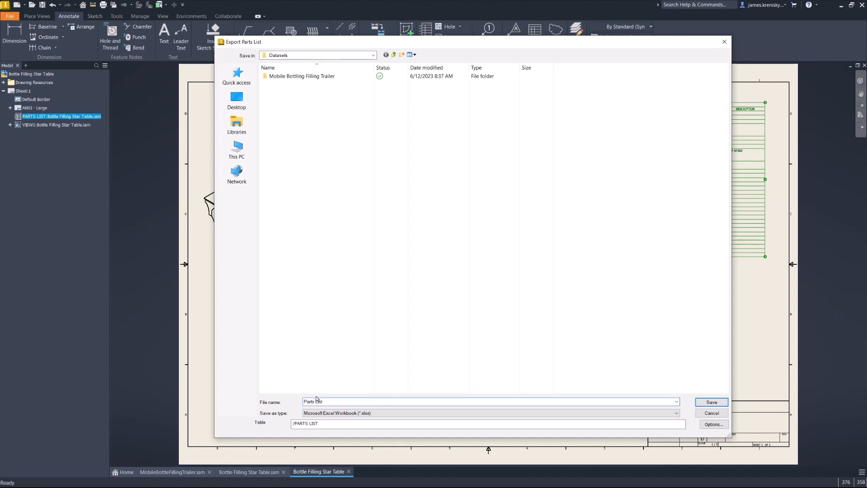
pyautogui.click(712, 402)
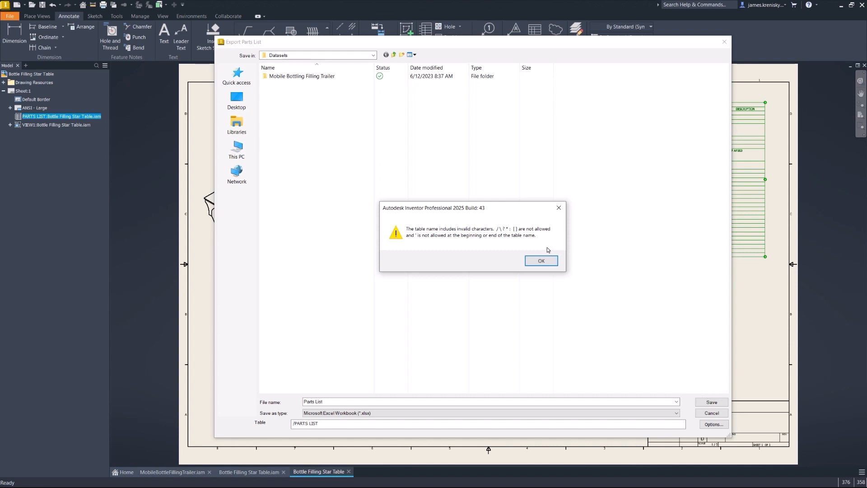
pyautogui.click(541, 260)
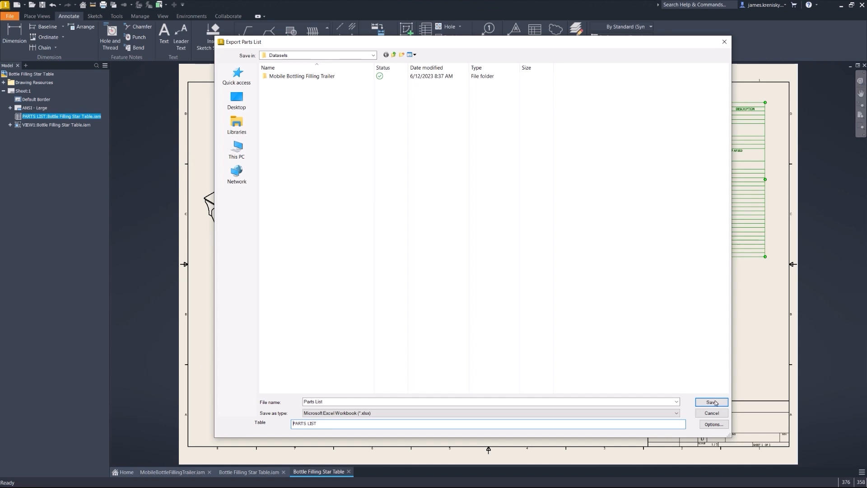
pyautogui.click(711, 402)
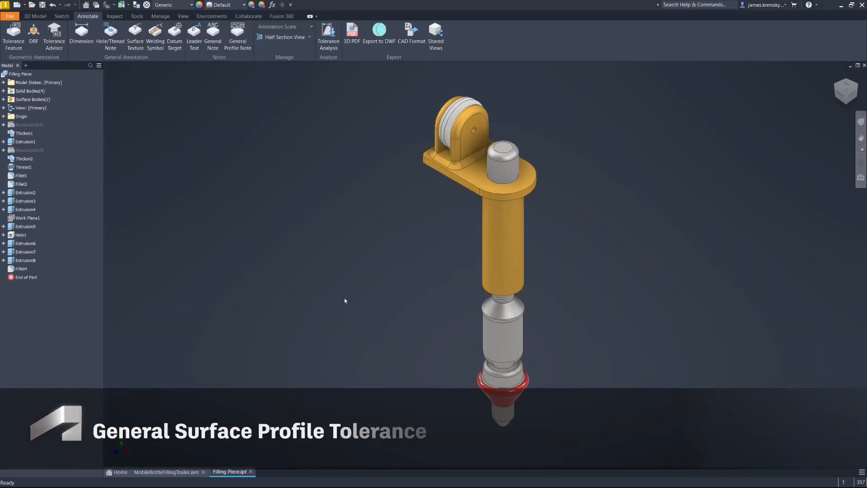
# - Add a General Profile Note applying the surface profile tolerance to all surfaces
pyautogui.click(238, 34)
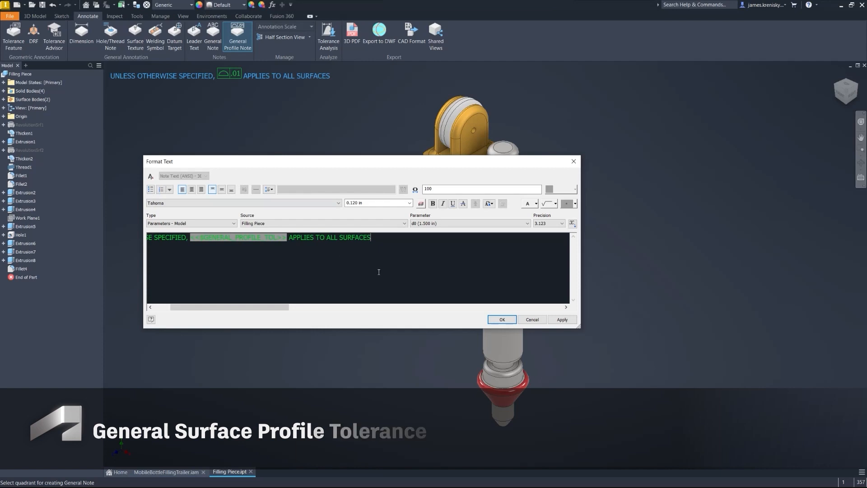
pyautogui.click(502, 319)
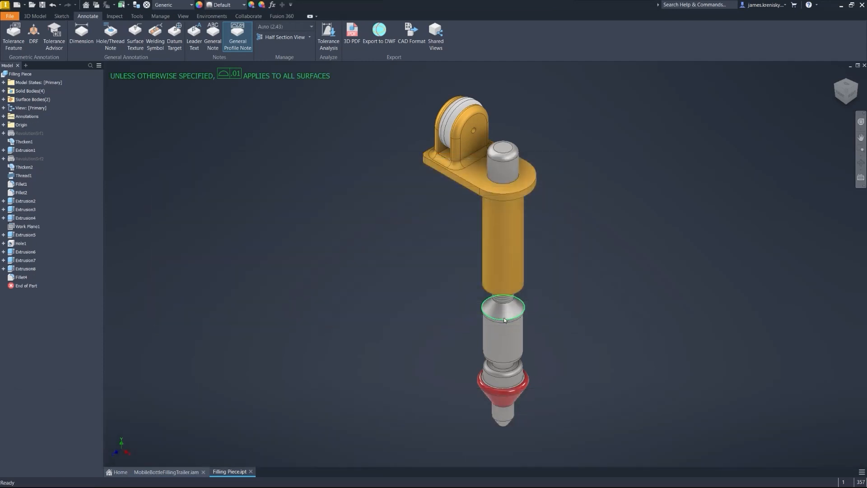
pyautogui.click(34, 16)
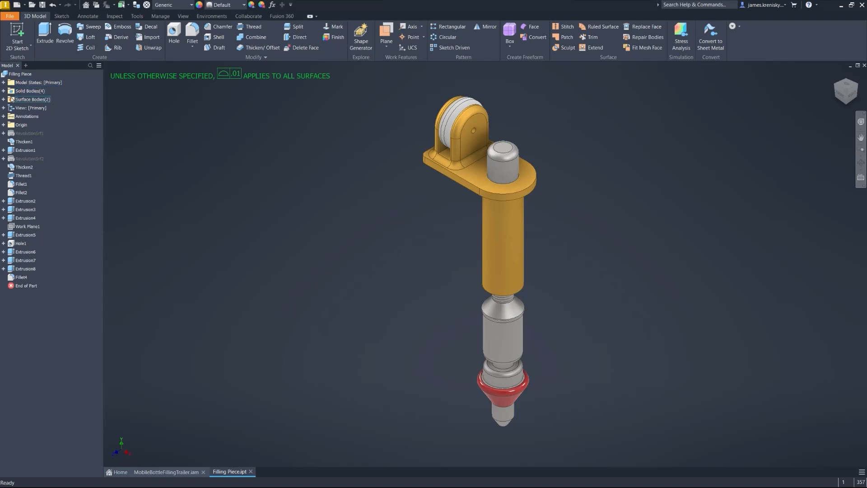
# - Change General Note 1's surface profile tolerance to .02 via the Annotations browser
pyautogui.click(3, 116)
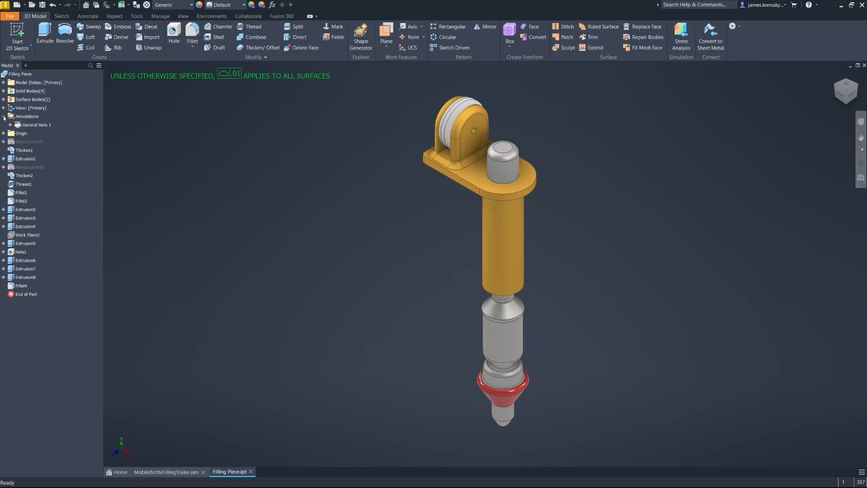
pyautogui.click(10, 125)
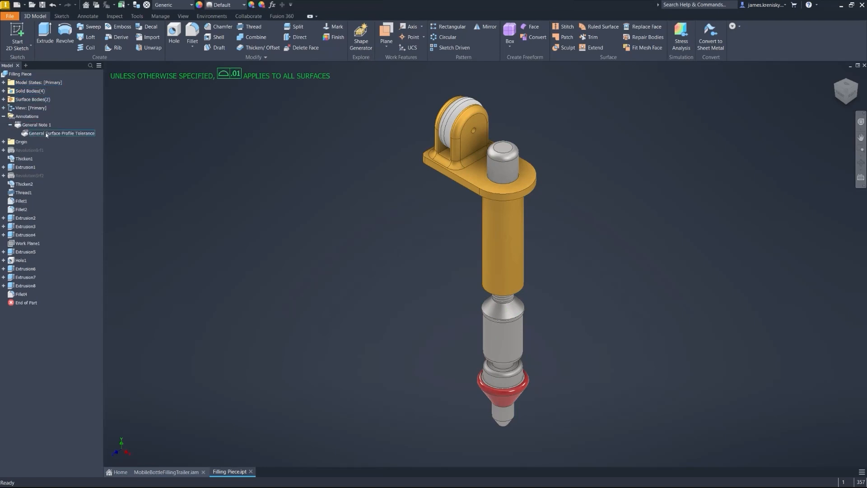
pyautogui.doubleClick(61, 133)
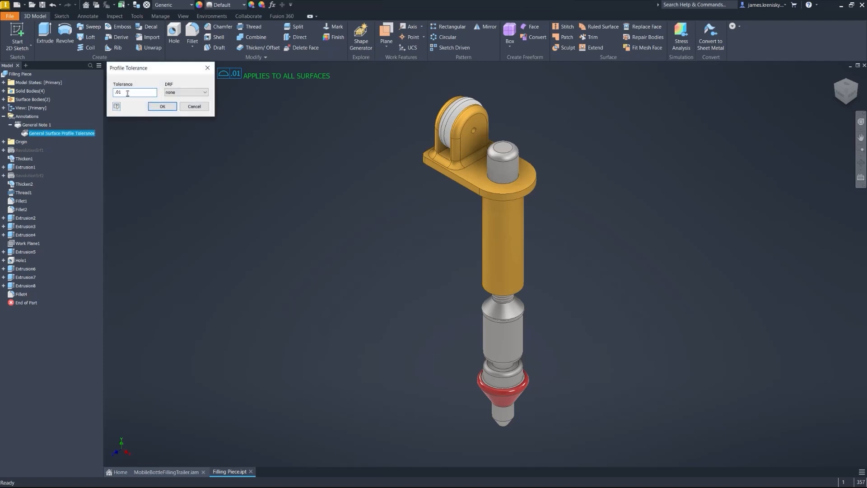
pyautogui.write('.02')
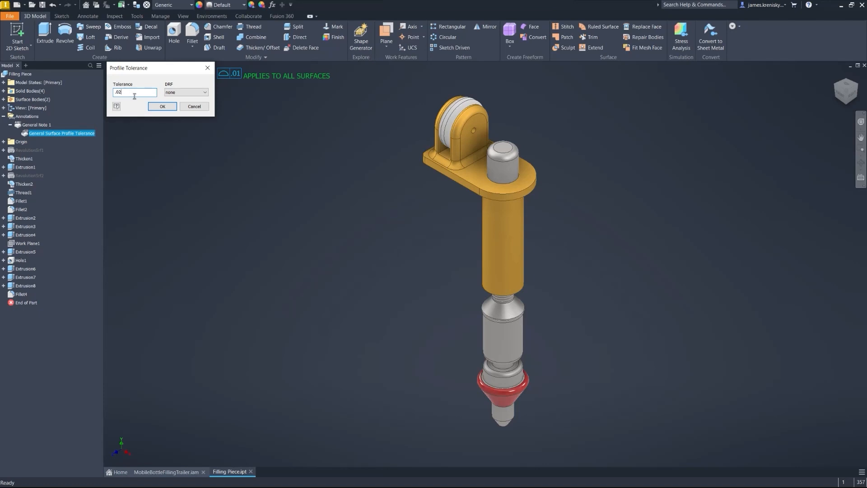
pyautogui.click(162, 106)
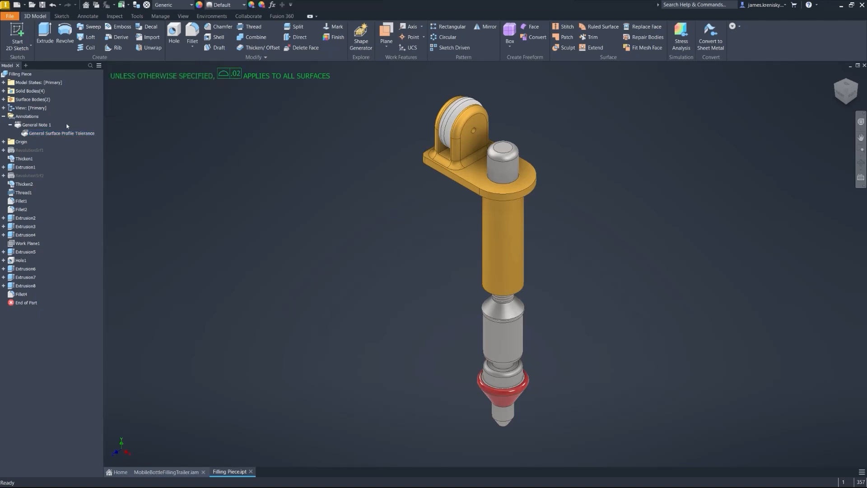
# - Reopen General Note 1's text with Edit, confirm it unchanged, then pick the conical face
pyautogui.rightClick(35, 125)
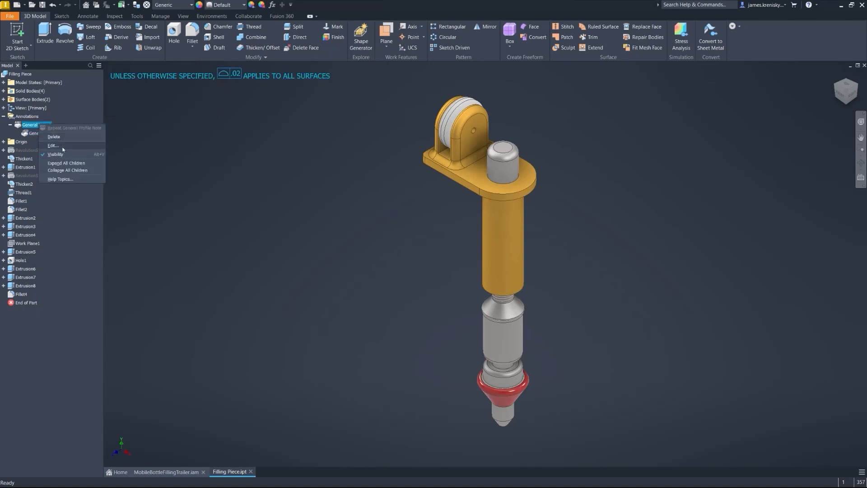
pyautogui.click(52, 144)
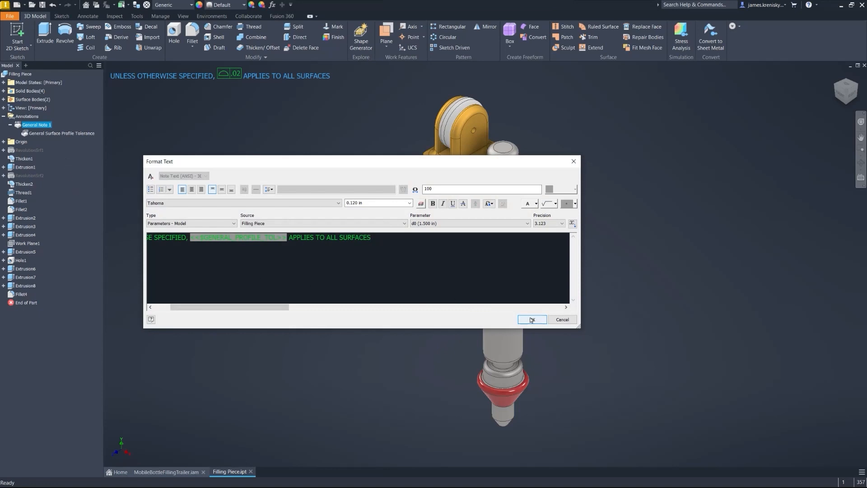
pyautogui.click(532, 319)
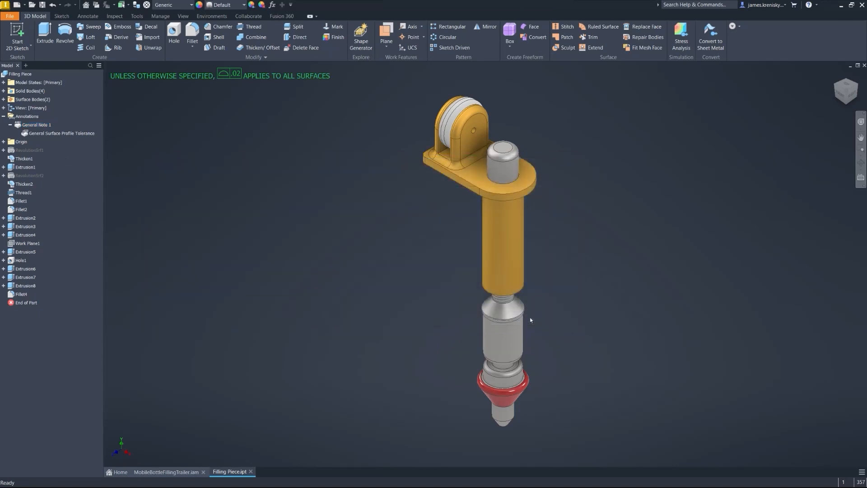
pyautogui.moveTo(490, 316)
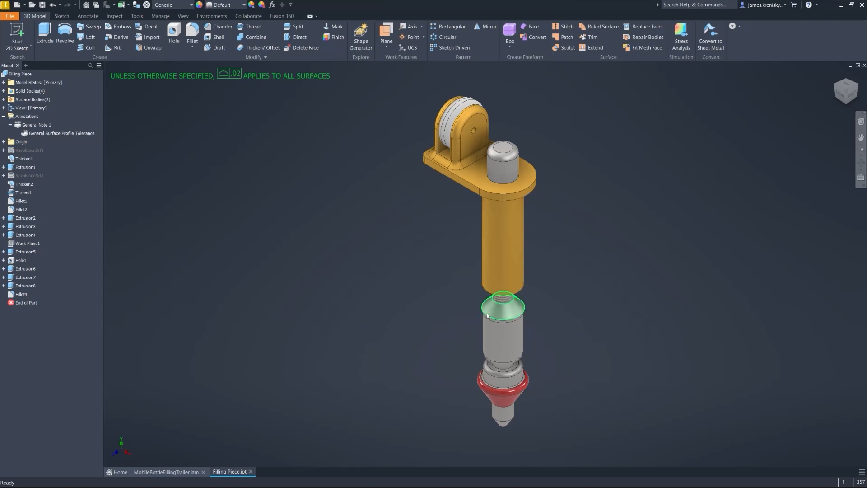
pyautogui.click(167, 471)
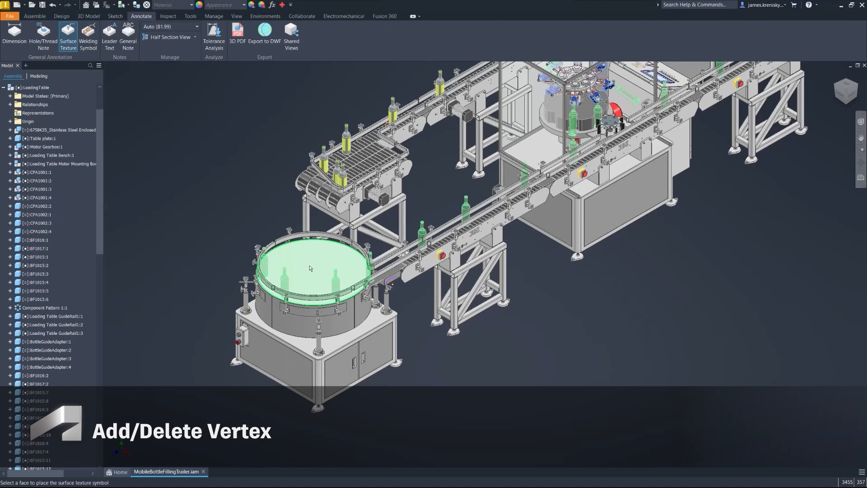
# - Attach a surface texture symbol to the table top and edit its leader vertices
pyautogui.click(310, 266)
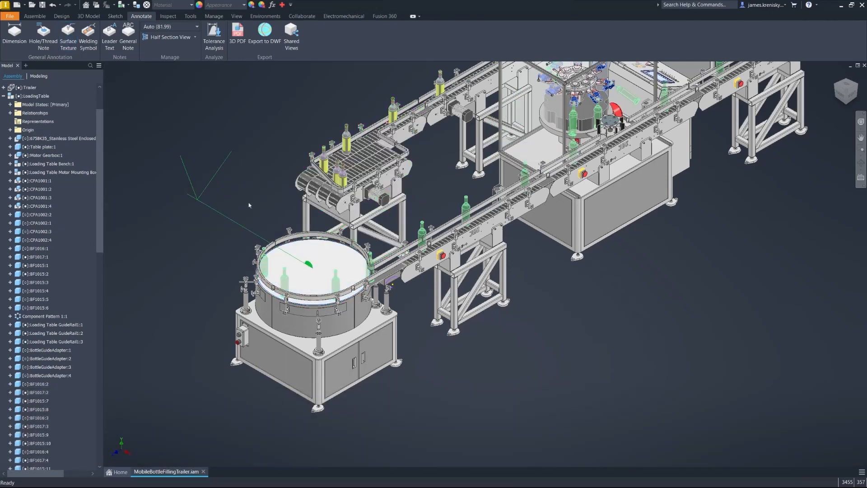
pyautogui.rightClick(307, 266)
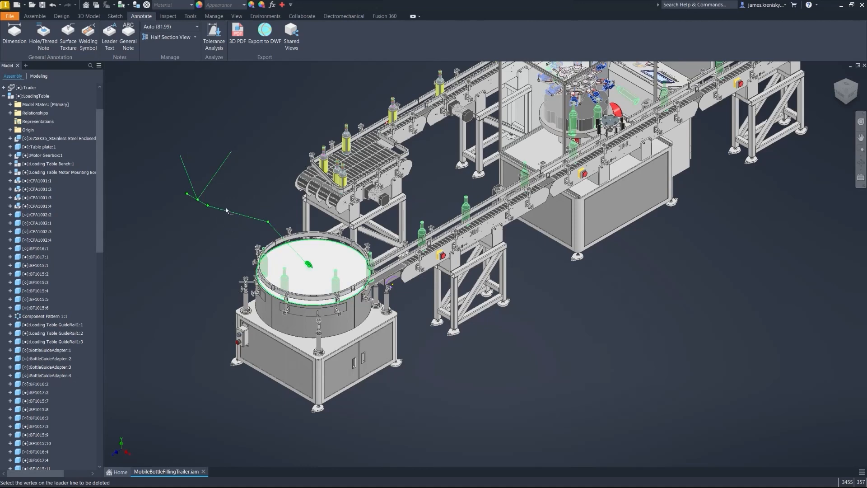
pyautogui.click(207, 204)
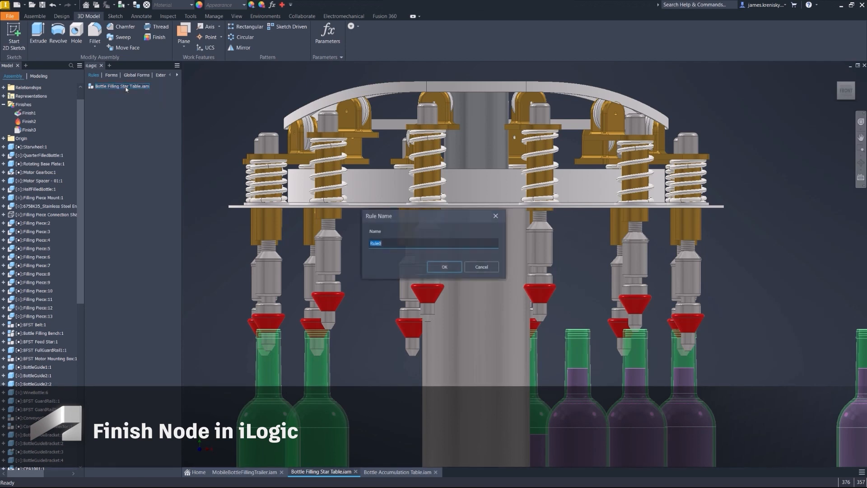
# - Accept the rule name Rule0 and select Finishes in the rule's Model tree
pyautogui.click(444, 267)
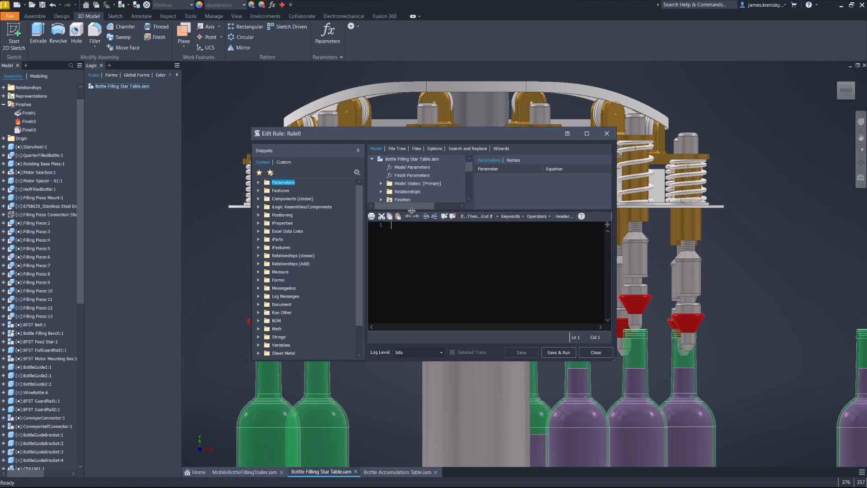
pyautogui.click(401, 199)
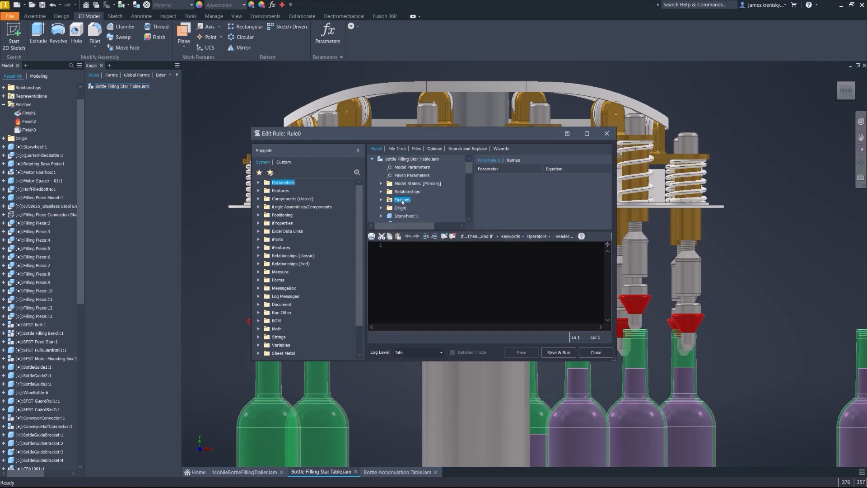
pyautogui.moveTo(403, 200)
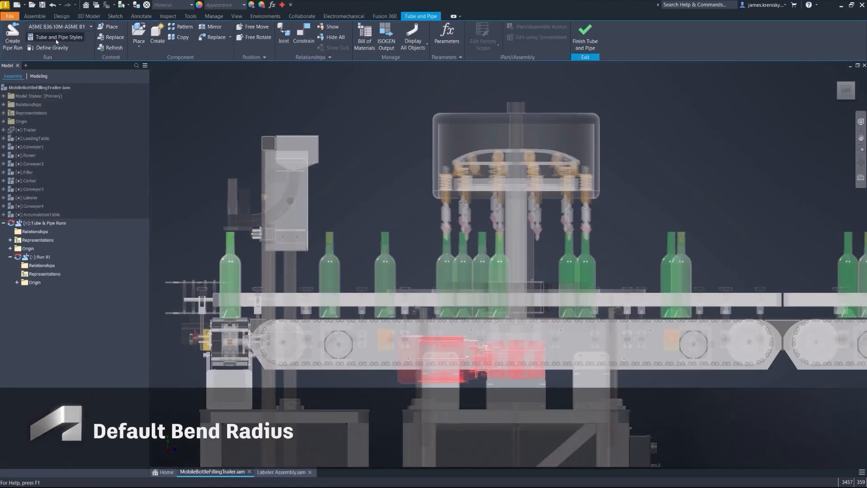
# - In Tube and Pipe Styles, give the DIN 8062/DIN 8063 PVC-U style an 80 mm default bend radius
pyautogui.click(52, 36)
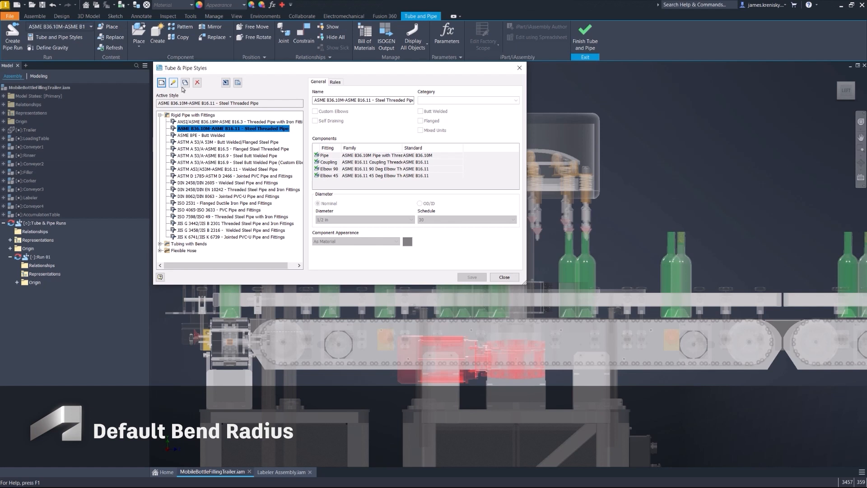
pyautogui.click(227, 196)
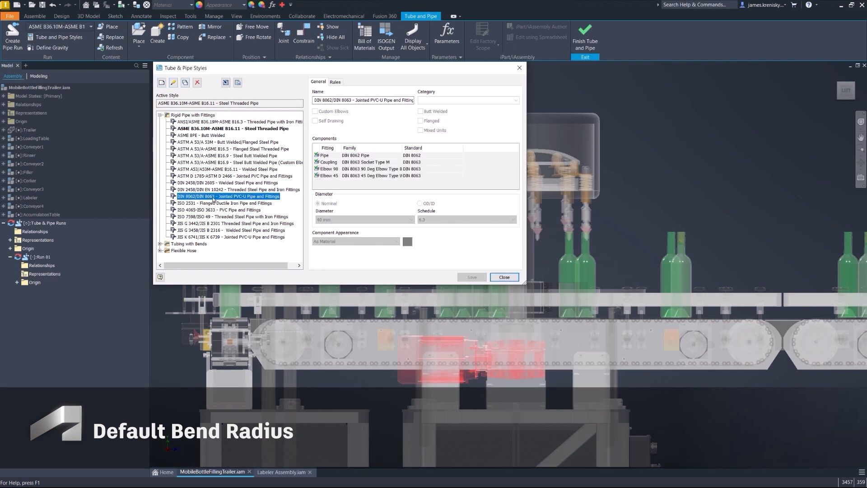
pyautogui.click(335, 82)
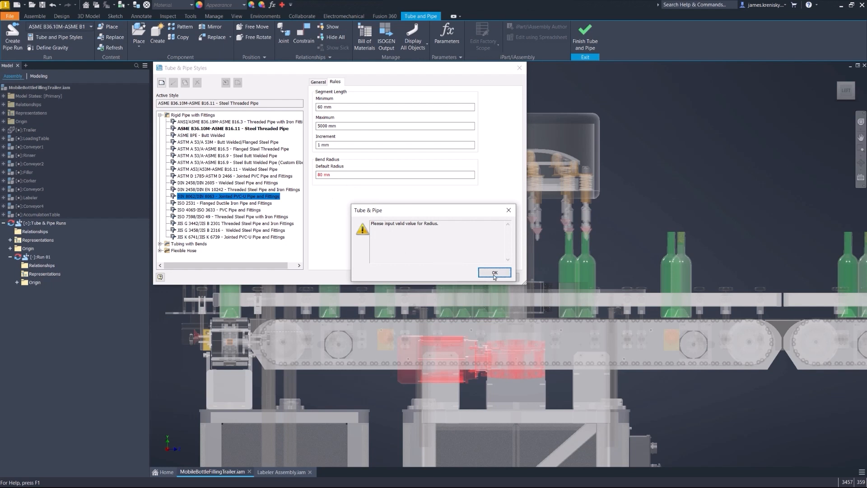
pyautogui.click(495, 272)
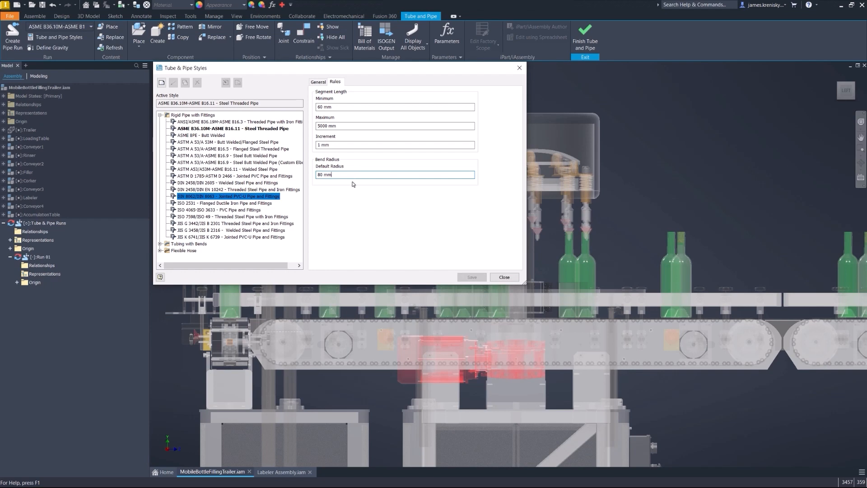
pyautogui.click(504, 278)
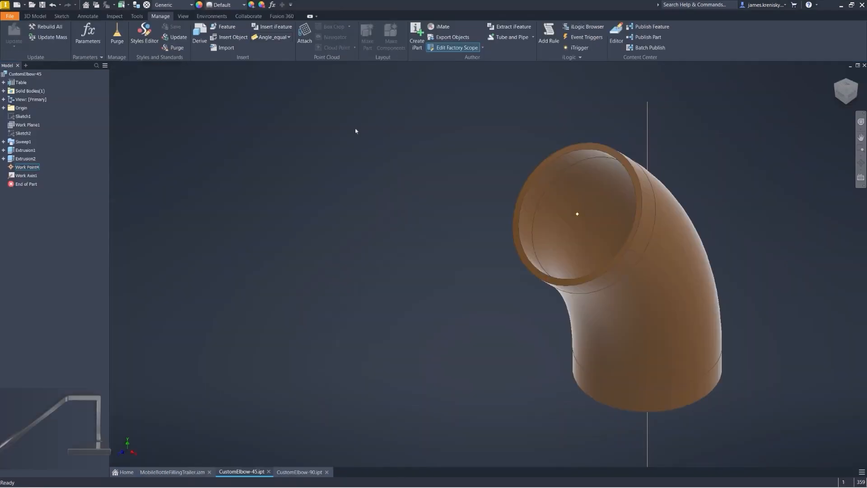
# - Start Tube & Pipe authoring for CustomElbow-45 as a Custom Elbow with Nominal Size mapped to OD
pyautogui.click(510, 37)
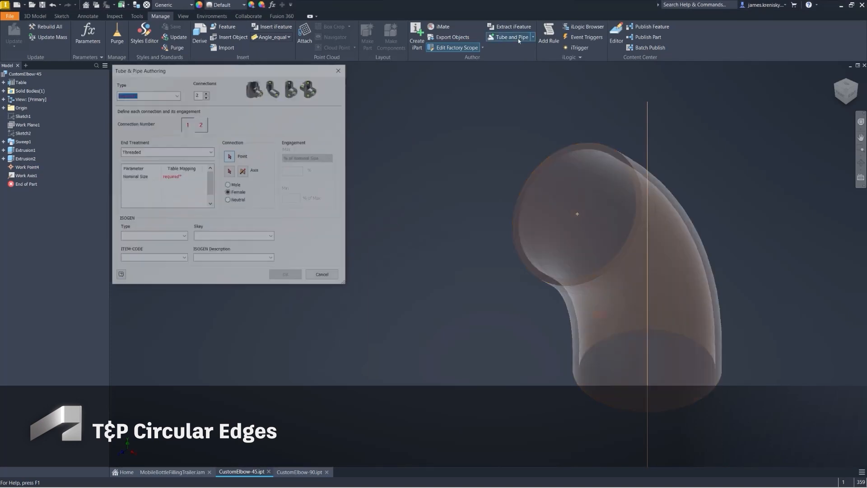
pyautogui.click(177, 95)
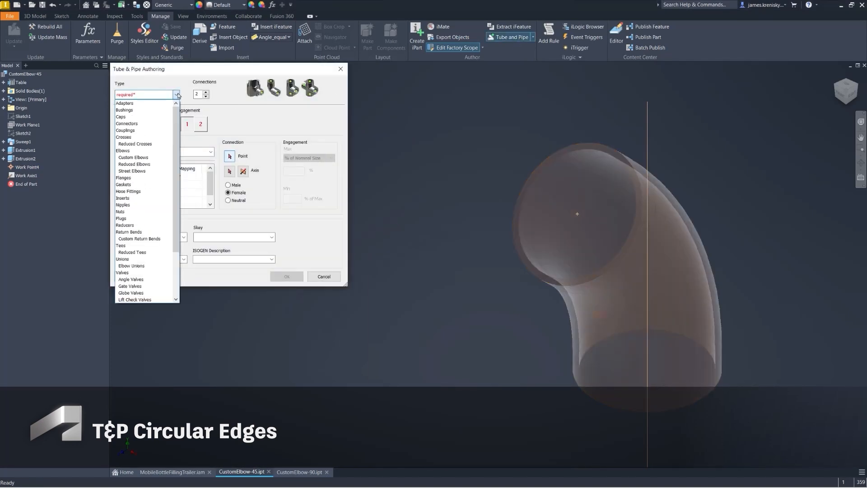
pyautogui.click(133, 158)
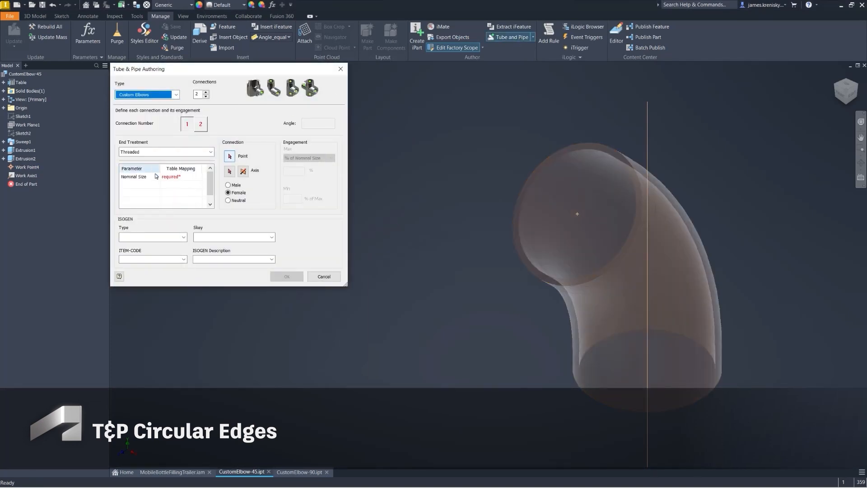
pyautogui.click(197, 177)
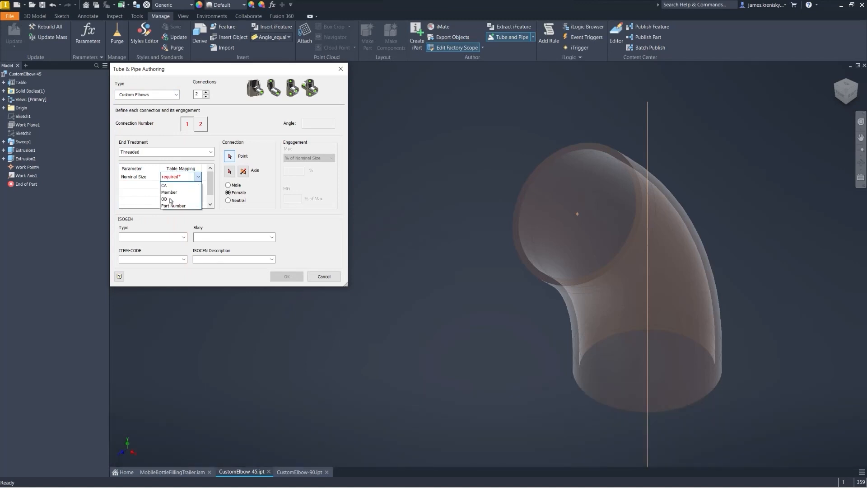
pyautogui.click(164, 199)
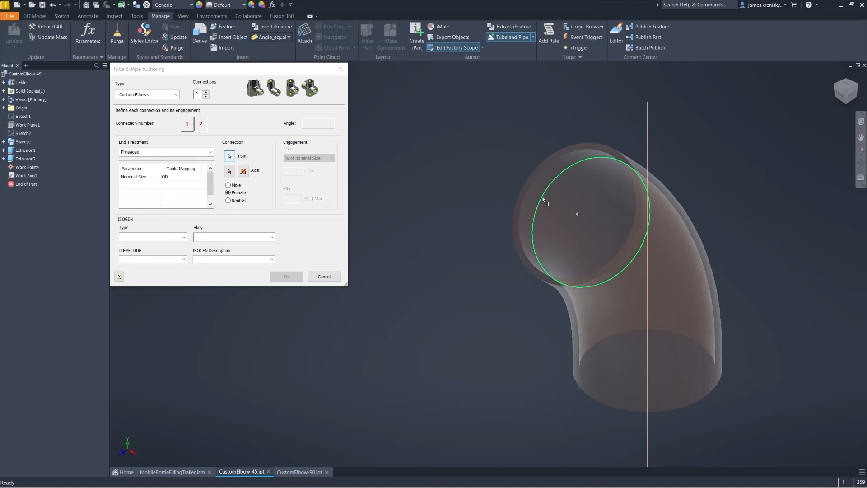
# - Define connections 1 and 2 on the elbow's outer circular end edges and set max engagement
pyautogui.click(545, 201)
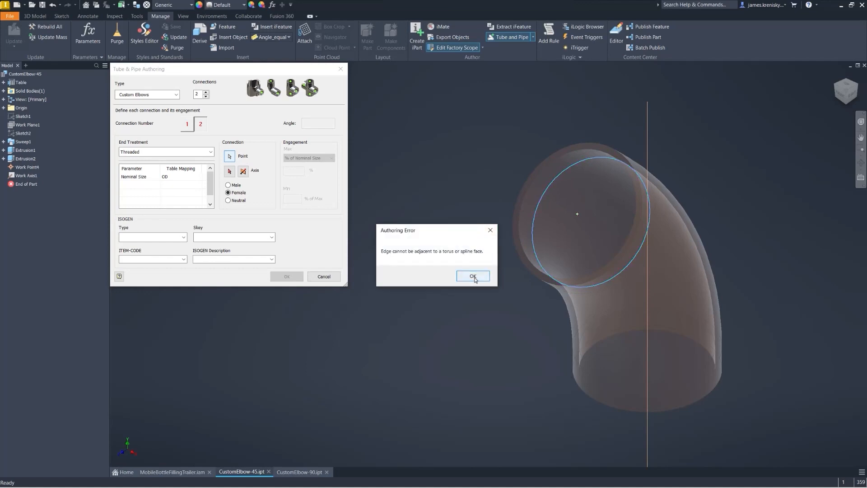
pyautogui.click(472, 276)
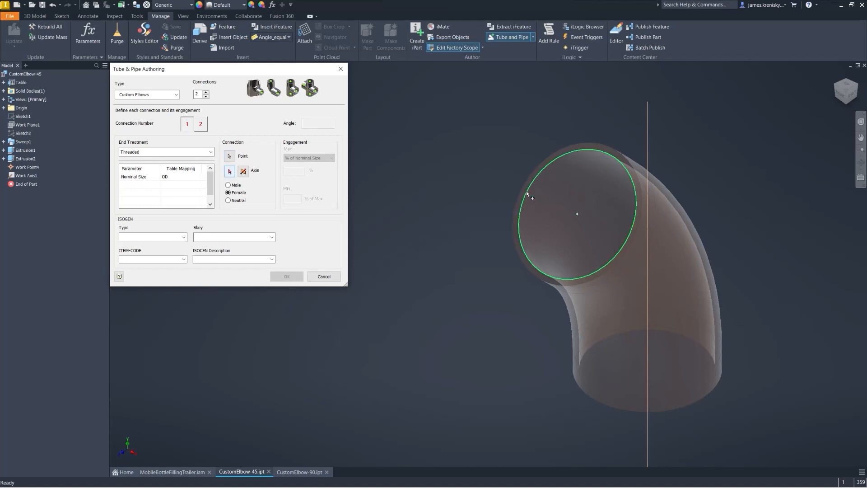
pyautogui.click(200, 124)
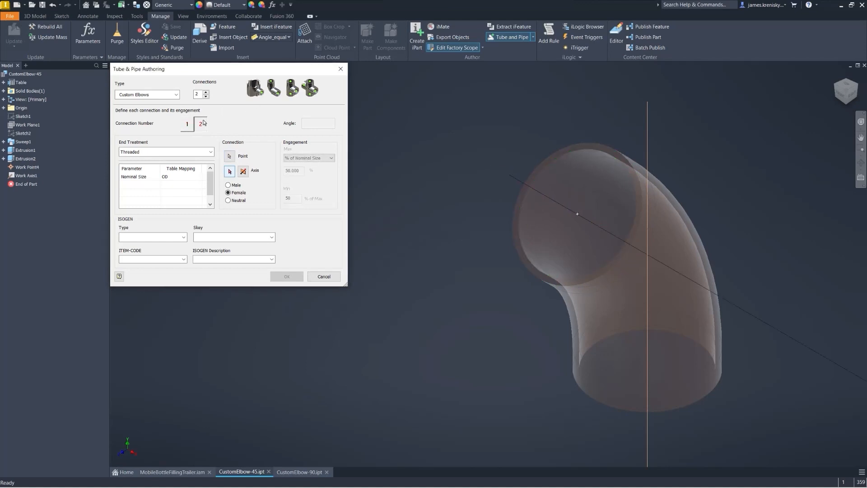
pyautogui.click(201, 122)
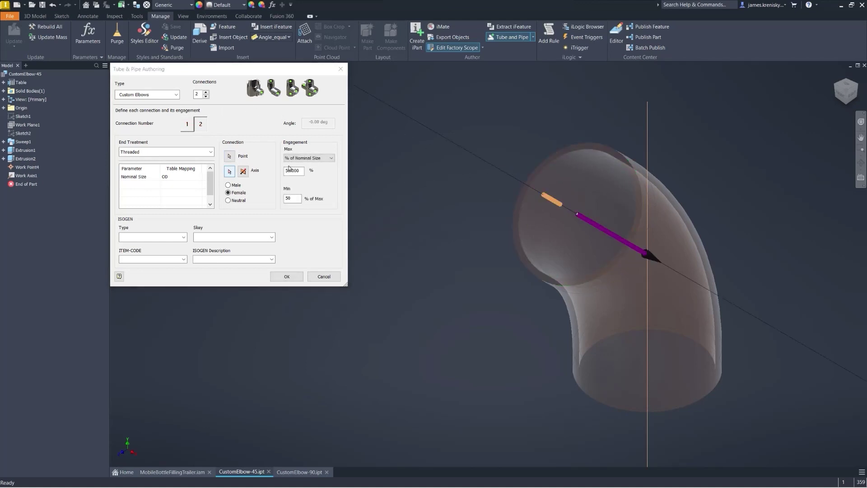
pyautogui.click(187, 124)
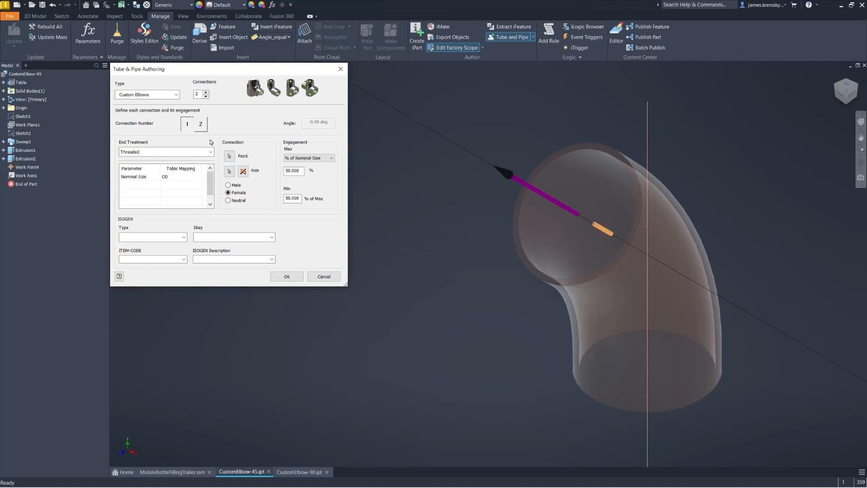
pyautogui.click(287, 276)
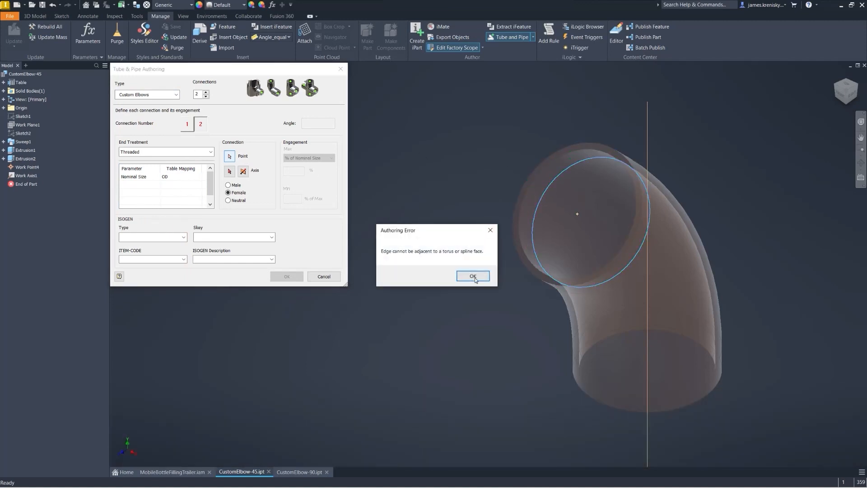
# - Dismiss the authoring error and pick the outer circular end edge as the connection point
pyautogui.click(473, 276)
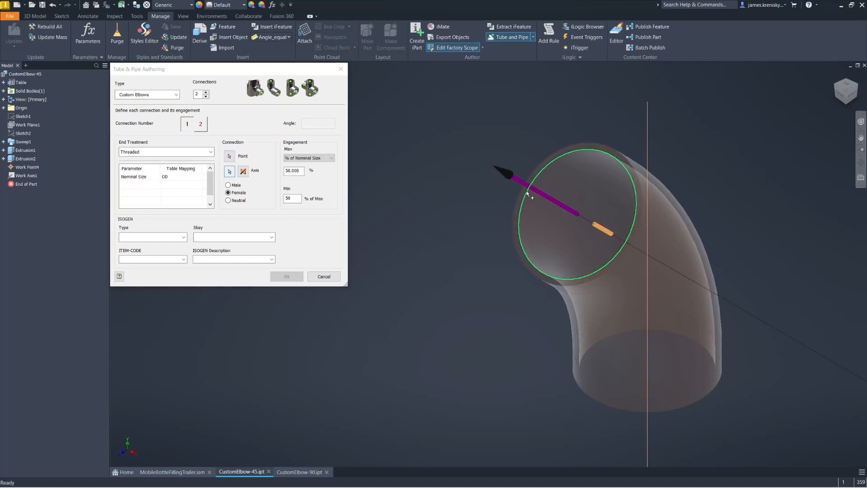
pyautogui.click(200, 123)
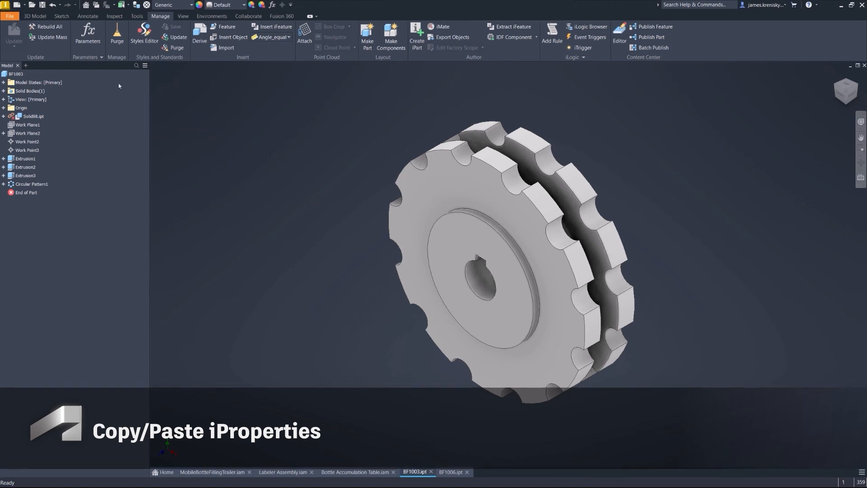
# - Copy several custom iProperties from BF1003's Custom list, then switch to the BF1006.ipt document
pyautogui.rightClick(14, 74)
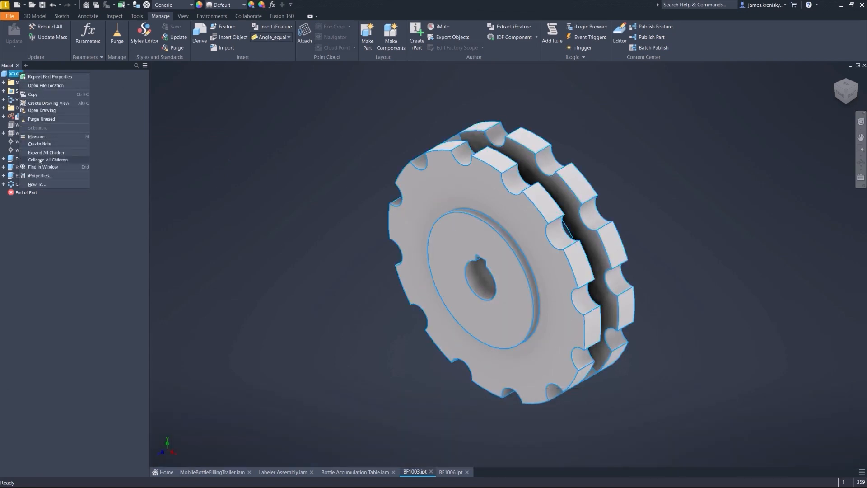
pyautogui.click(41, 176)
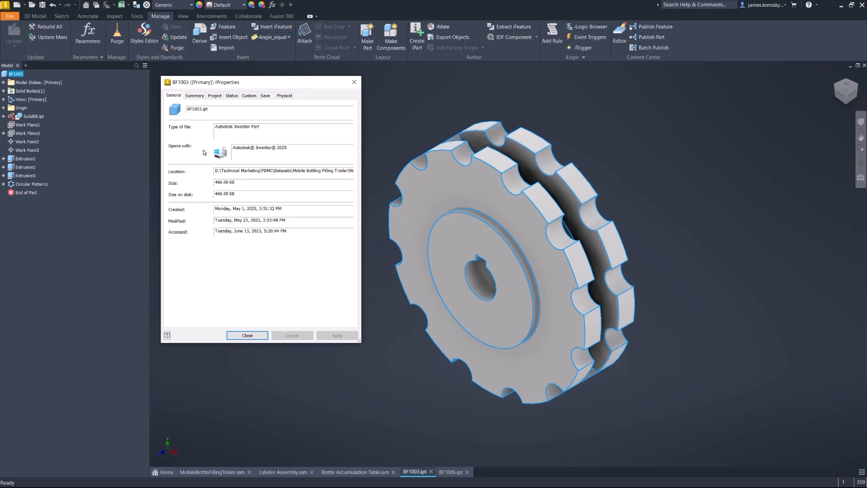
pyautogui.click(249, 95)
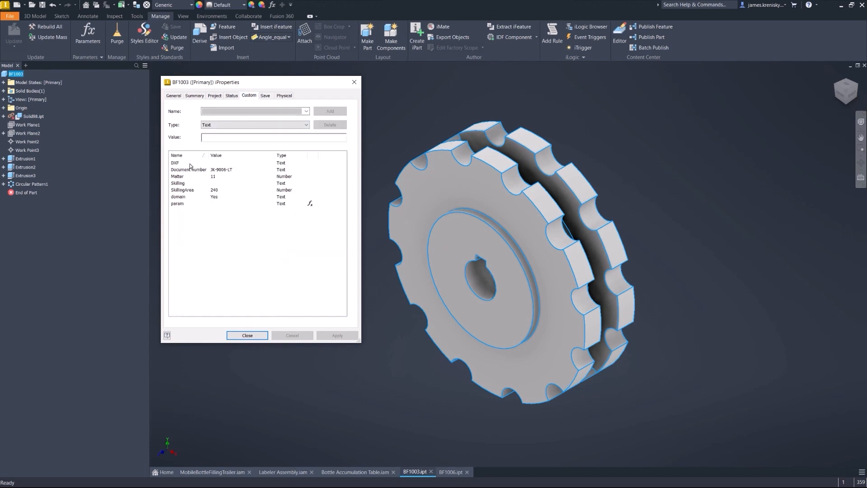
pyautogui.rightClick(175, 163)
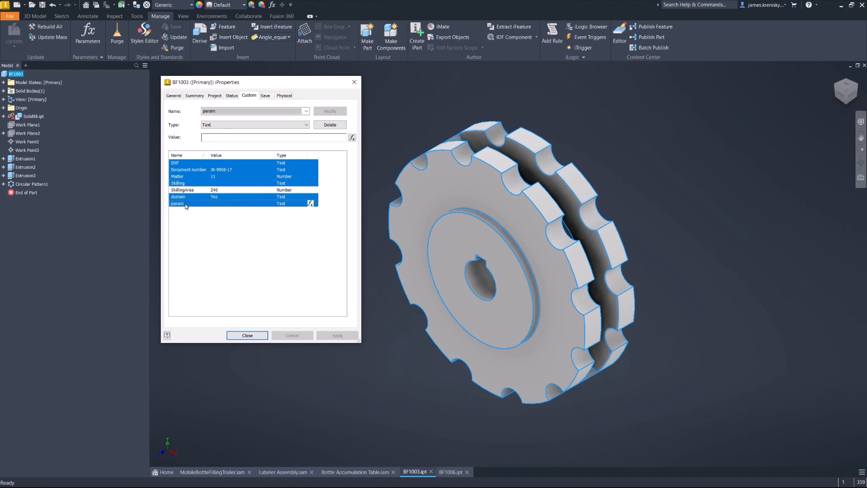
pyautogui.rightClick(186, 205)
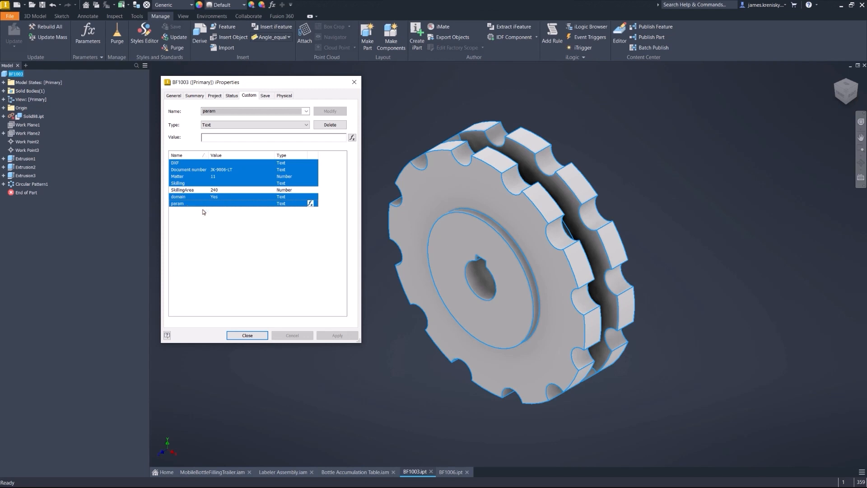
pyautogui.click(246, 336)
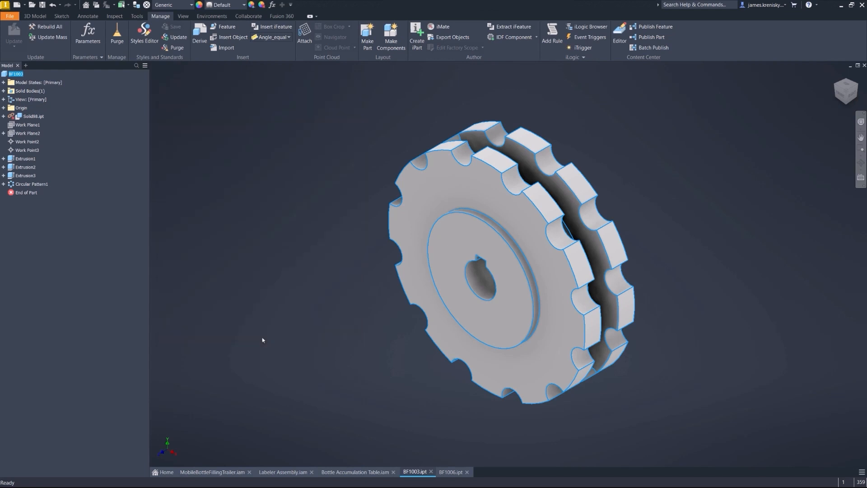
pyautogui.moveTo(463, 480)
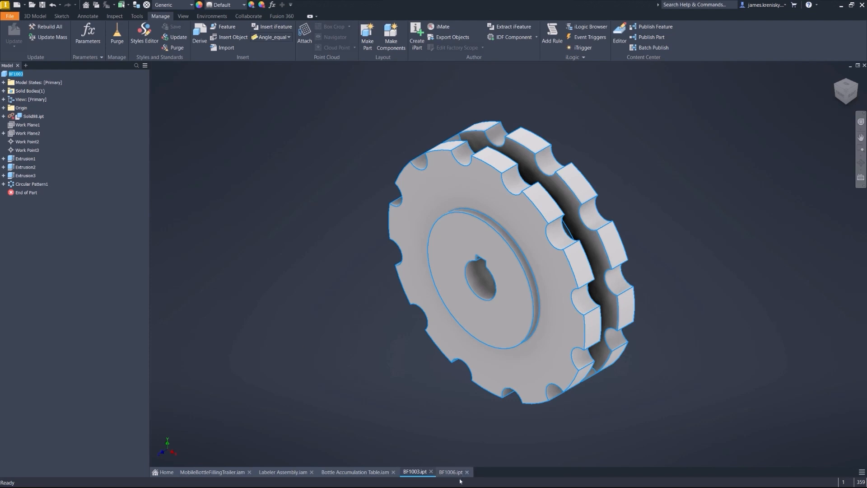
pyautogui.click(452, 472)
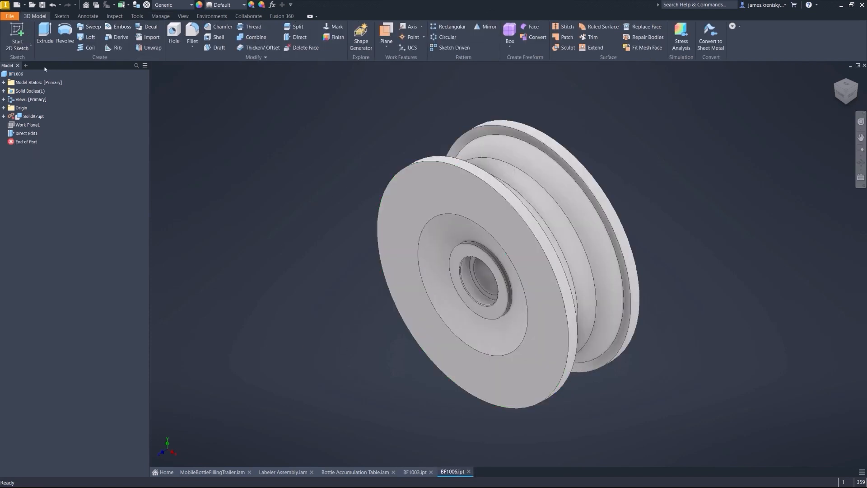
# - Paste the properties into BF1006's Custom iProperties using 'Add and rename duplicate iProperties'
pyautogui.rightClick(13, 73)
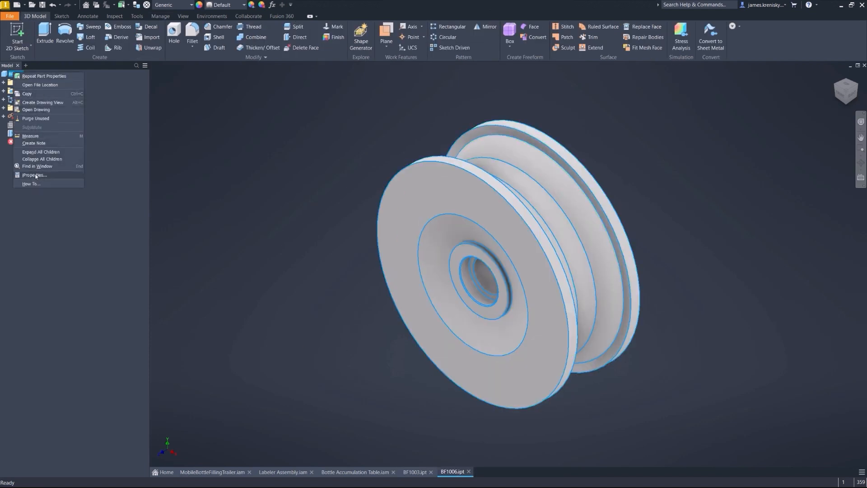
pyautogui.click(35, 175)
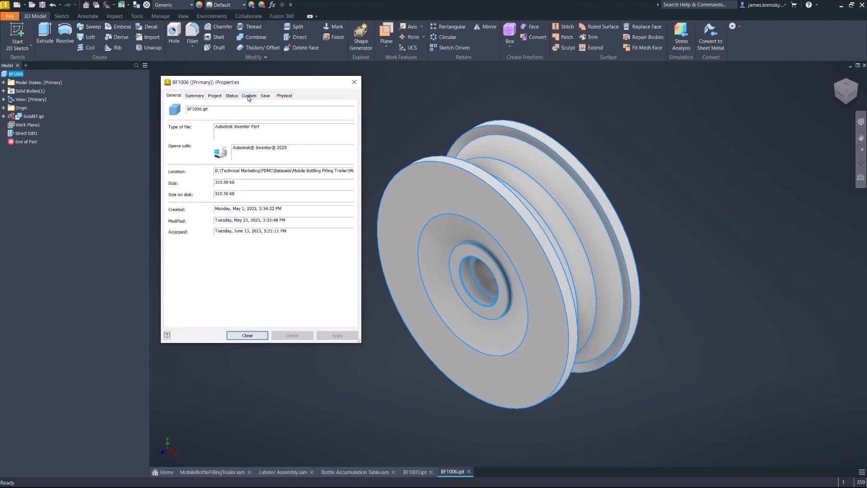
pyautogui.click(249, 95)
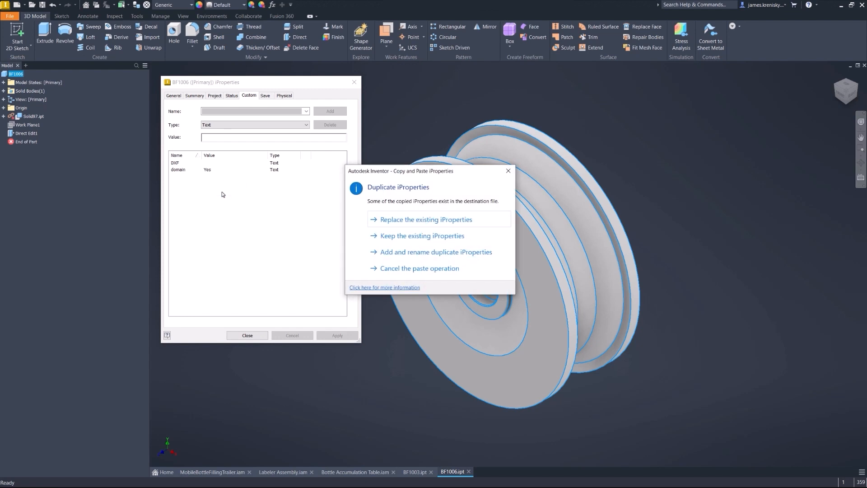
pyautogui.moveTo(407, 214)
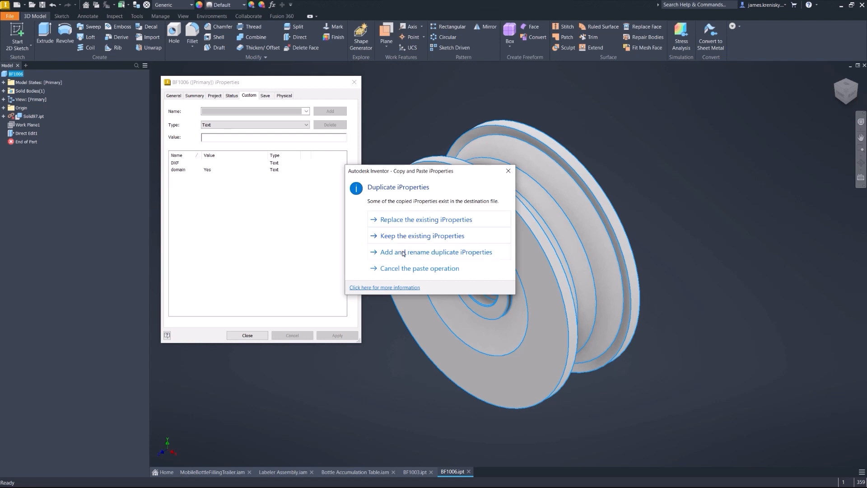
pyautogui.click(436, 252)
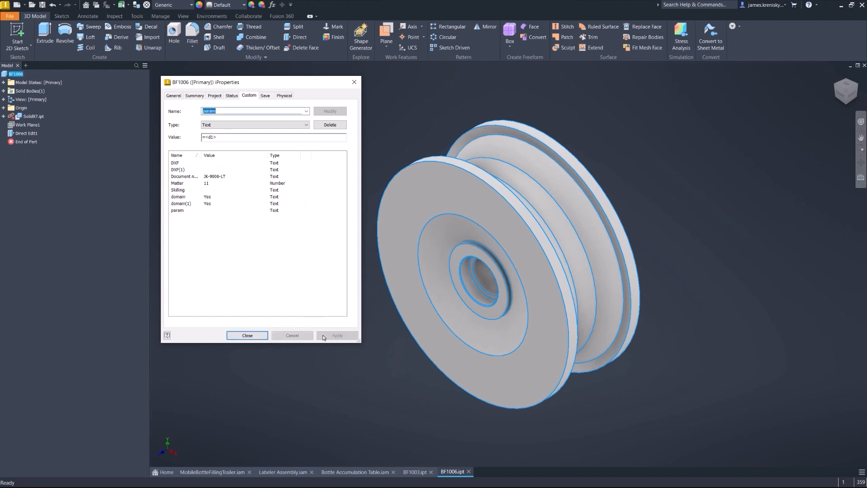
pyautogui.click(246, 335)
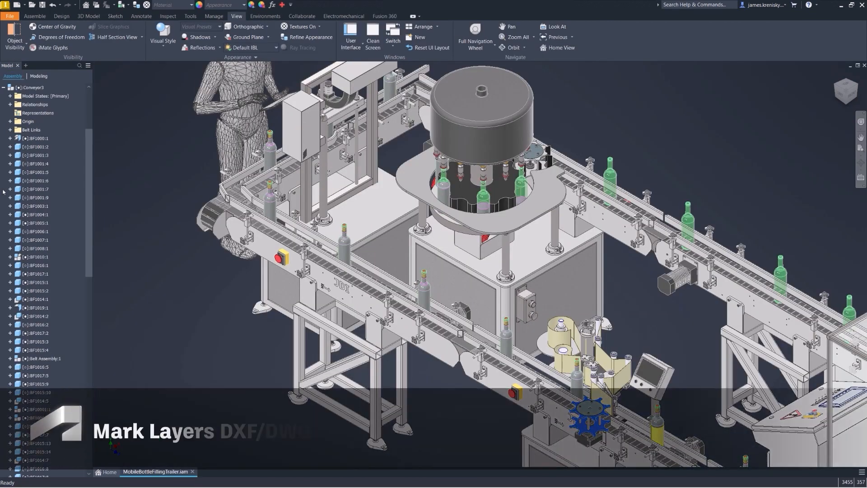
# - Finish the Mark1 feature for the JDI lettering on BF1000
pyautogui.click(32, 139)
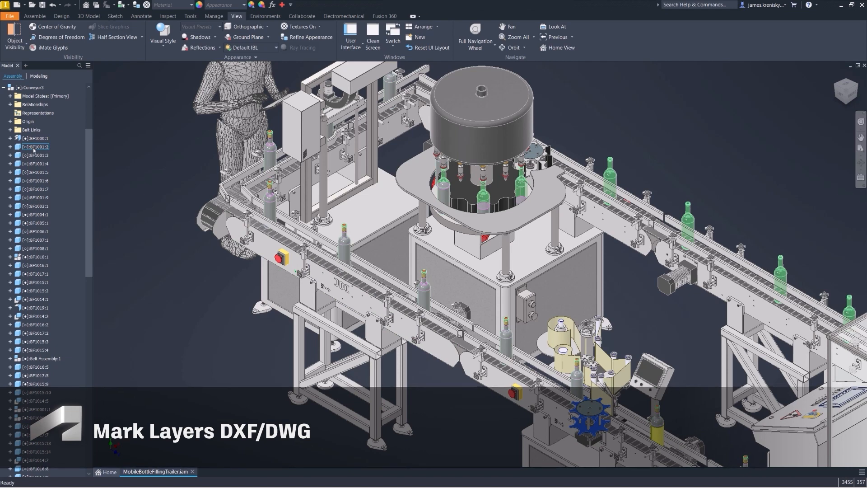
pyautogui.click(35, 138)
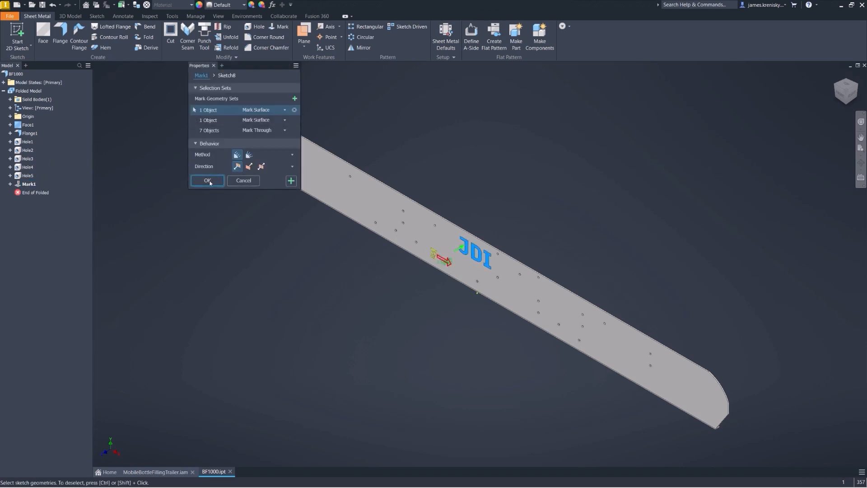
pyautogui.click(207, 180)
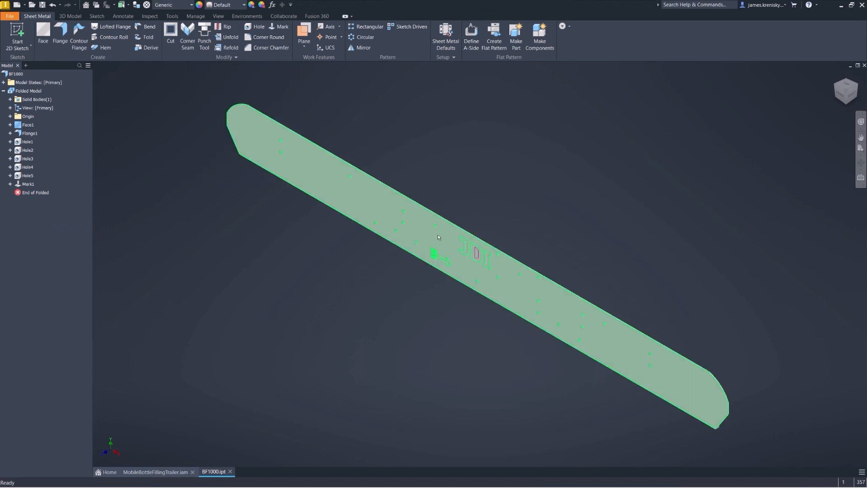
# - Export the marked flat face as an AutoCAD DXF file named MarkExport
pyautogui.rightClick(438, 236)
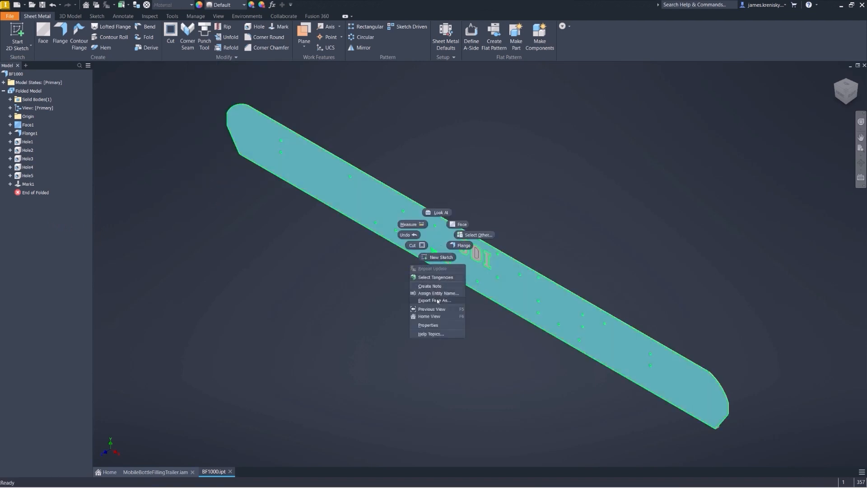
pyautogui.click(436, 301)
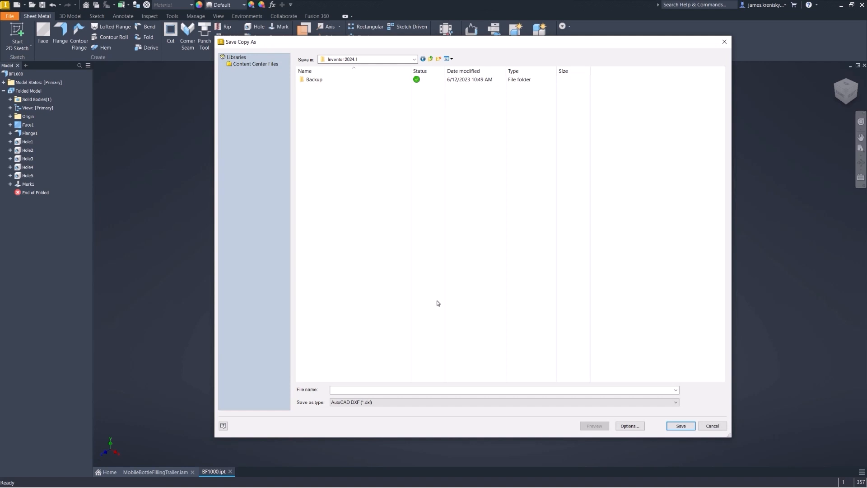
pyautogui.click(404, 390)
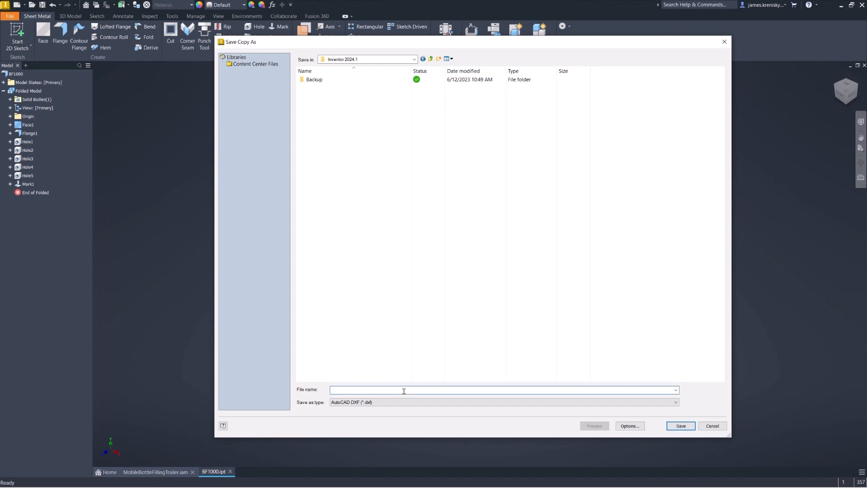
pyautogui.write('Mark')
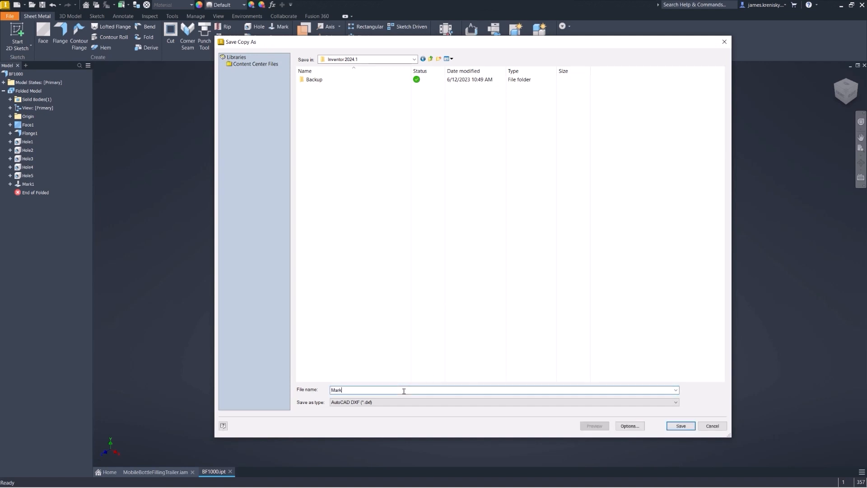
pyautogui.write('Export')
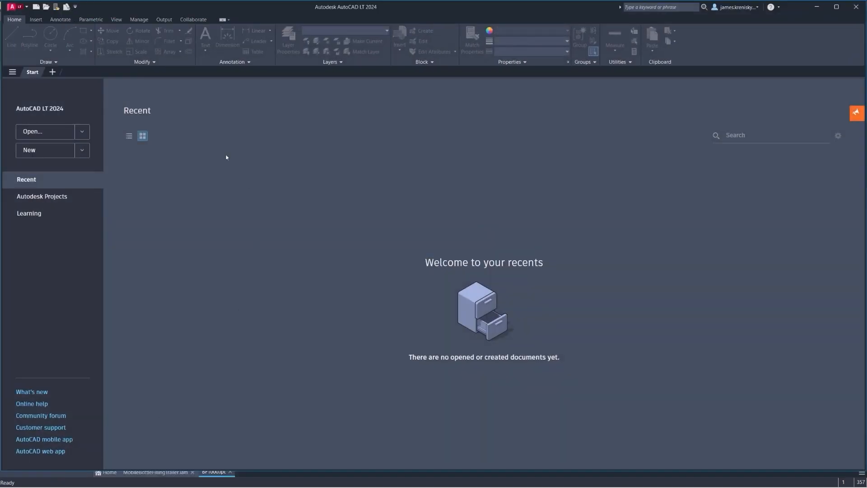
# - Open MarkExport.dxf in AutoCAD LT 2024
pyautogui.click(43, 132)
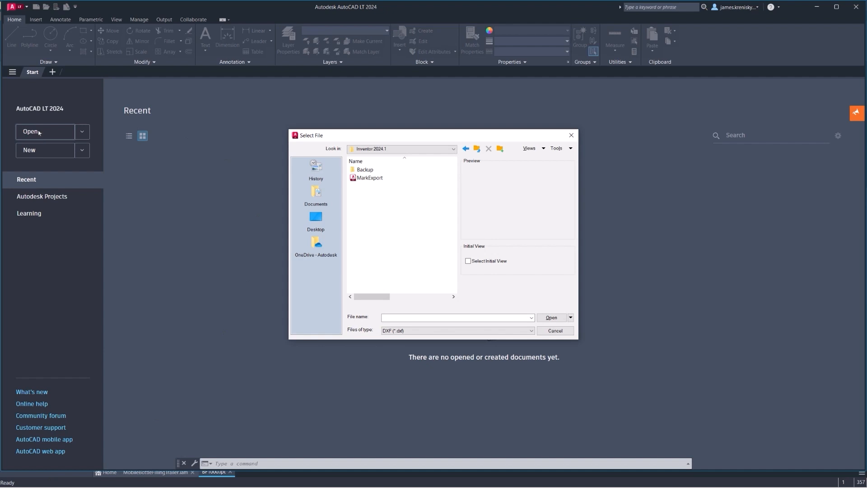
pyautogui.click(369, 177)
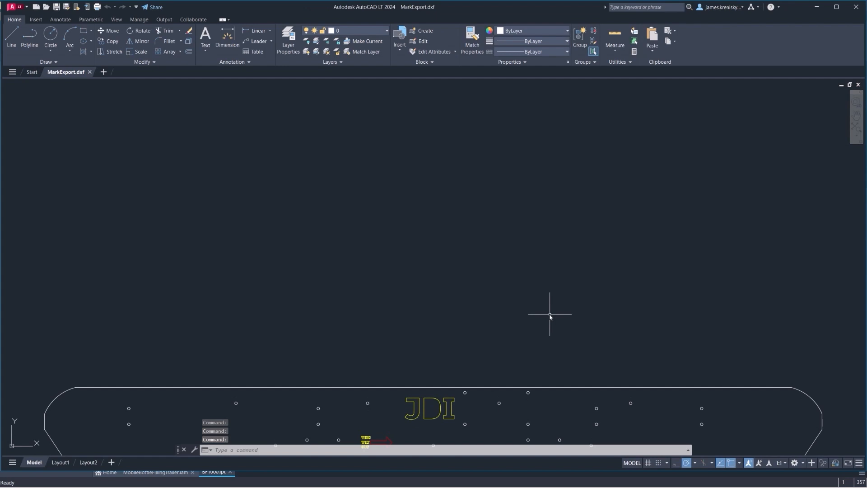
pyautogui.moveTo(377, 137)
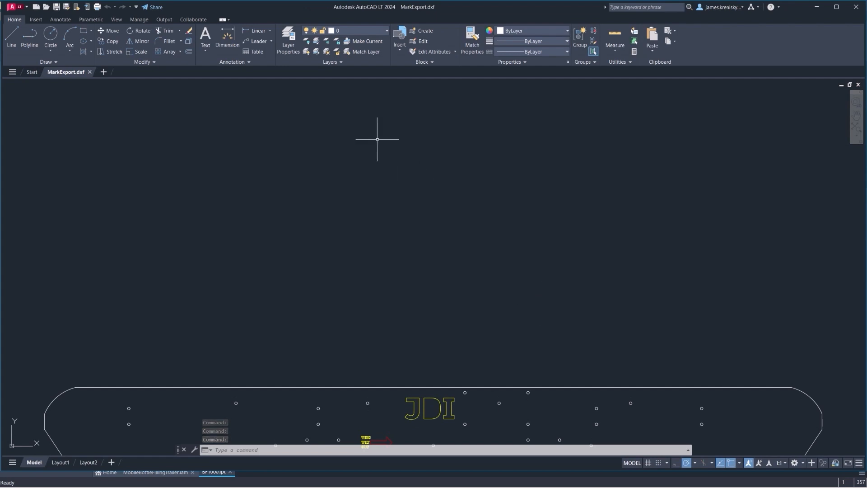
# - Review the IV_MARK_SURFACE layer colour and select IV_MARK_THROUGH in the Layer Properties Manager
pyautogui.click(288, 38)
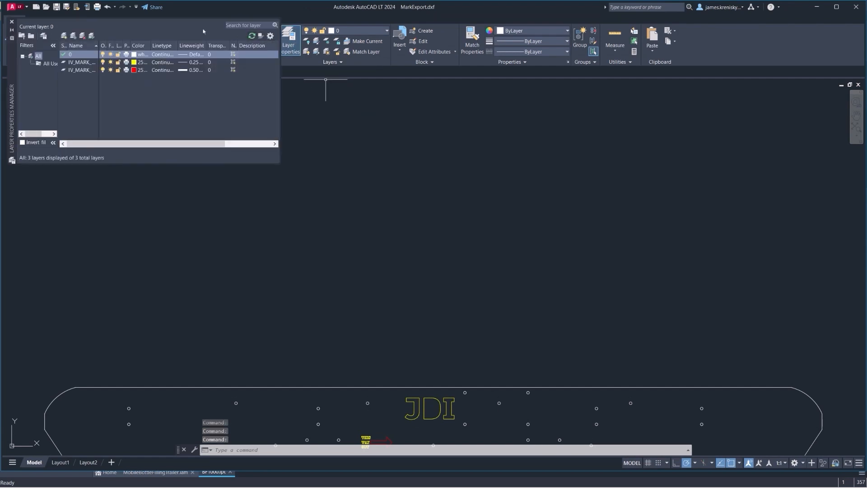
pyautogui.click(80, 54)
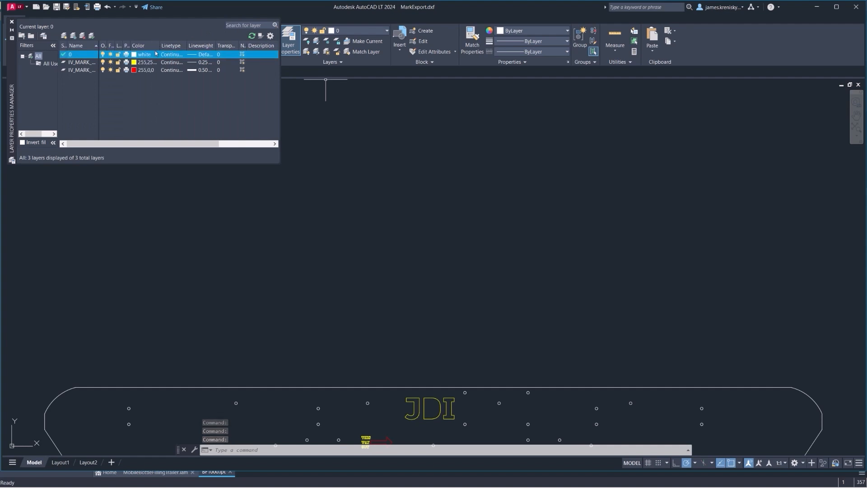
pyautogui.click(135, 62)
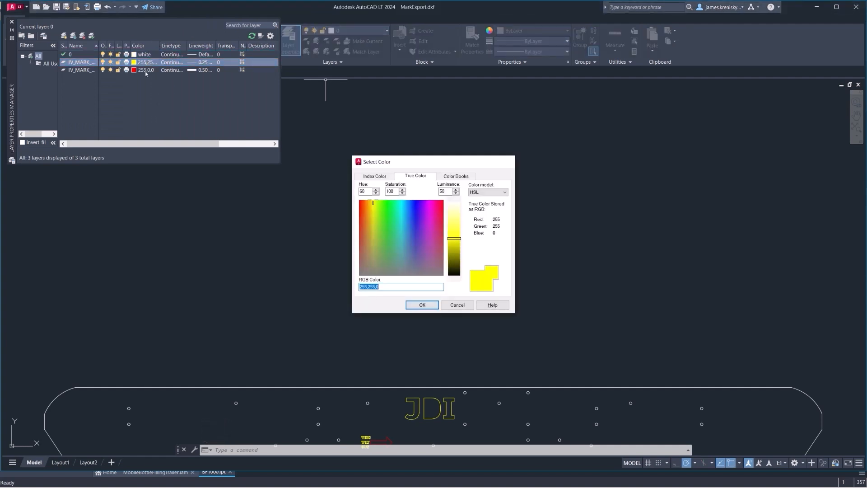
pyautogui.click(422, 305)
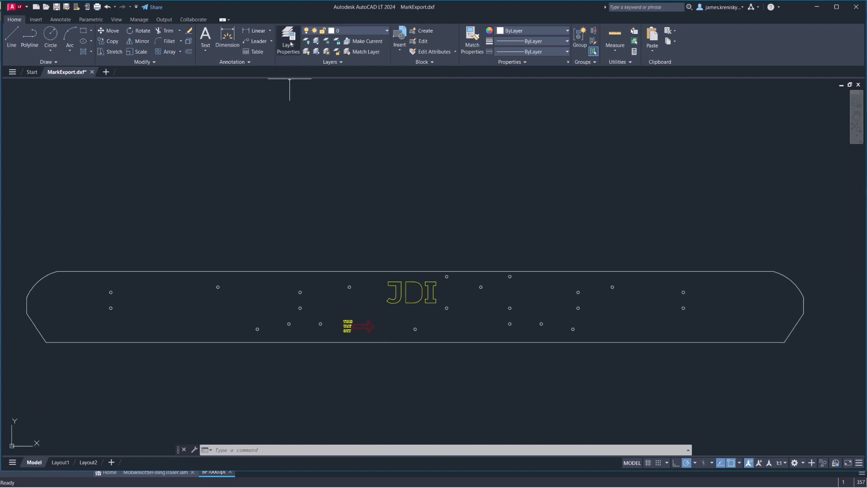
pyautogui.click(287, 40)
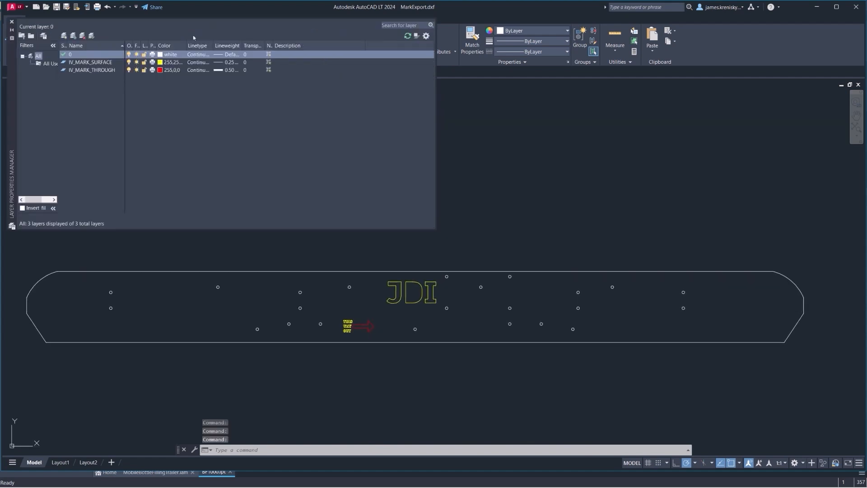
pyautogui.click(88, 71)
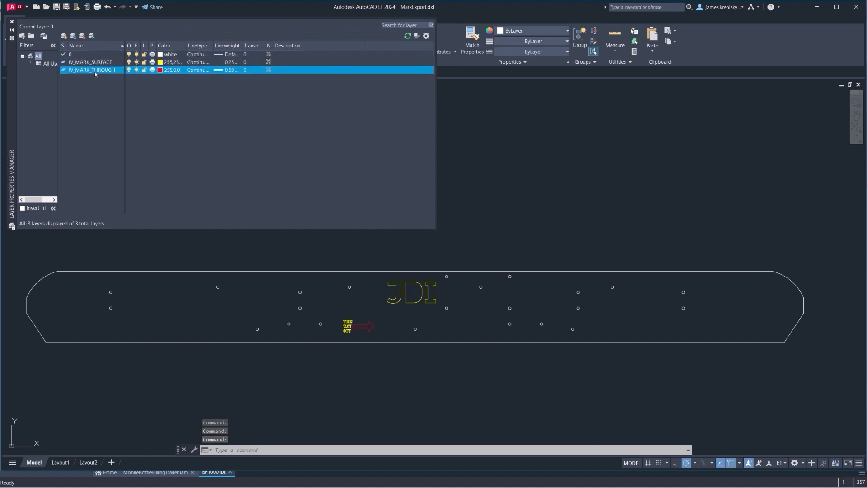